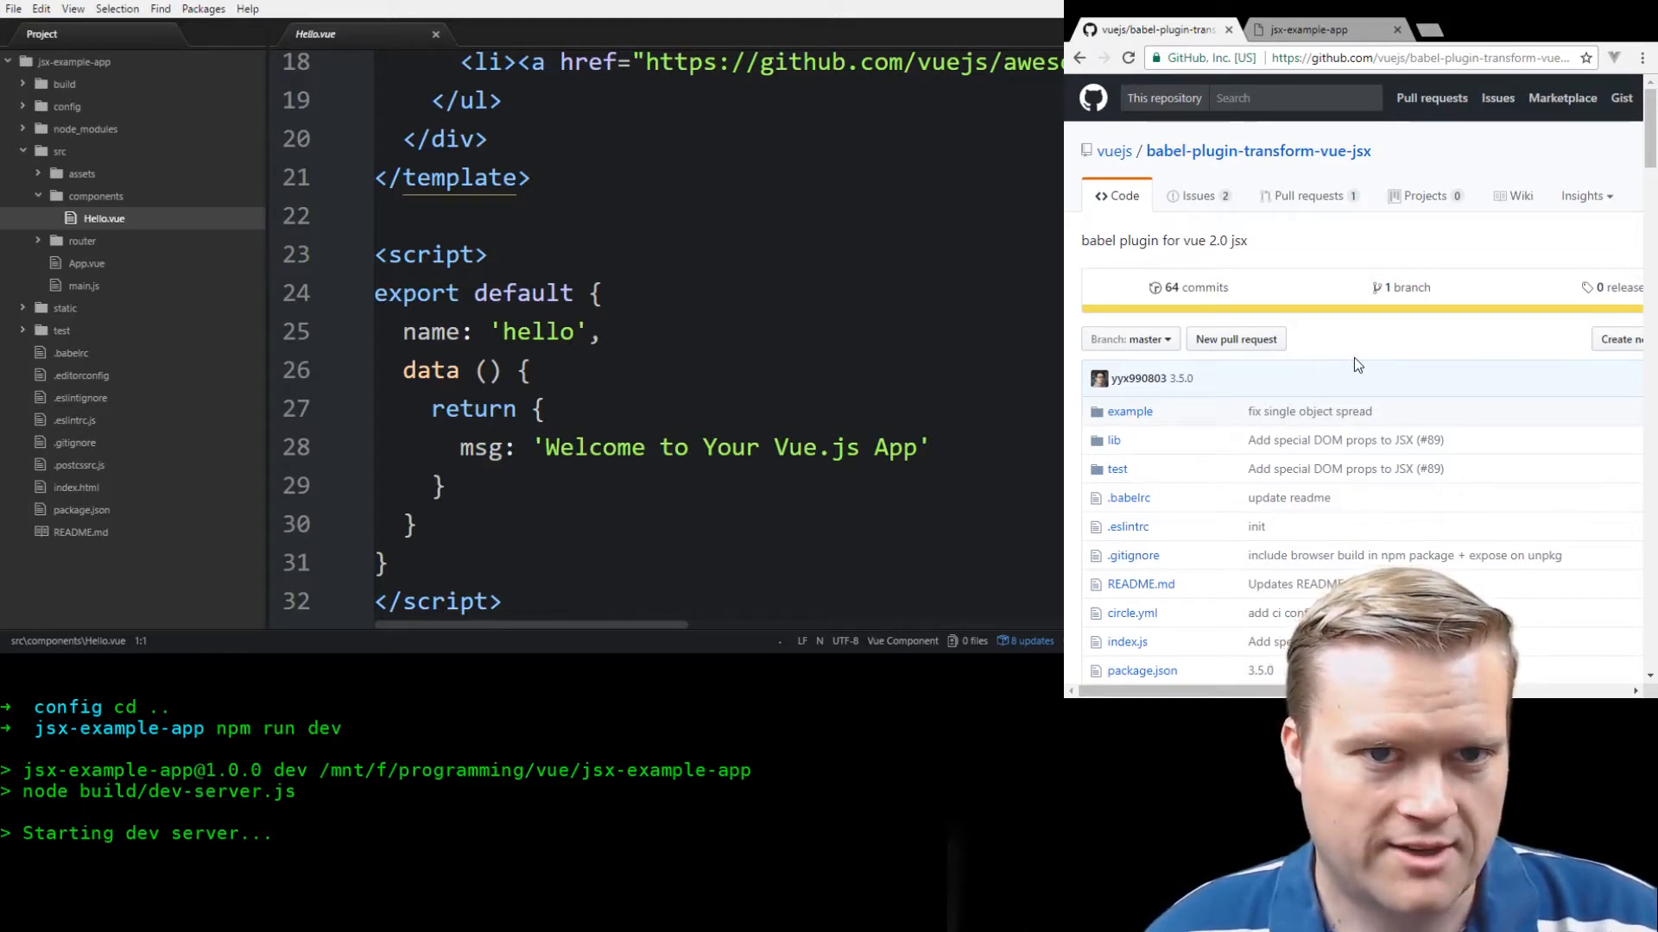
{"action": "mouse_move", "coordinate": [1376, 328]}
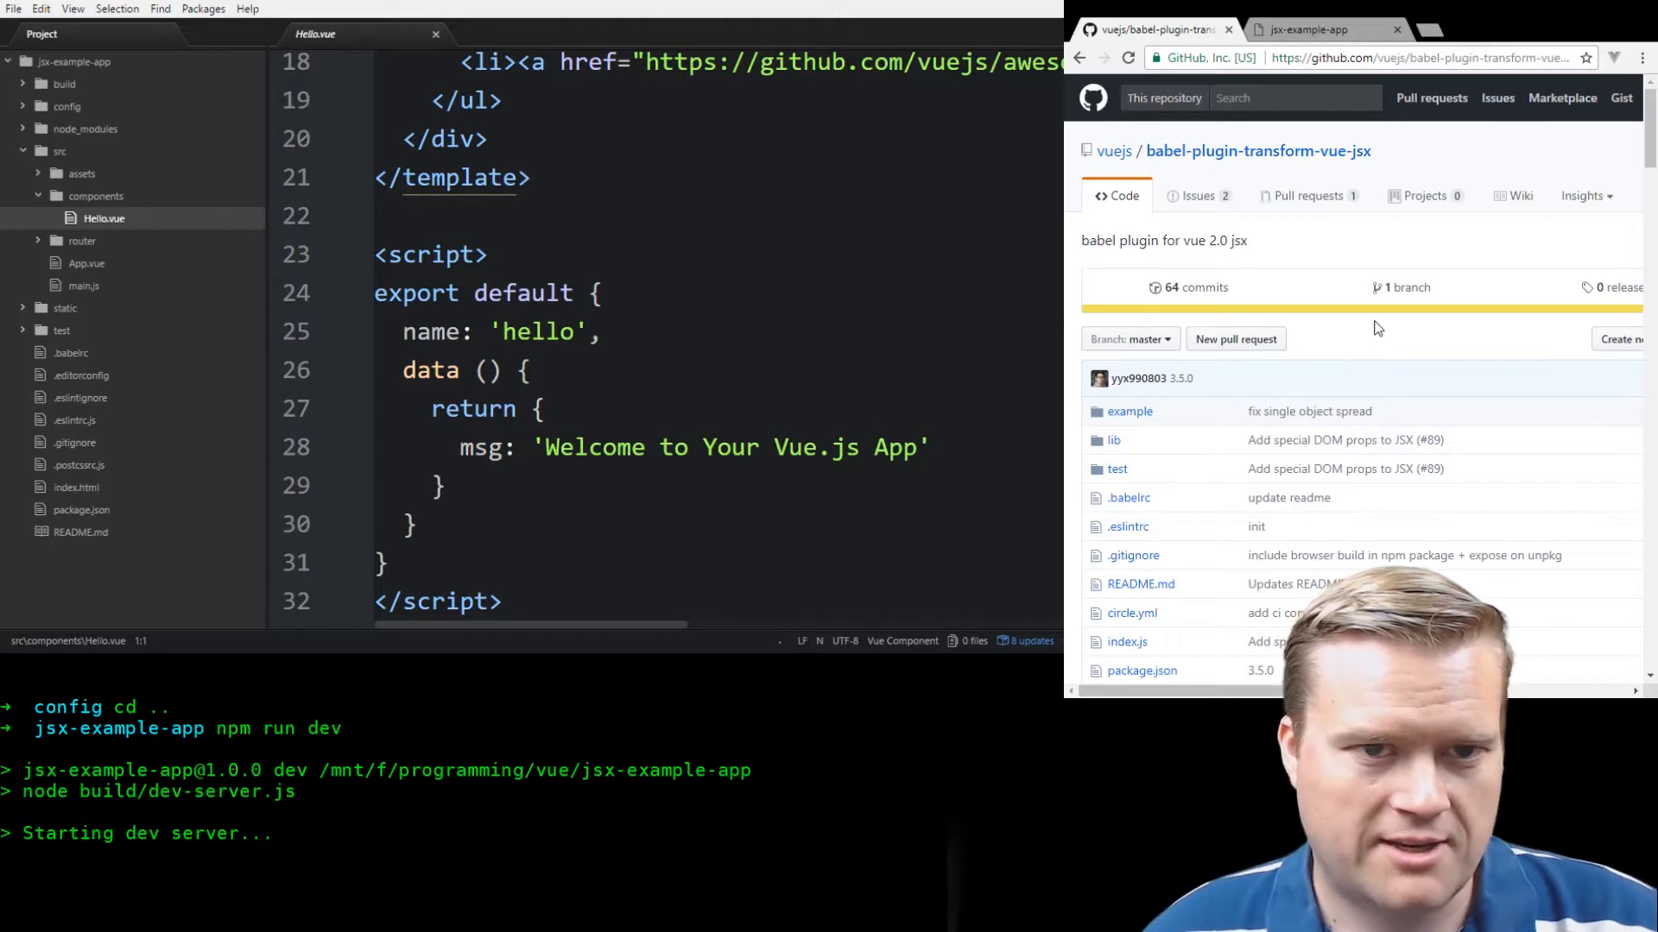
{"action": "mouse_move", "coordinate": [1479, 224]}
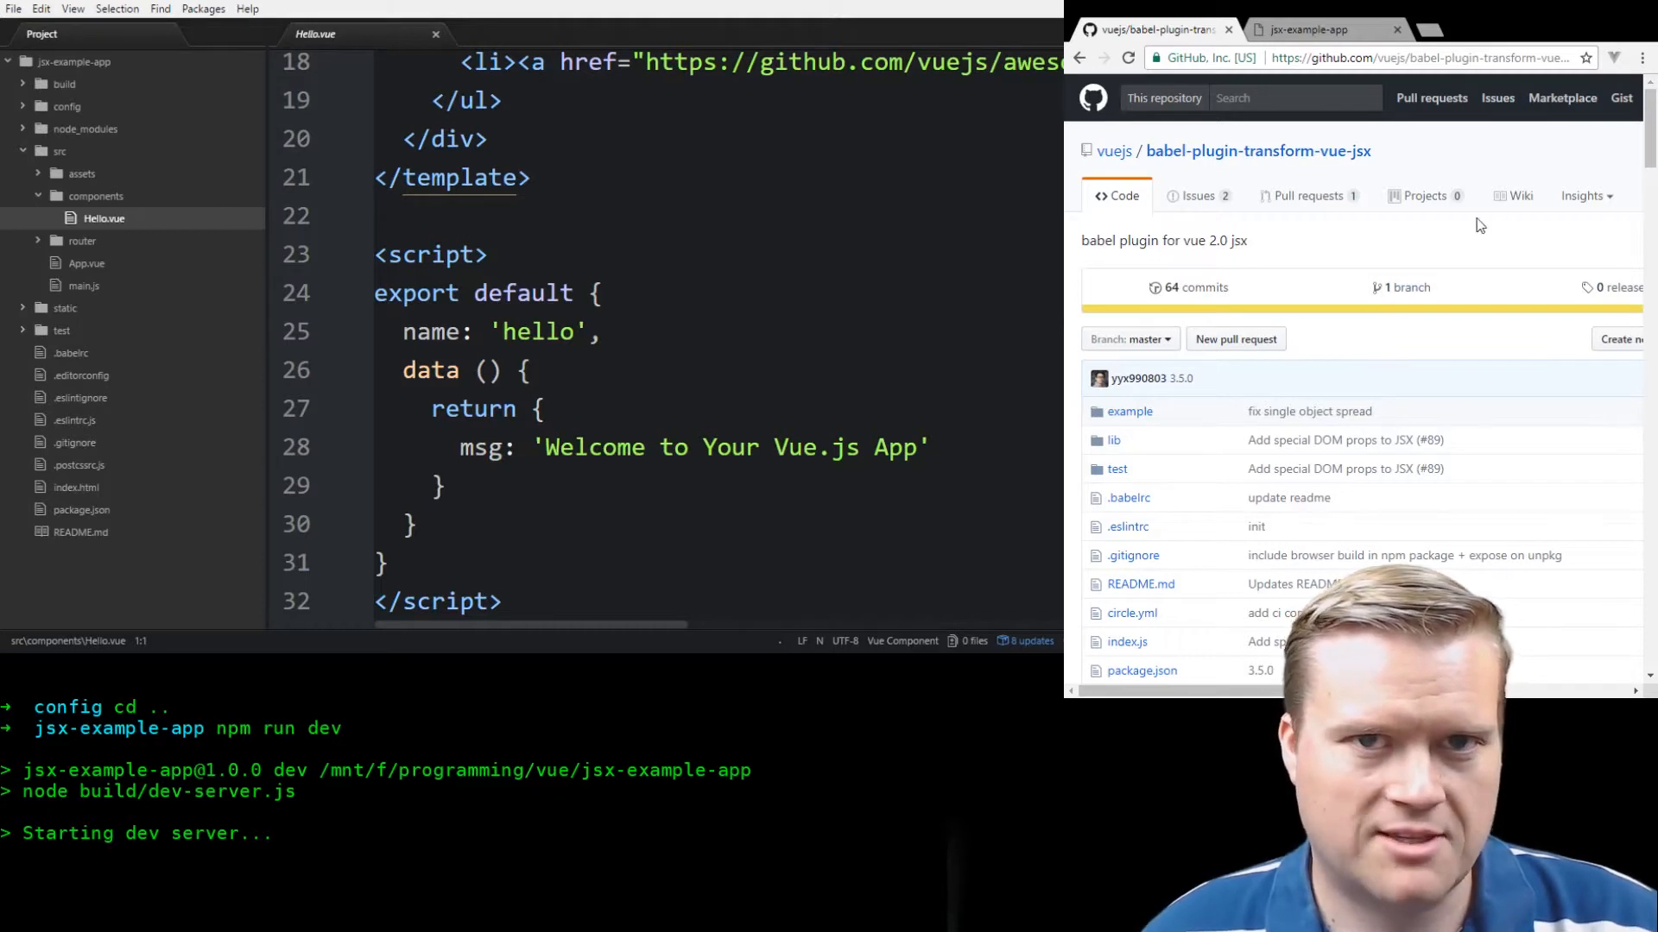
{"action": "mouse_move", "coordinate": [1236, 145]}
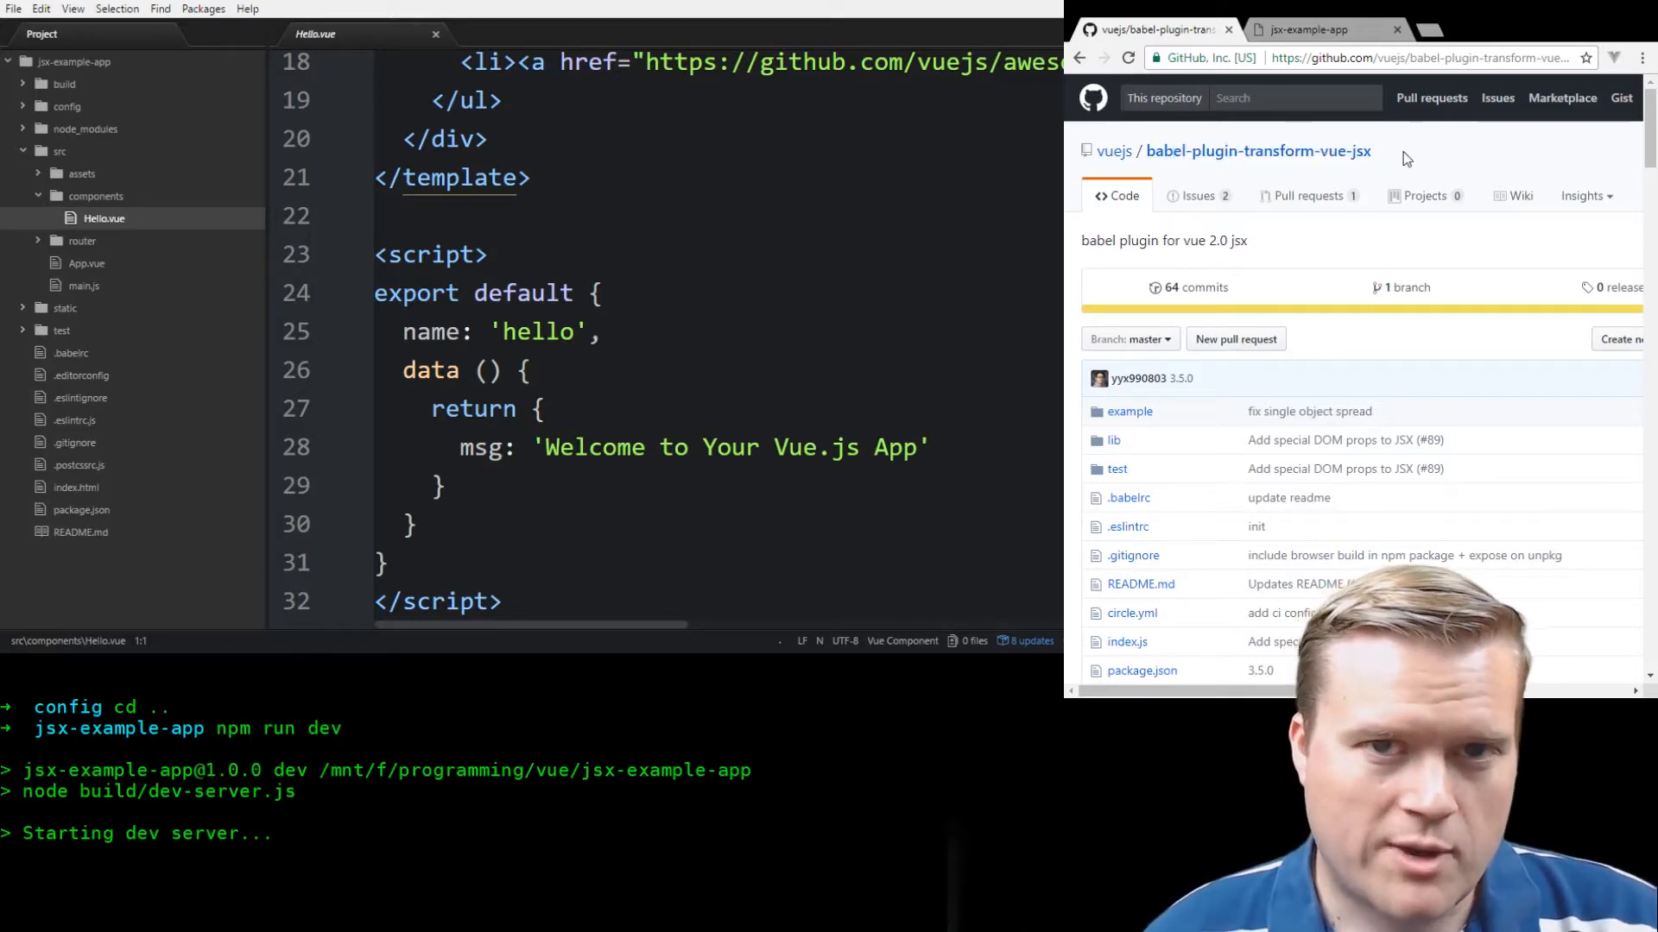
Step: Select the repository name and scroll to the README's Usage and npm install instructions
{"action": "double_click", "coordinate": [1259, 151]}
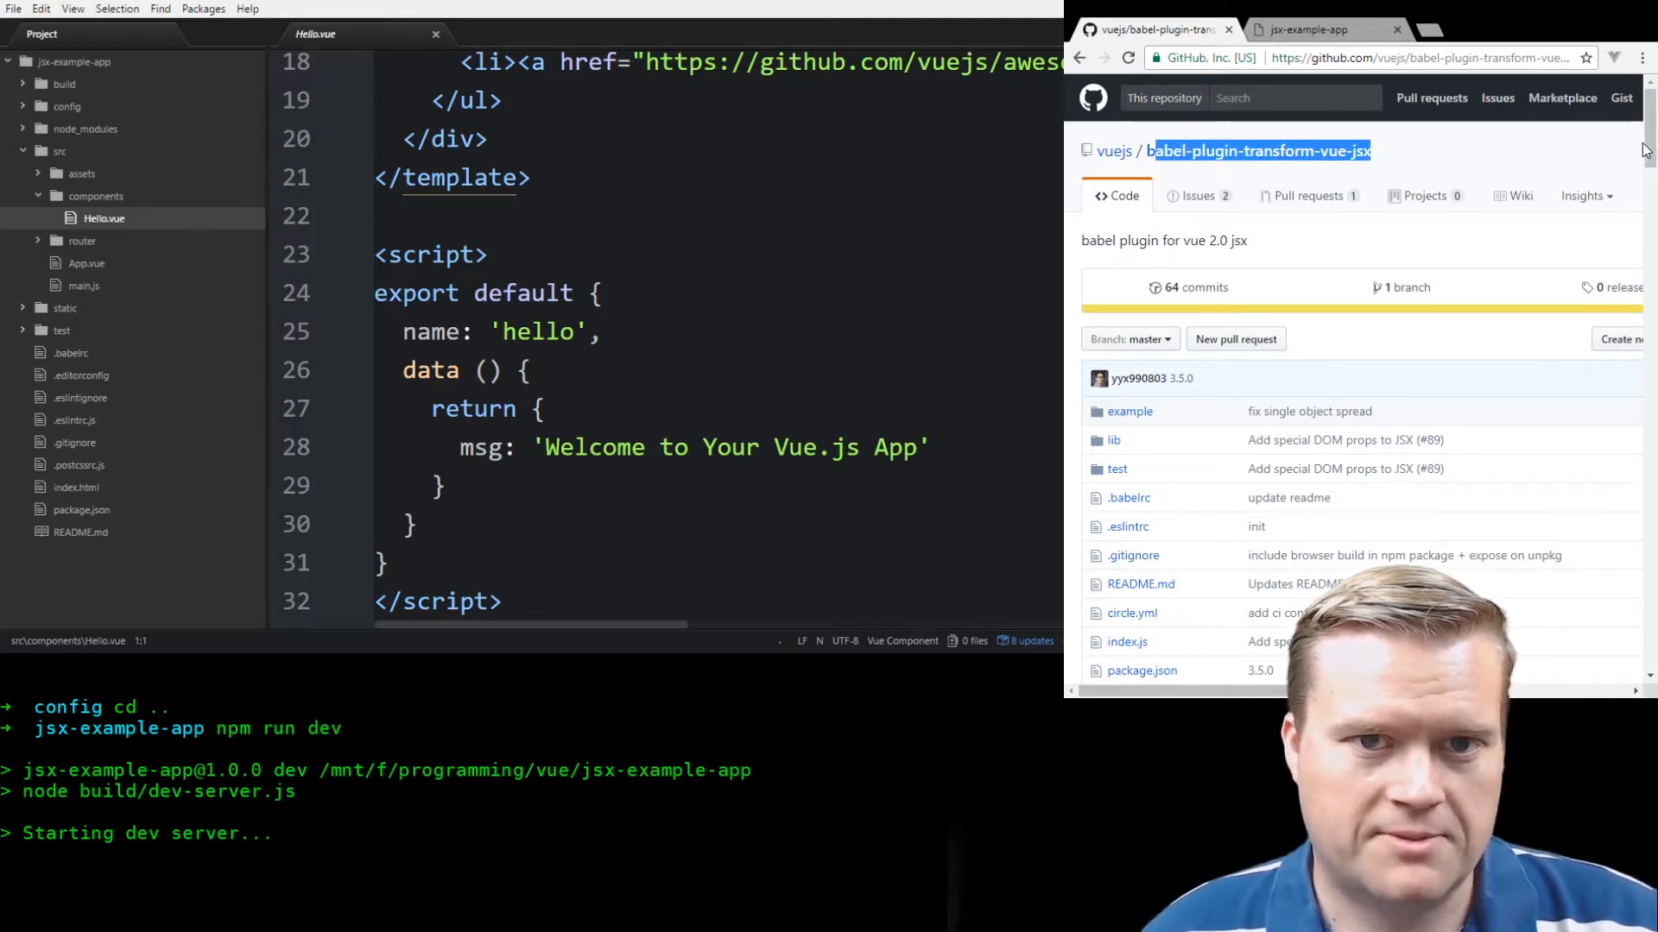
{"action": "scroll", "scroll_direction": "down", "scroll_amount": 3}
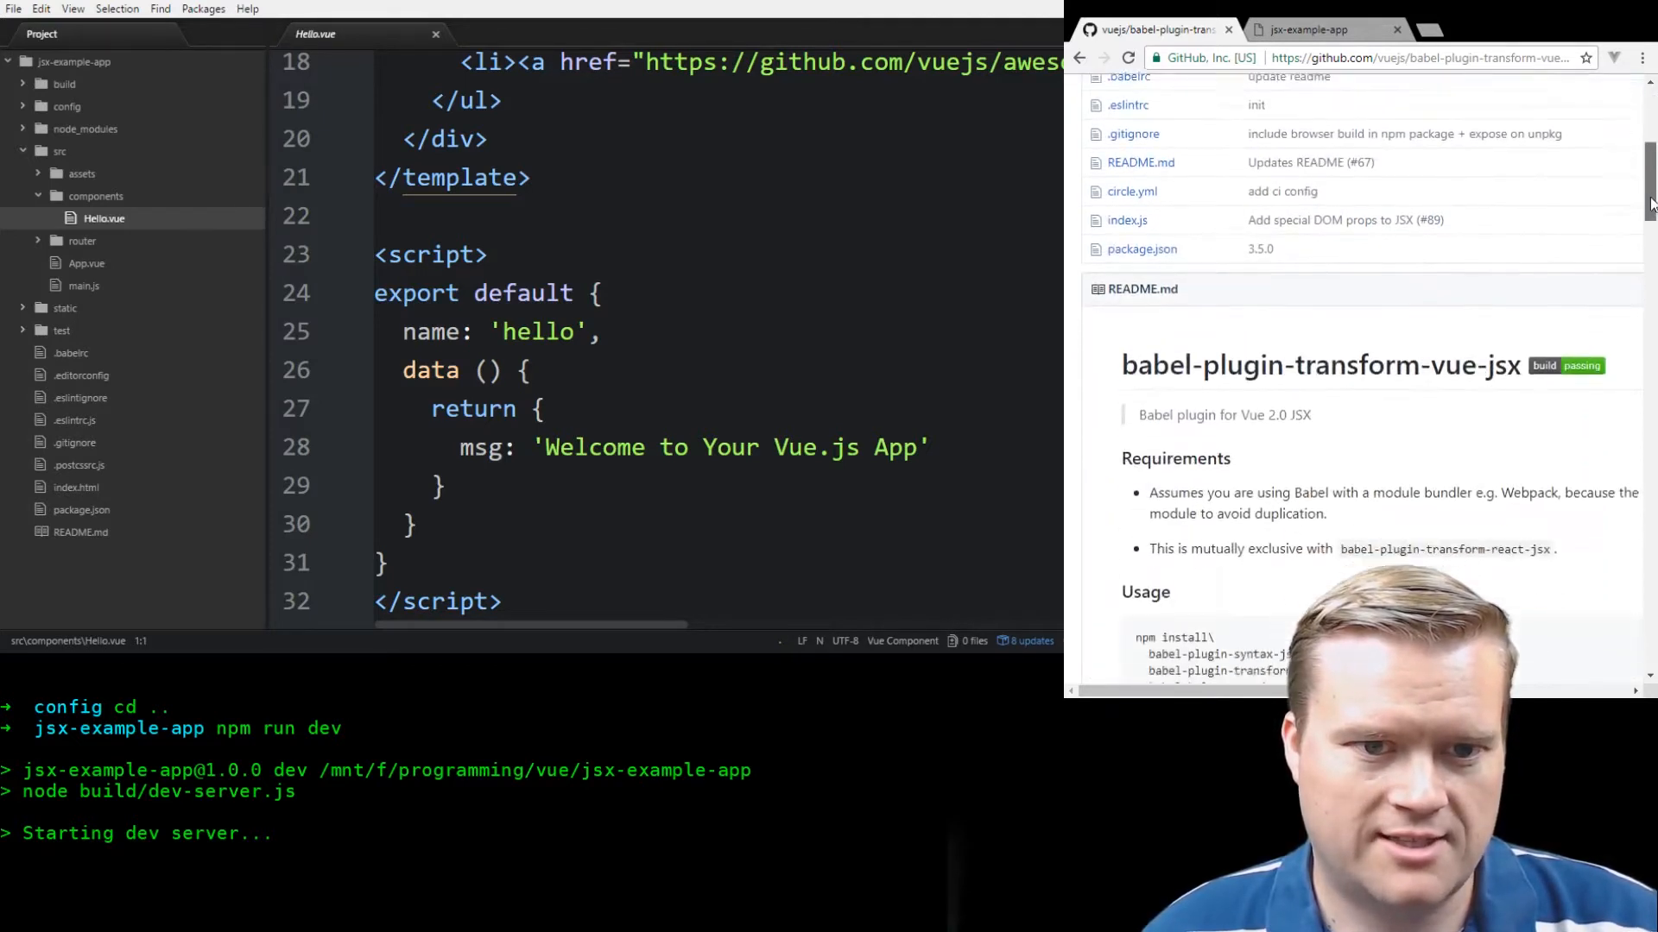
{"action": "scroll", "scroll_direction": "down", "scroll_amount": 3}
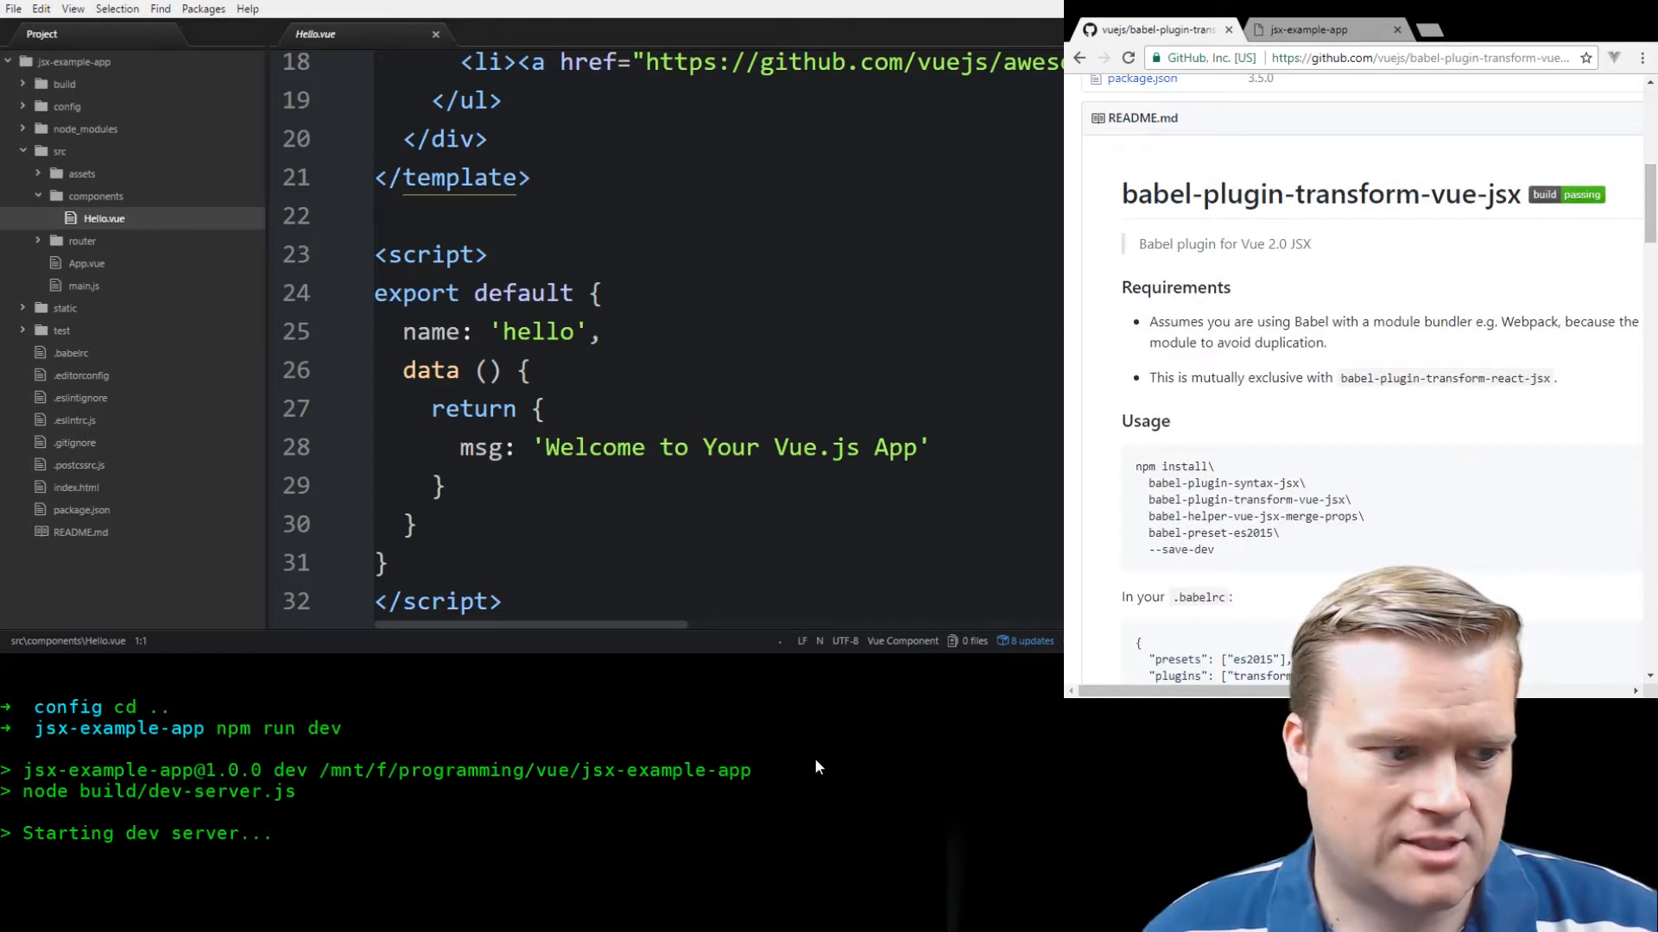
{"action": "mouse_move", "coordinate": [817, 762]}
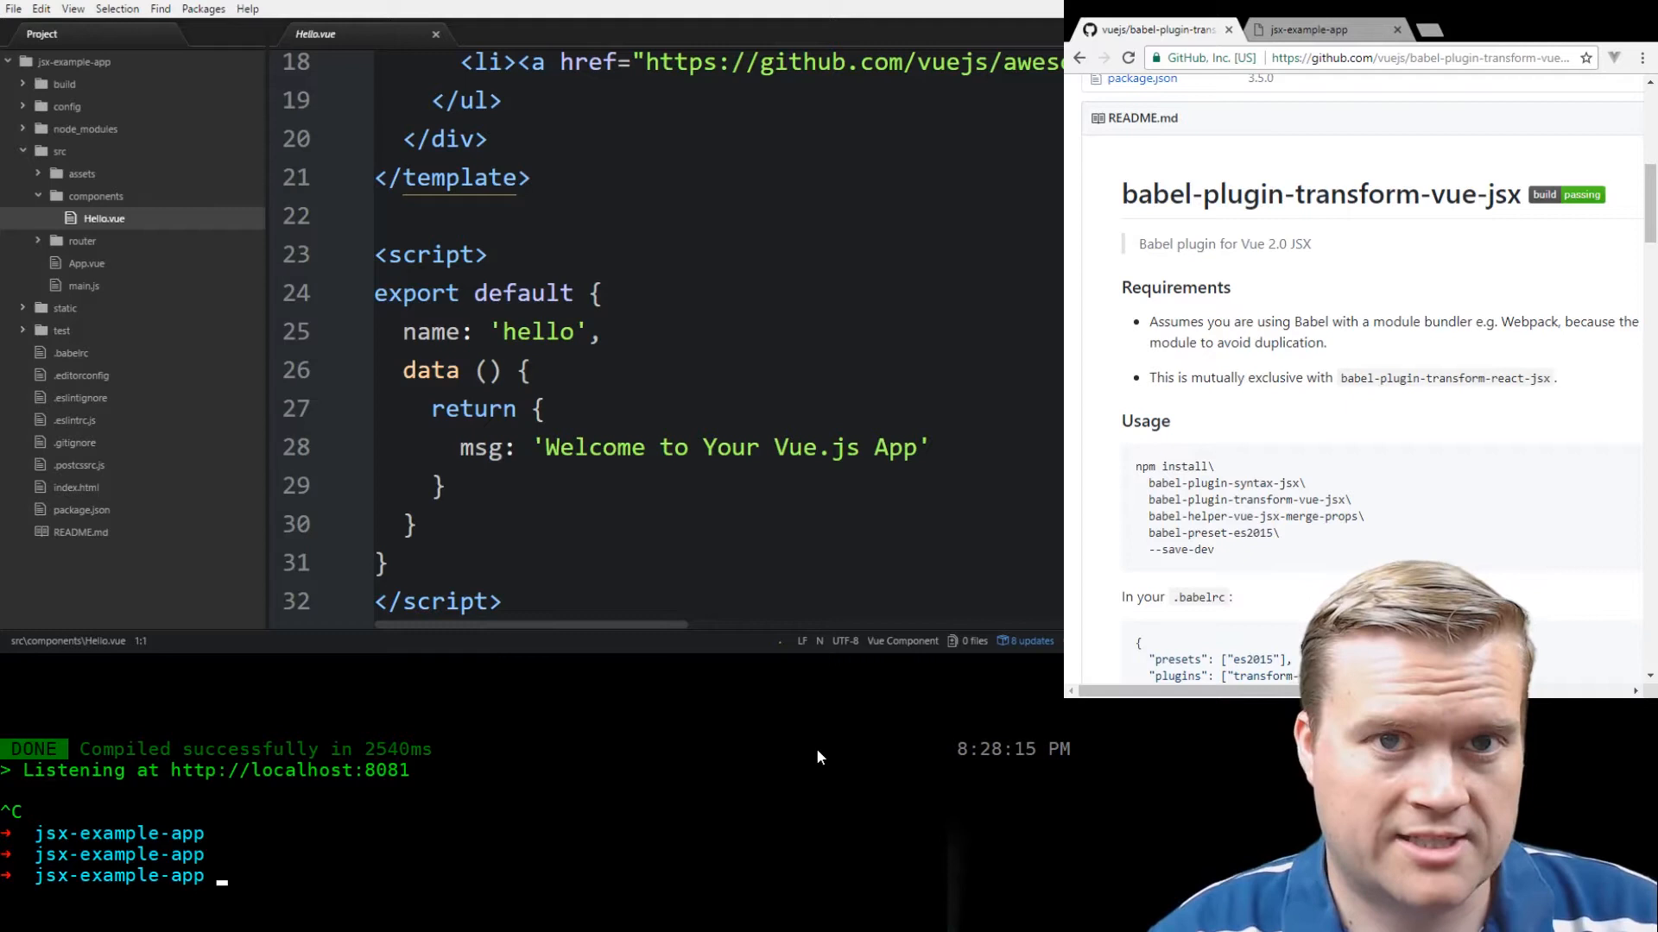
Step: Recap the npm install -g vue-cli and vue init webpack commands at the prompt
{"action": "type", "text": "vue"}
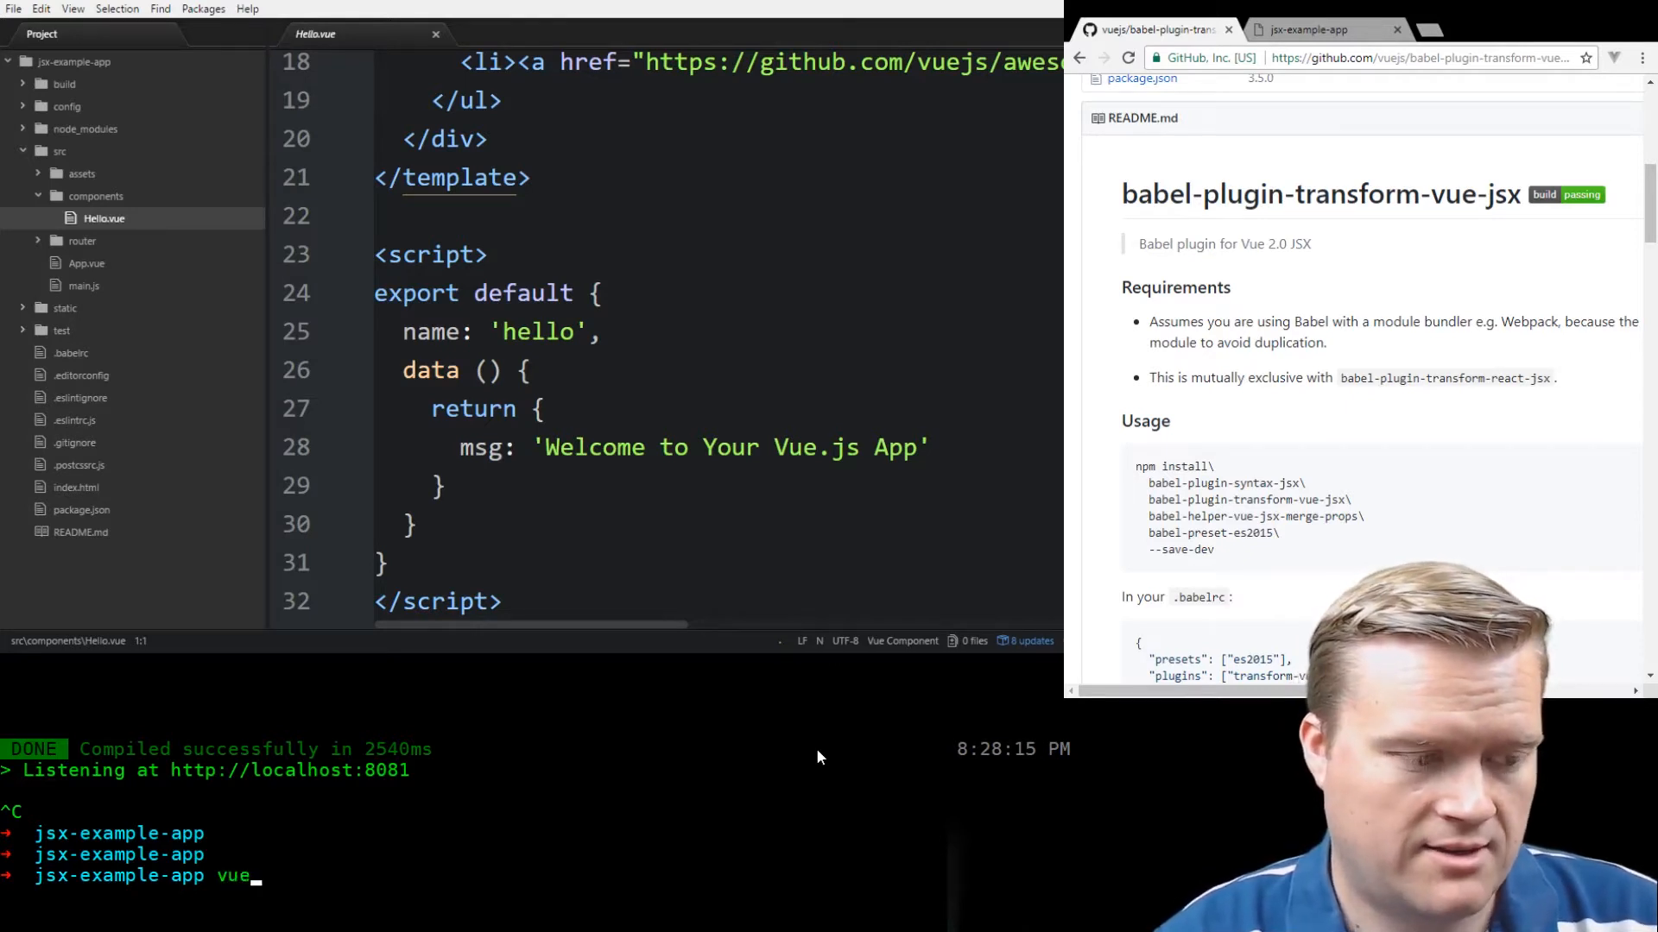
{"action": "key", "text": "Backspace"}
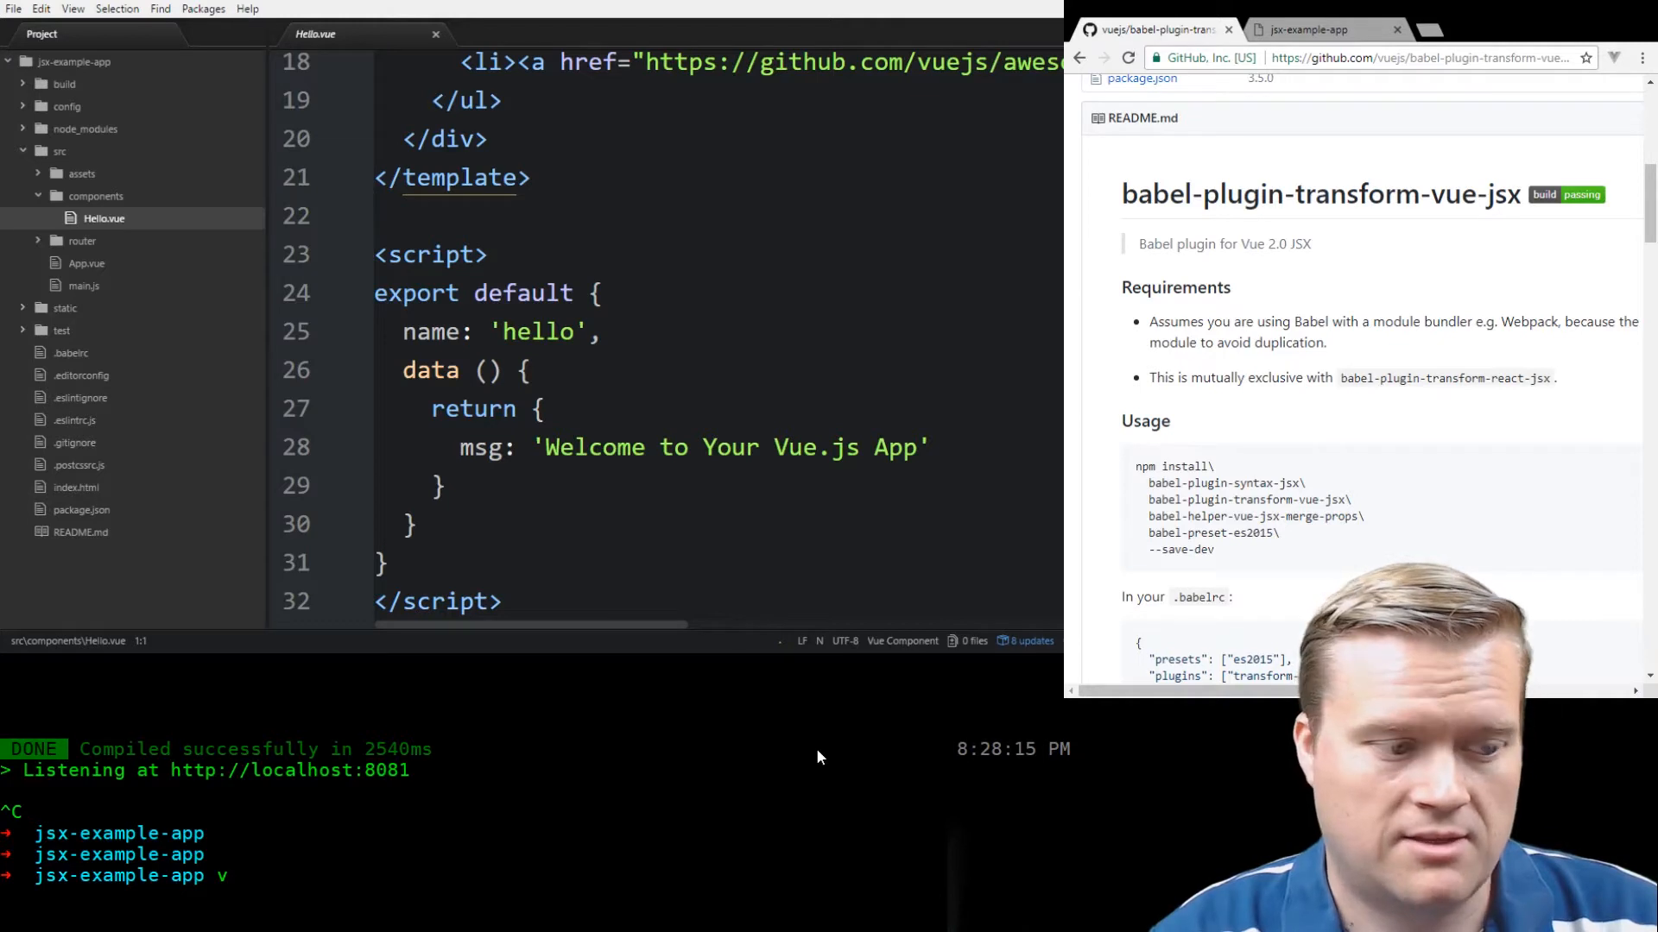
{"action": "type", "text": "npm install -"}
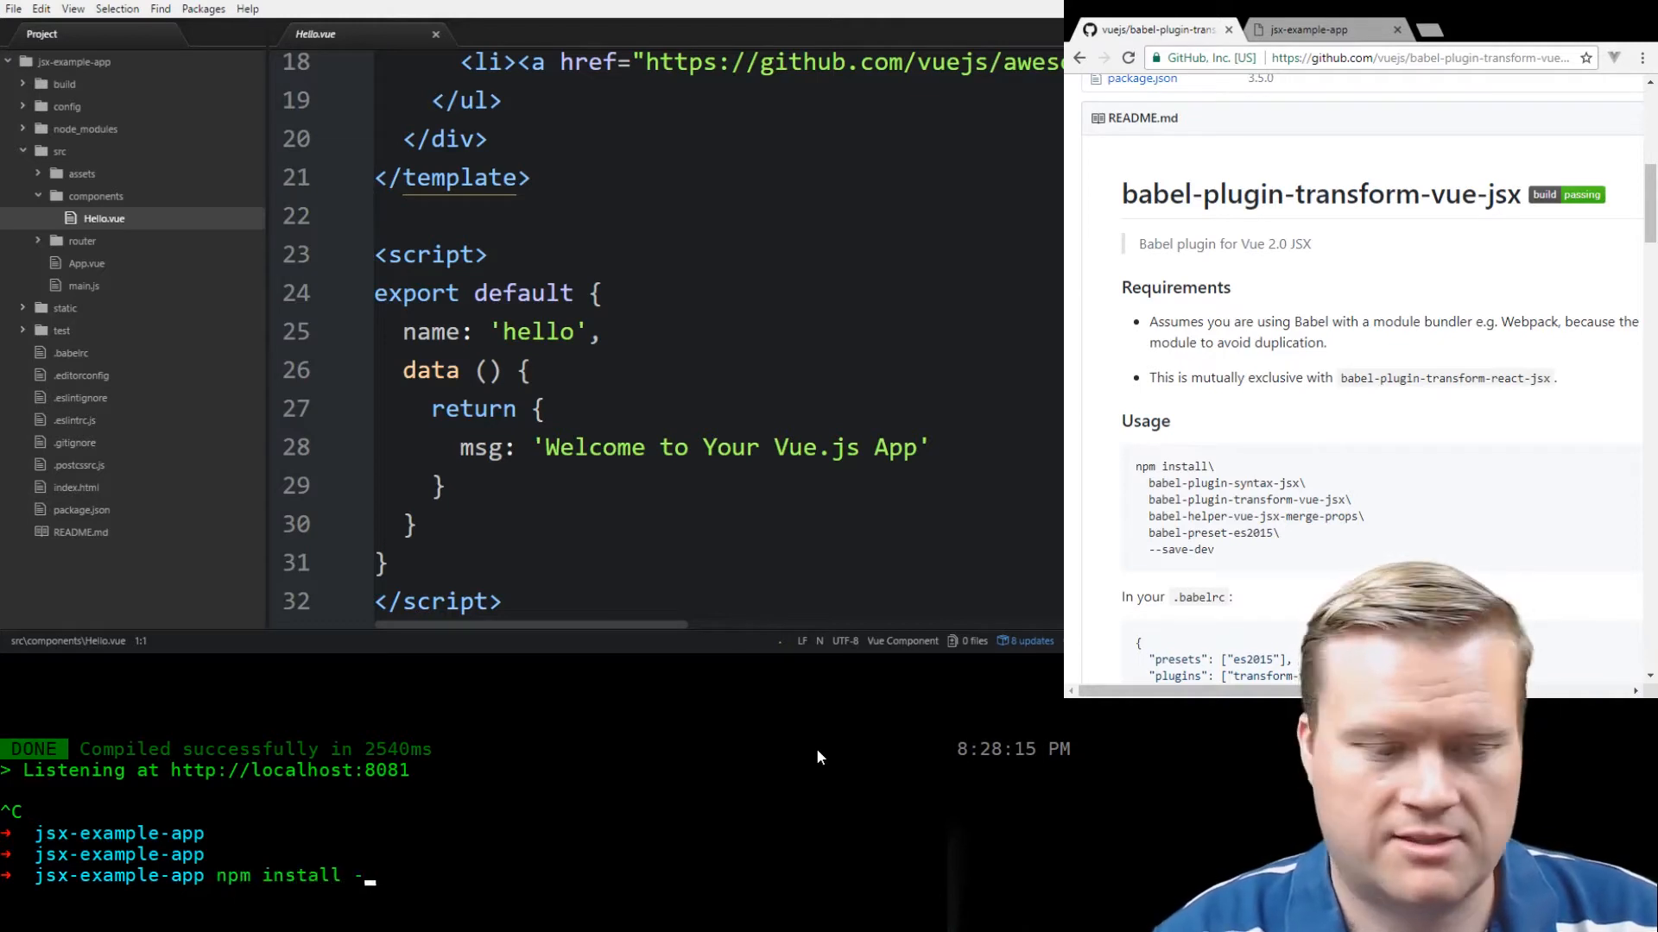
{"action": "type", "text": "g vue-cl"}
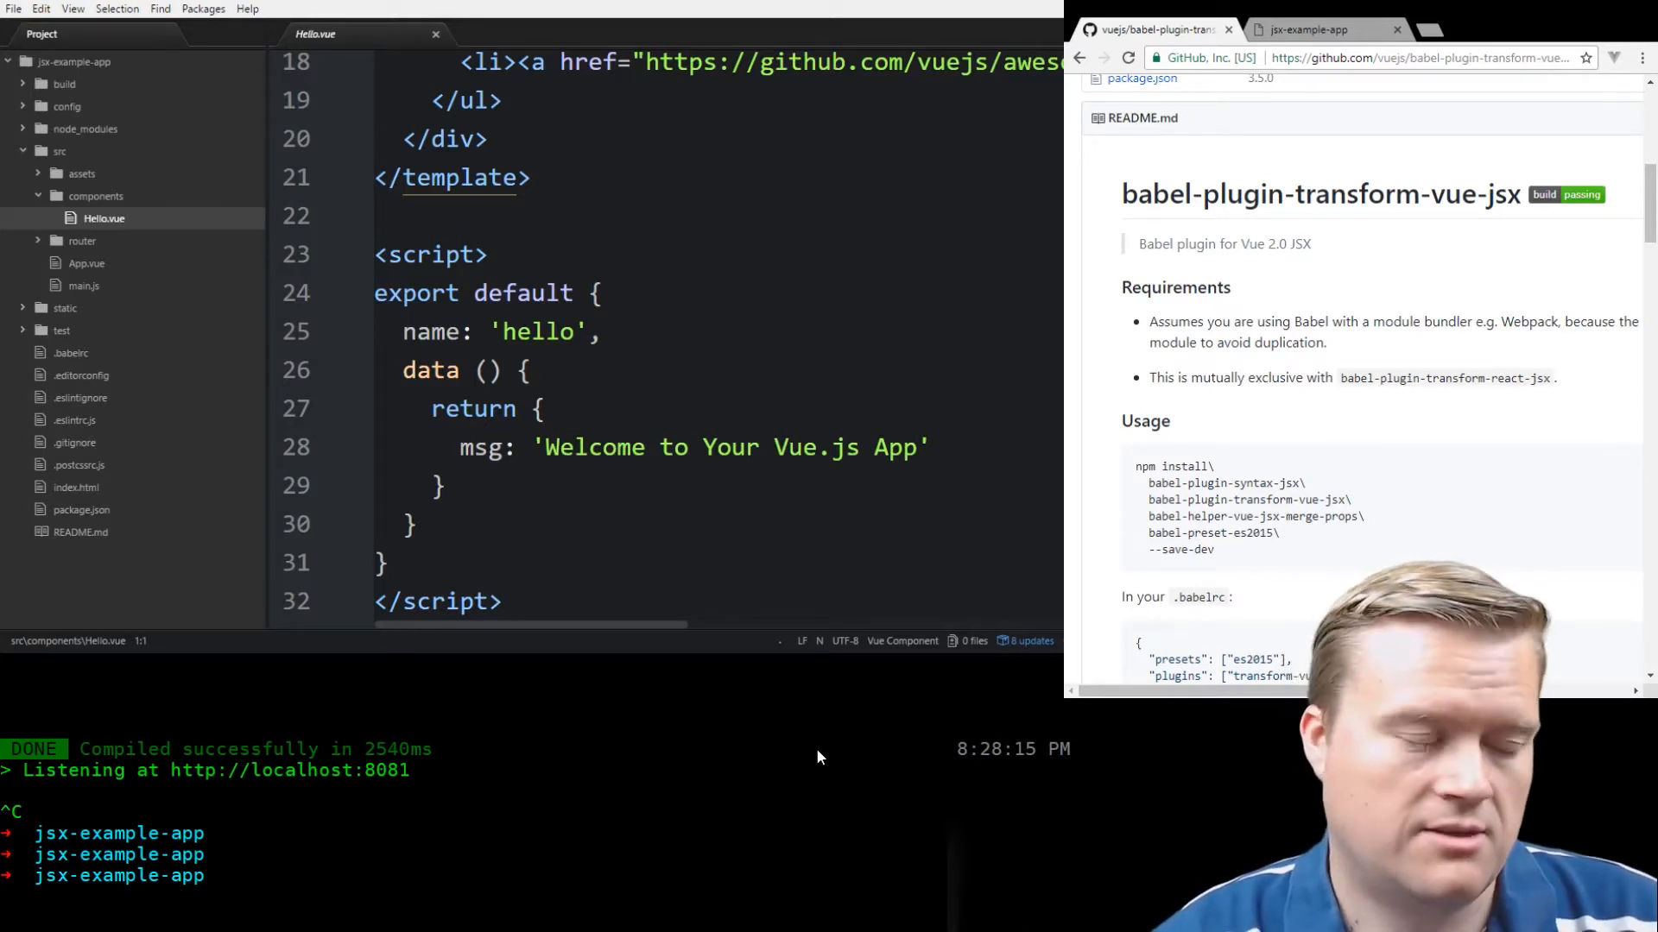
{"action": "type", "text": "vue init"}
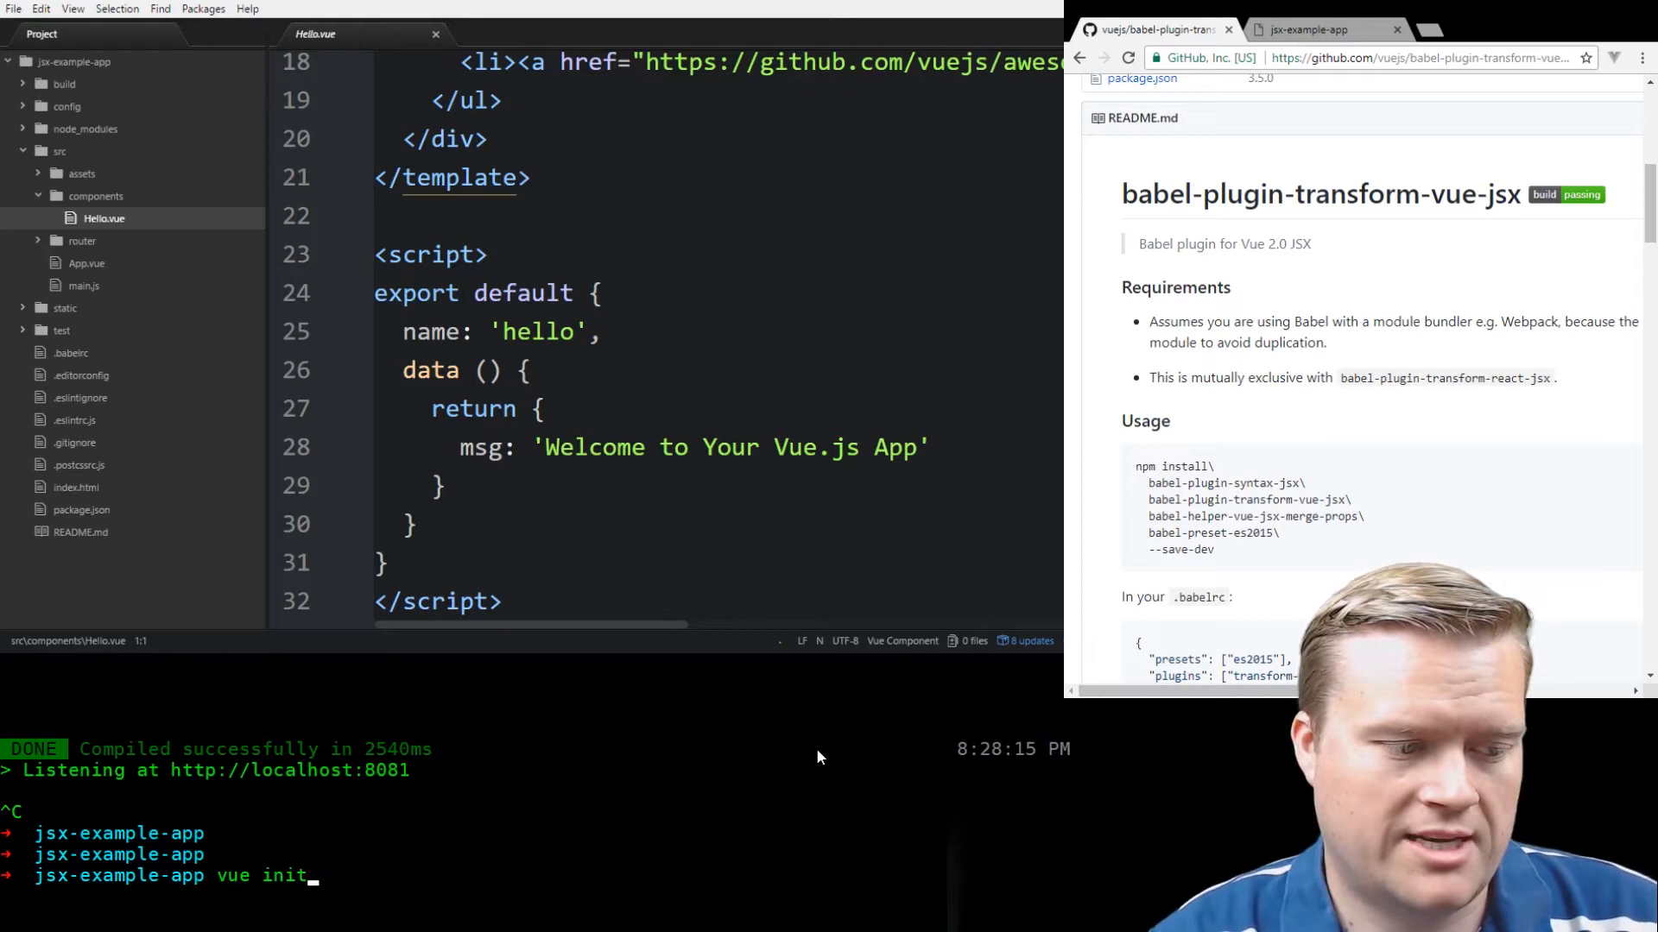
{"action": "type", "text": "webpack"}
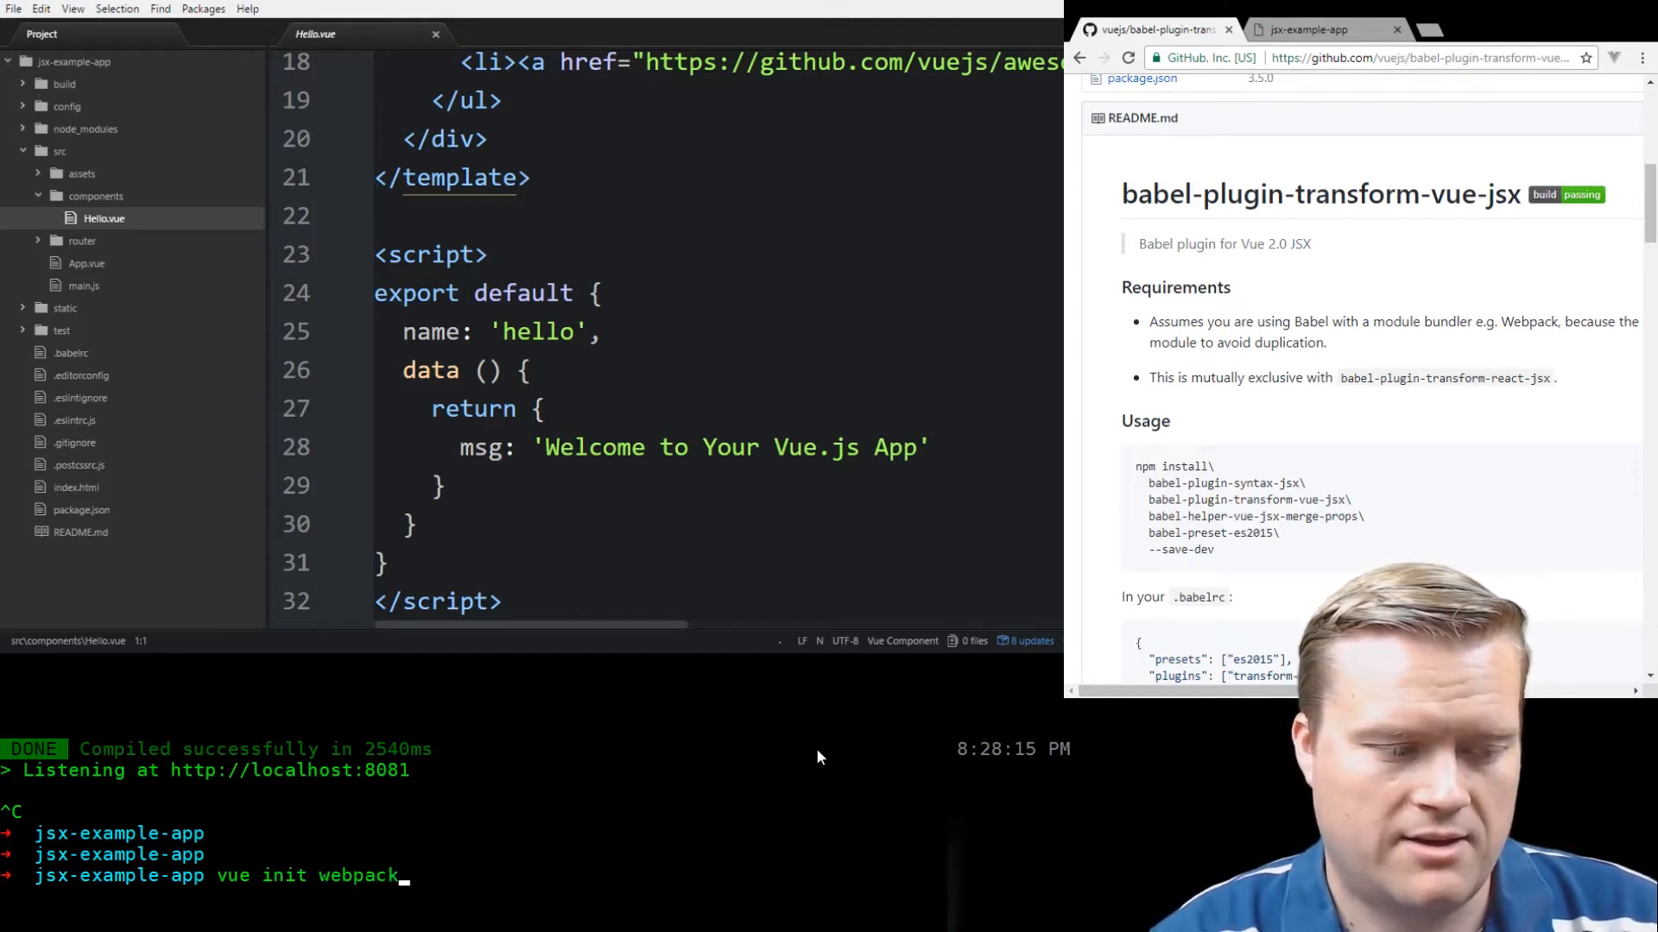
{"action": "type", "text": "jsx-example-app"}
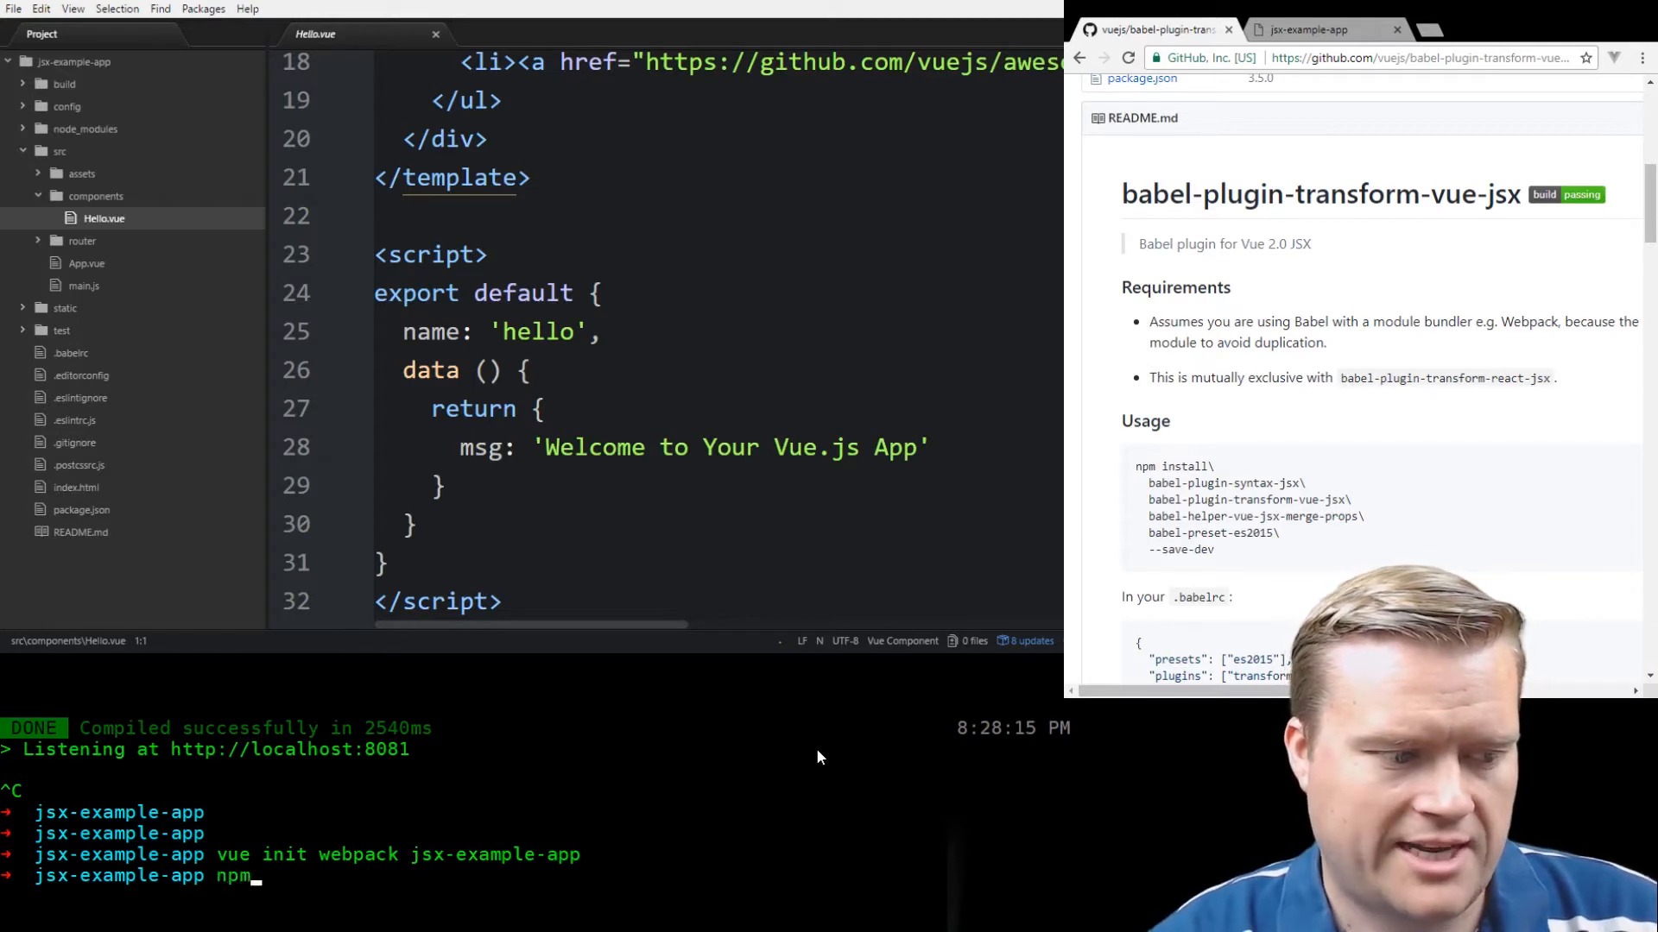
Step: Recap npm install, list the project files, leaving a fresh jsx-example-app prompt
{"action": "type", "text": "install"}
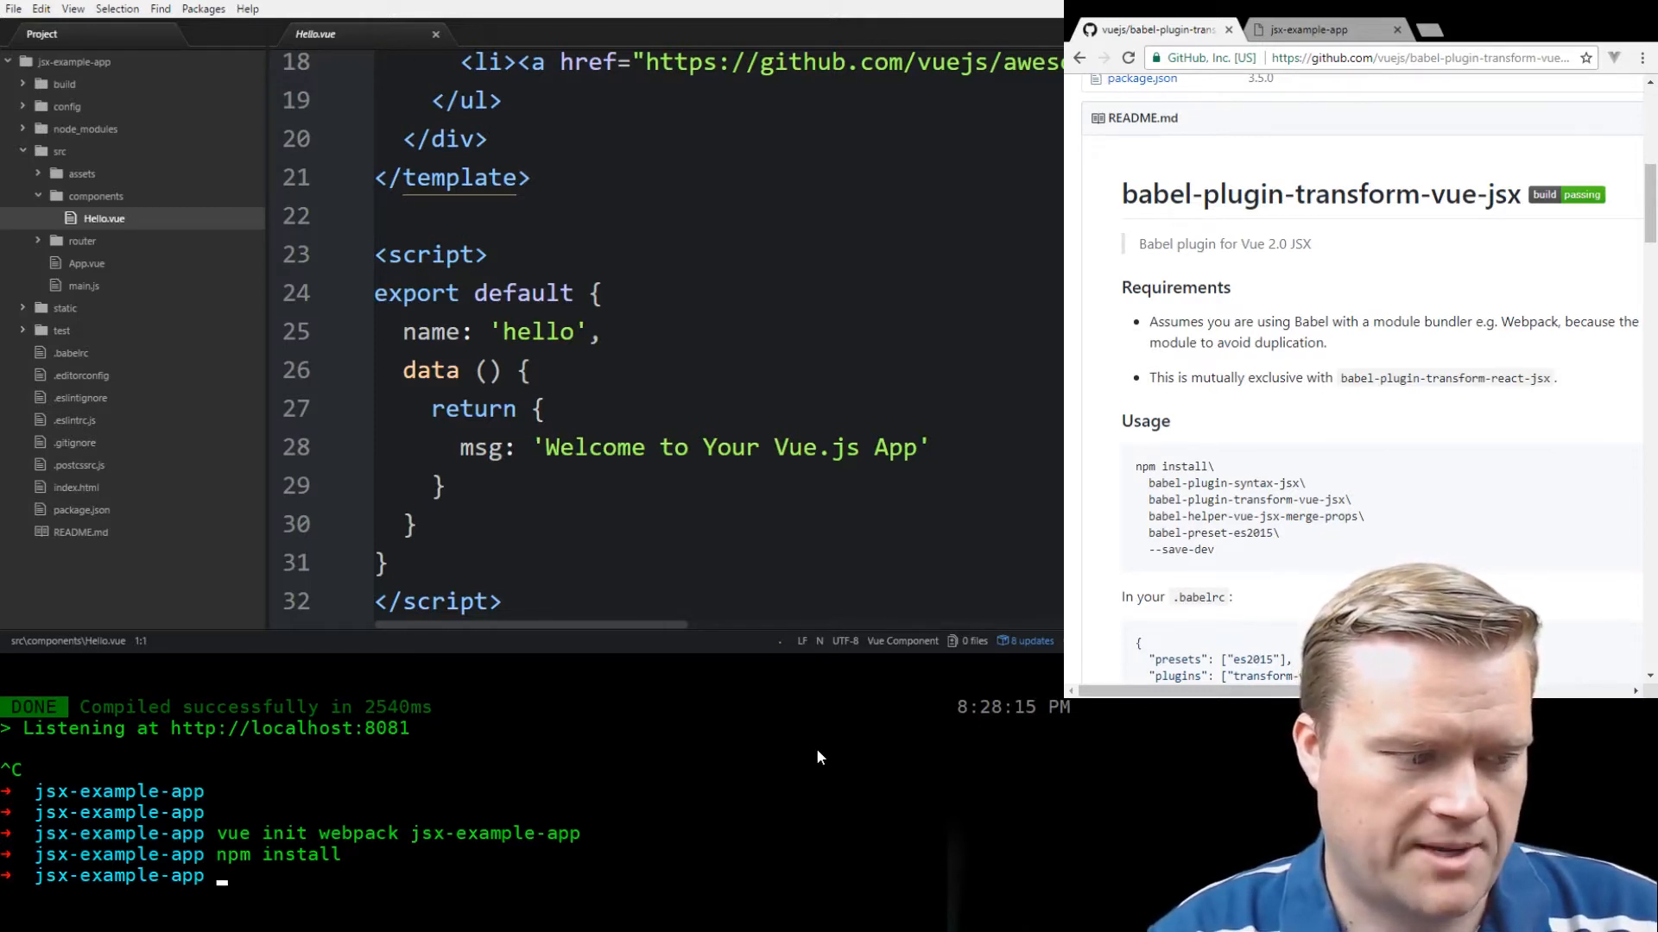
{"action": "type", "text": "ls"}
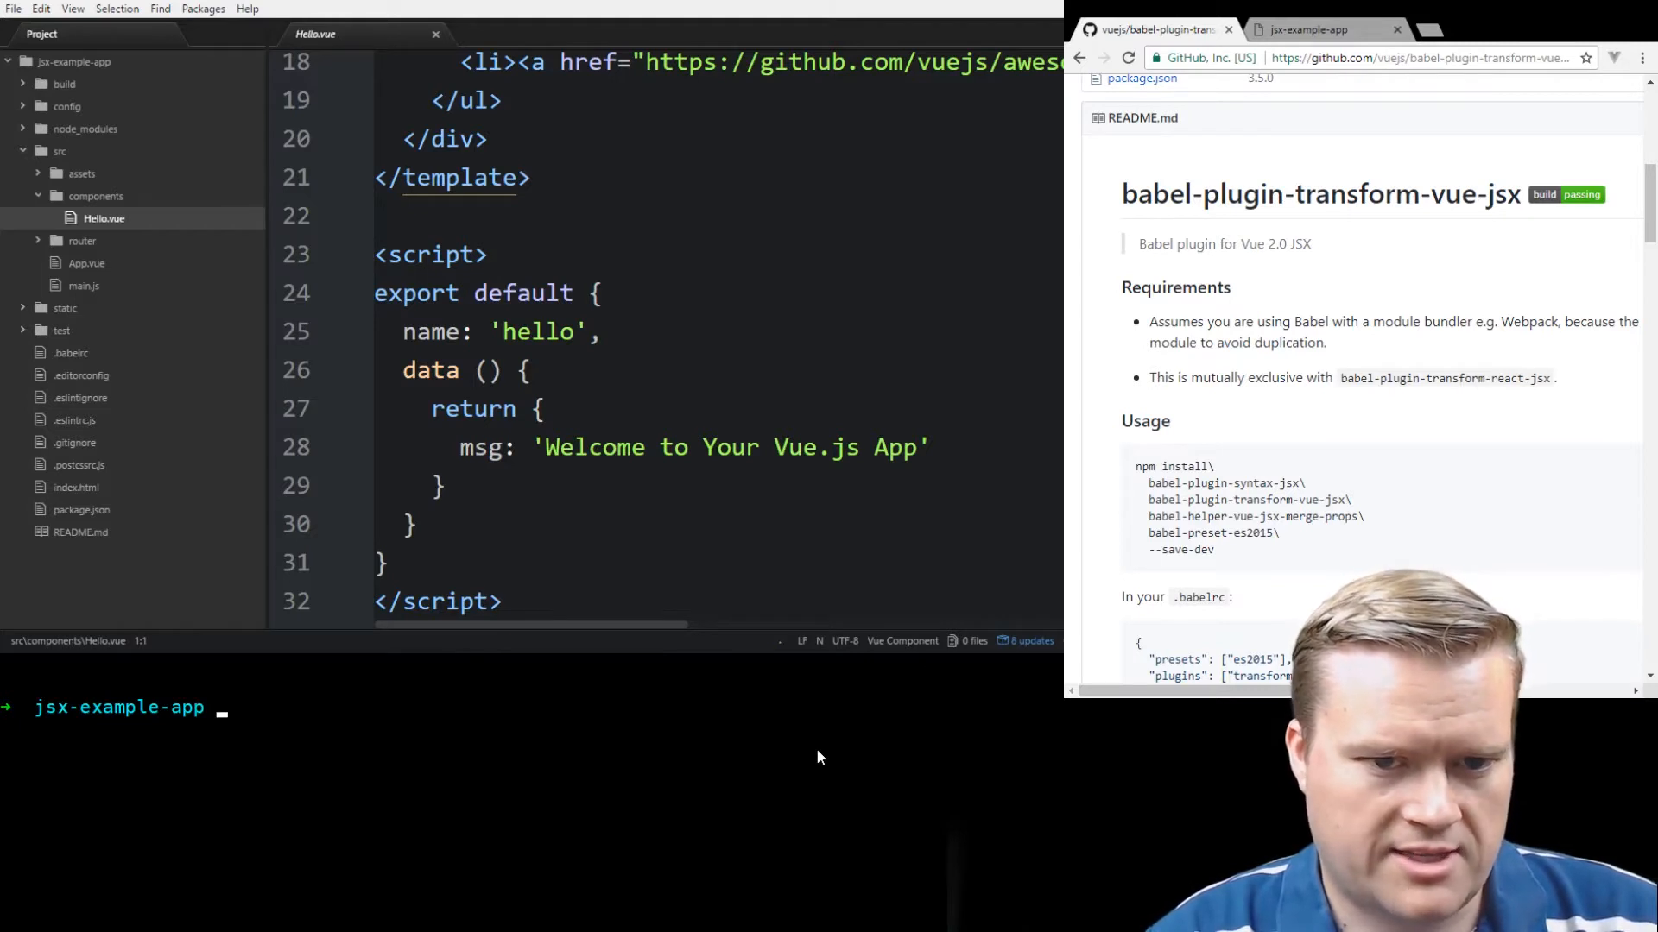
Step: Run npm install of syntax-jsx, transform-vue-jsx, vue-jsx-merge-props and preset-es2015 with --save-dev
{"action": "type", "text": "npm install babel-plugin-syntax-jsx"}
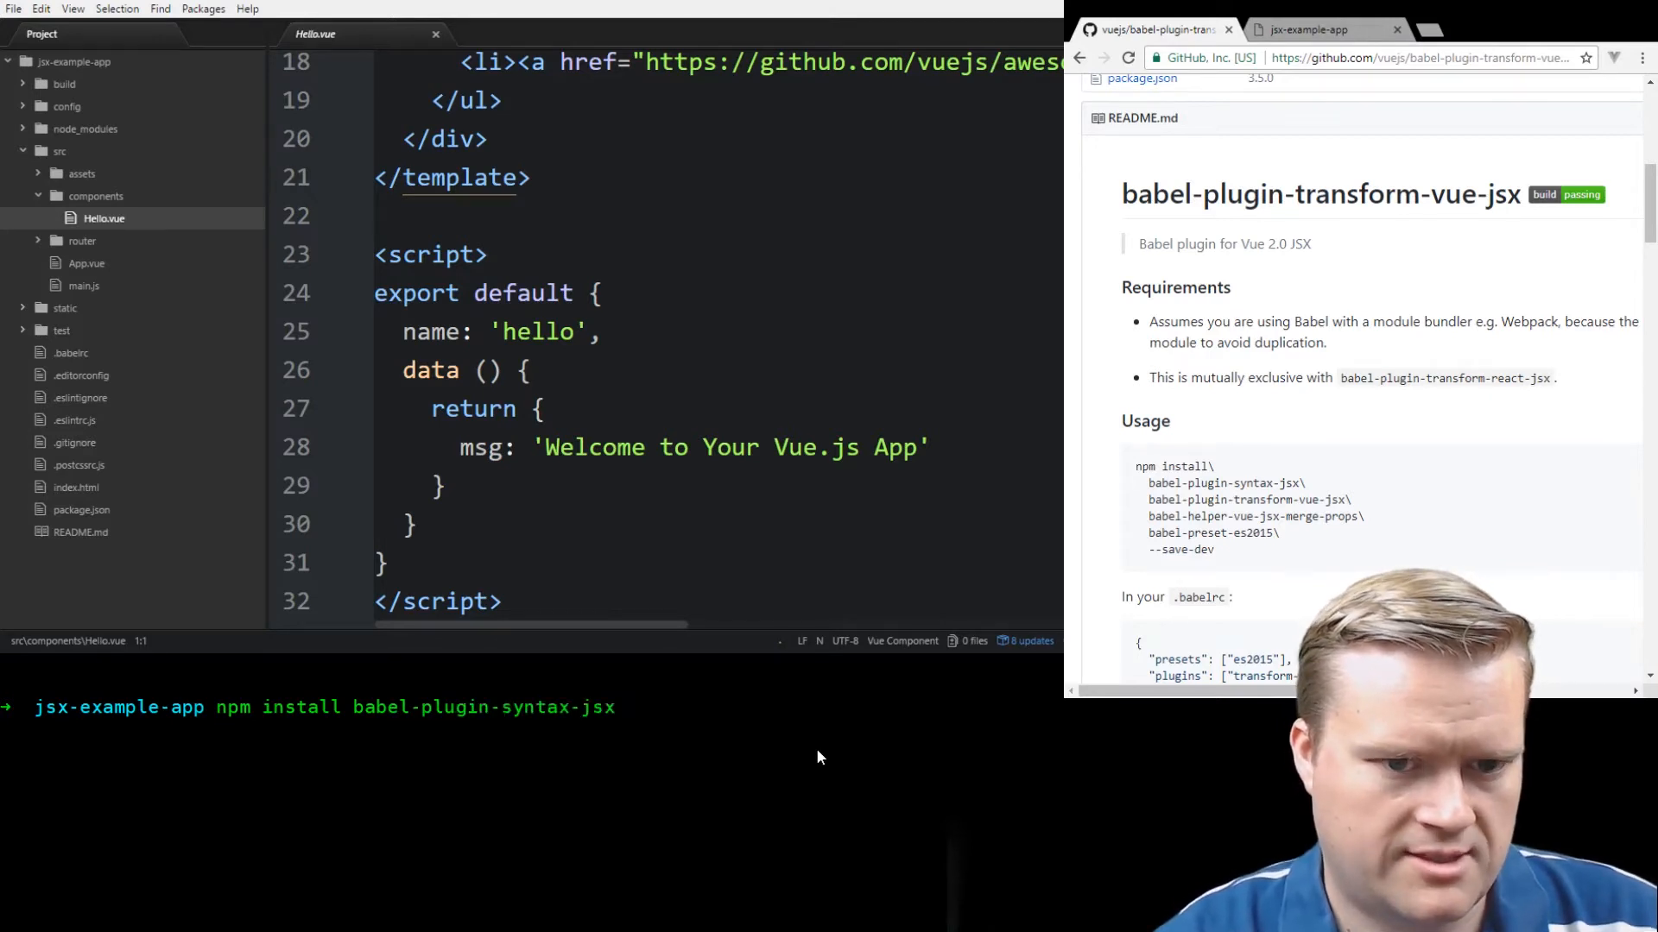
{"action": "type", "text": "babel-plugin-transform-vue-jsx babel-helper-vue-jsx-merg"}
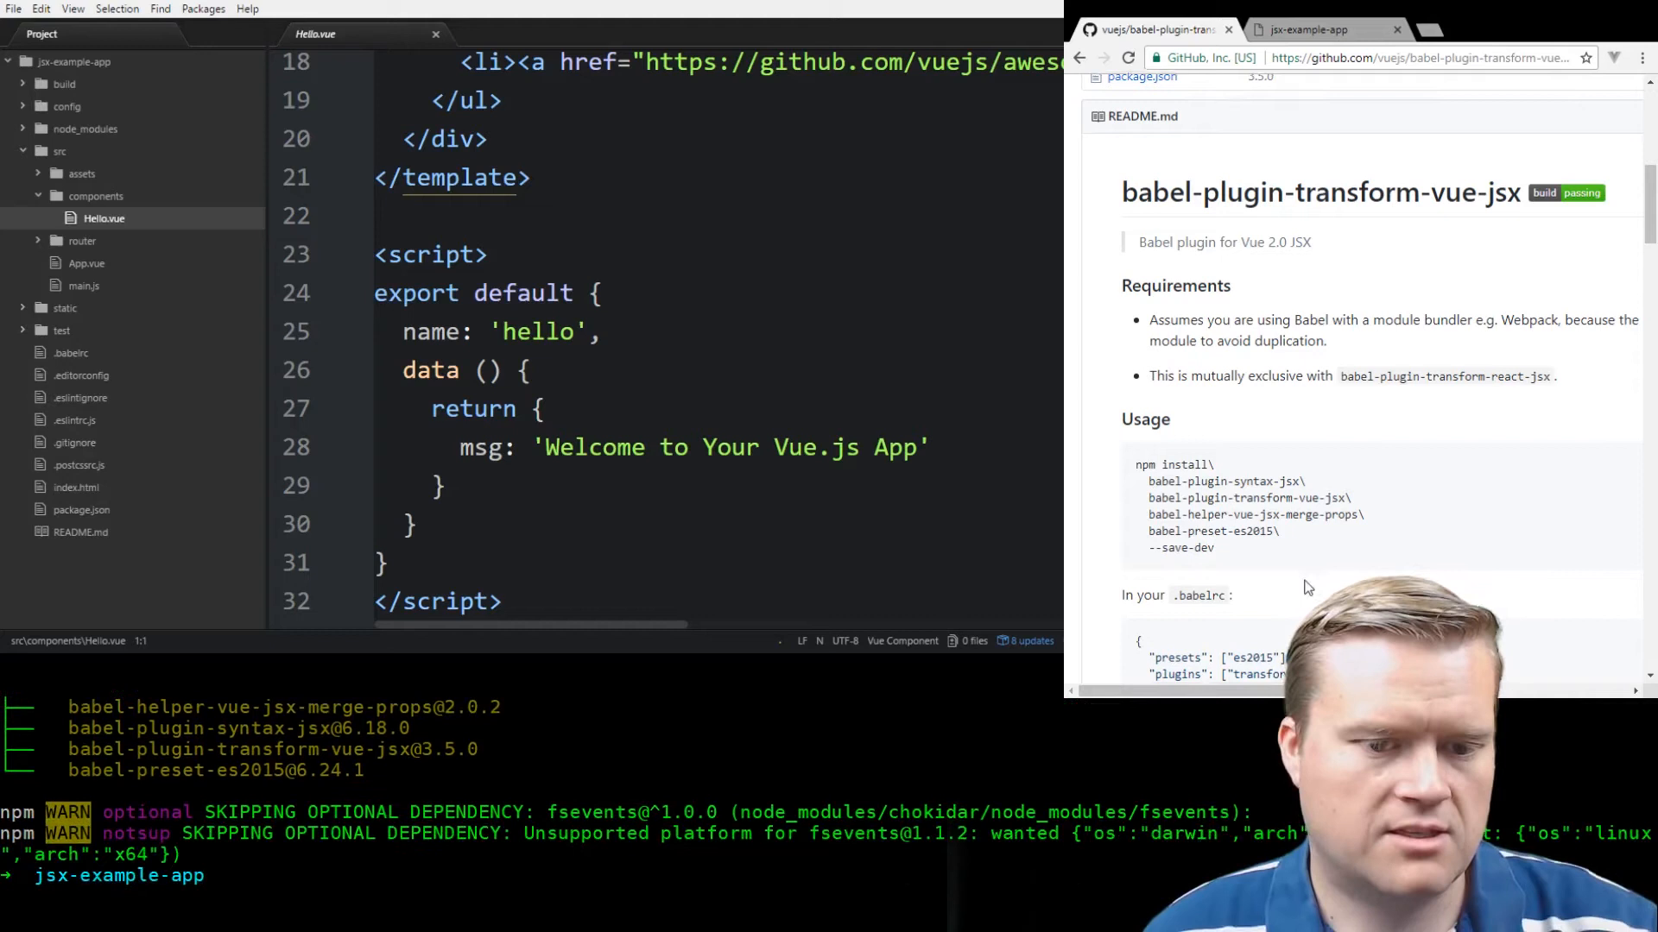
{"action": "scroll", "scroll_direction": "down", "scroll_amount": 3}
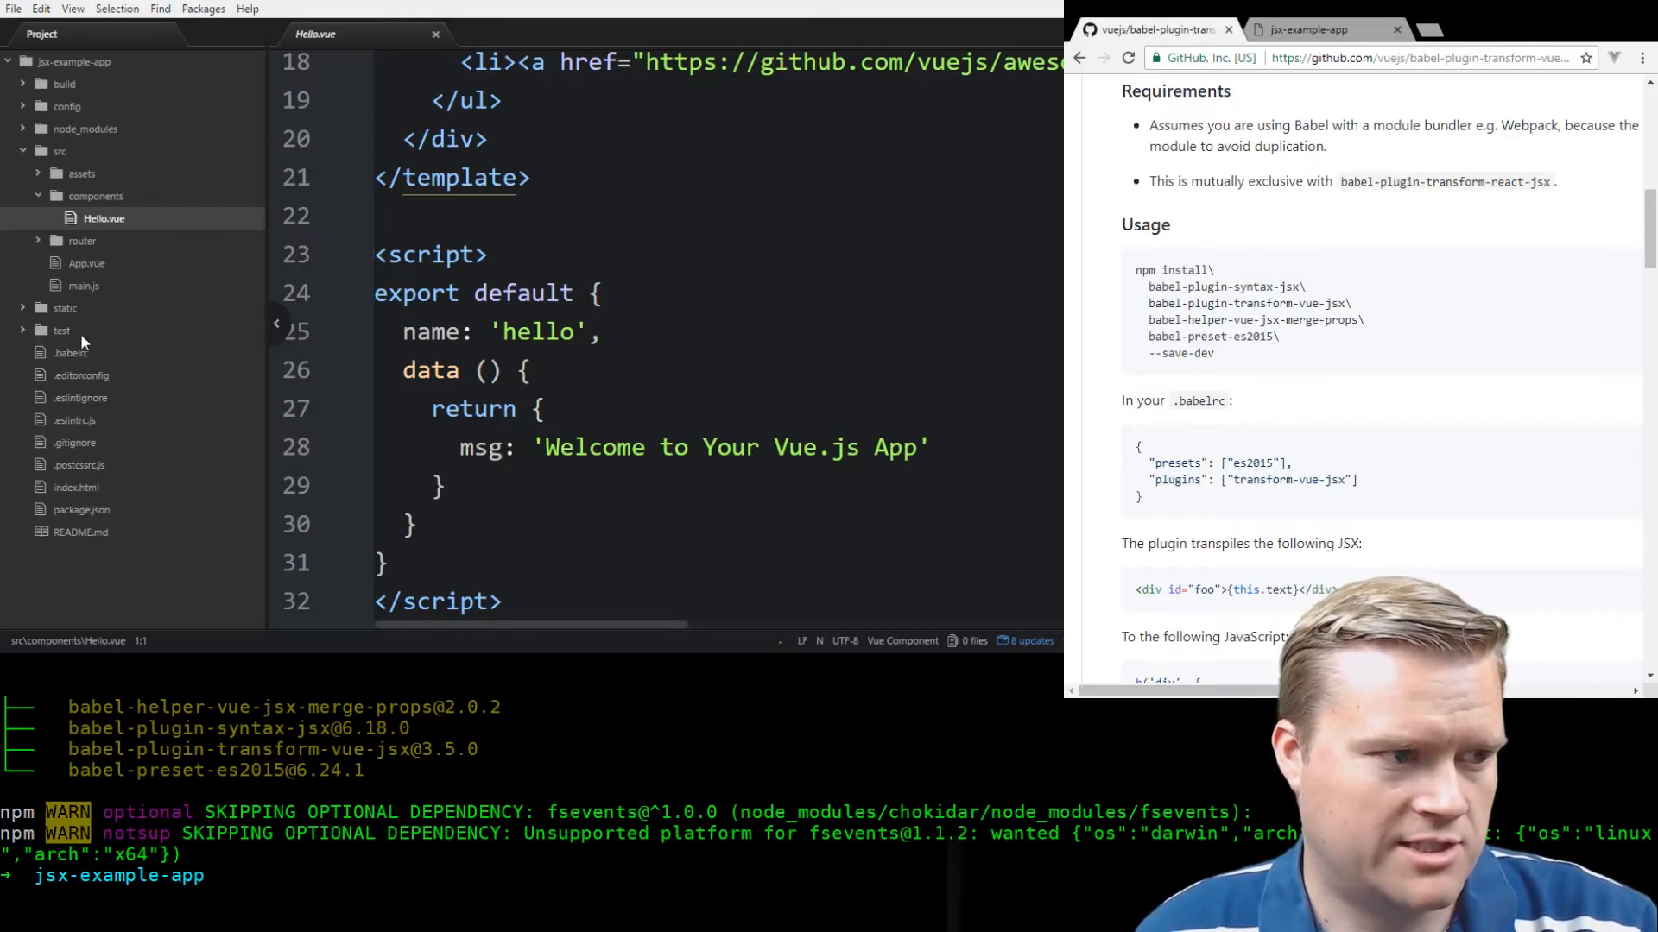
Step: In .babelrc, append "es2015" to the presets after stage-2
{"action": "left_click", "coordinate": [71, 352]}
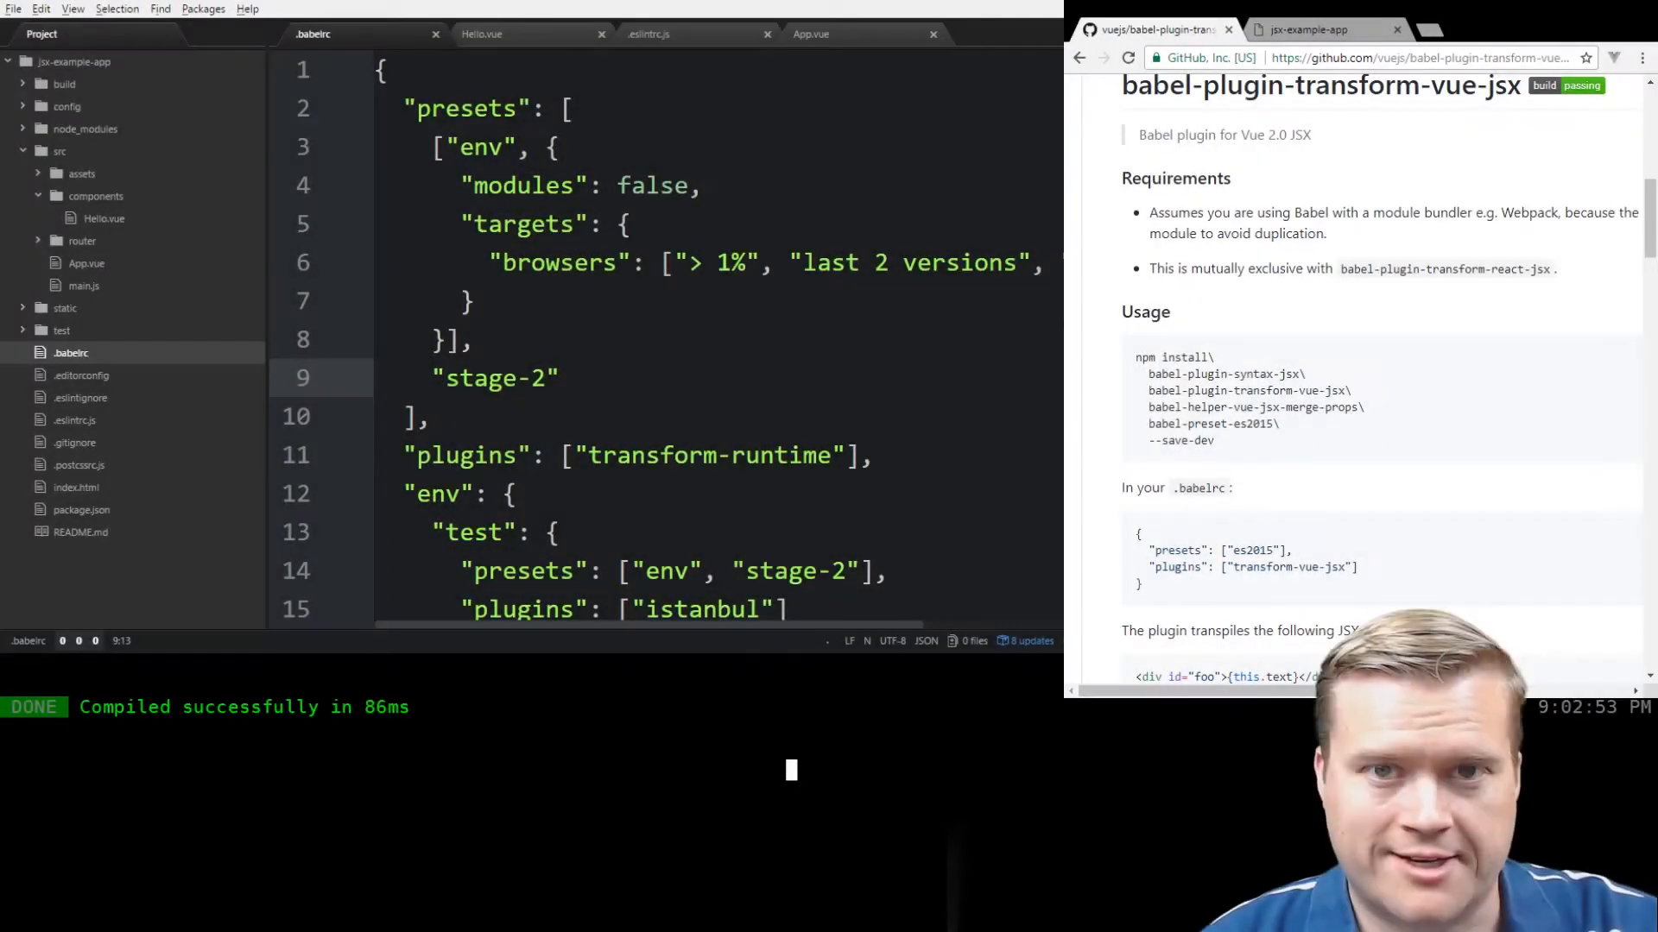
{"action": "left_click", "coordinate": [767, 454]}
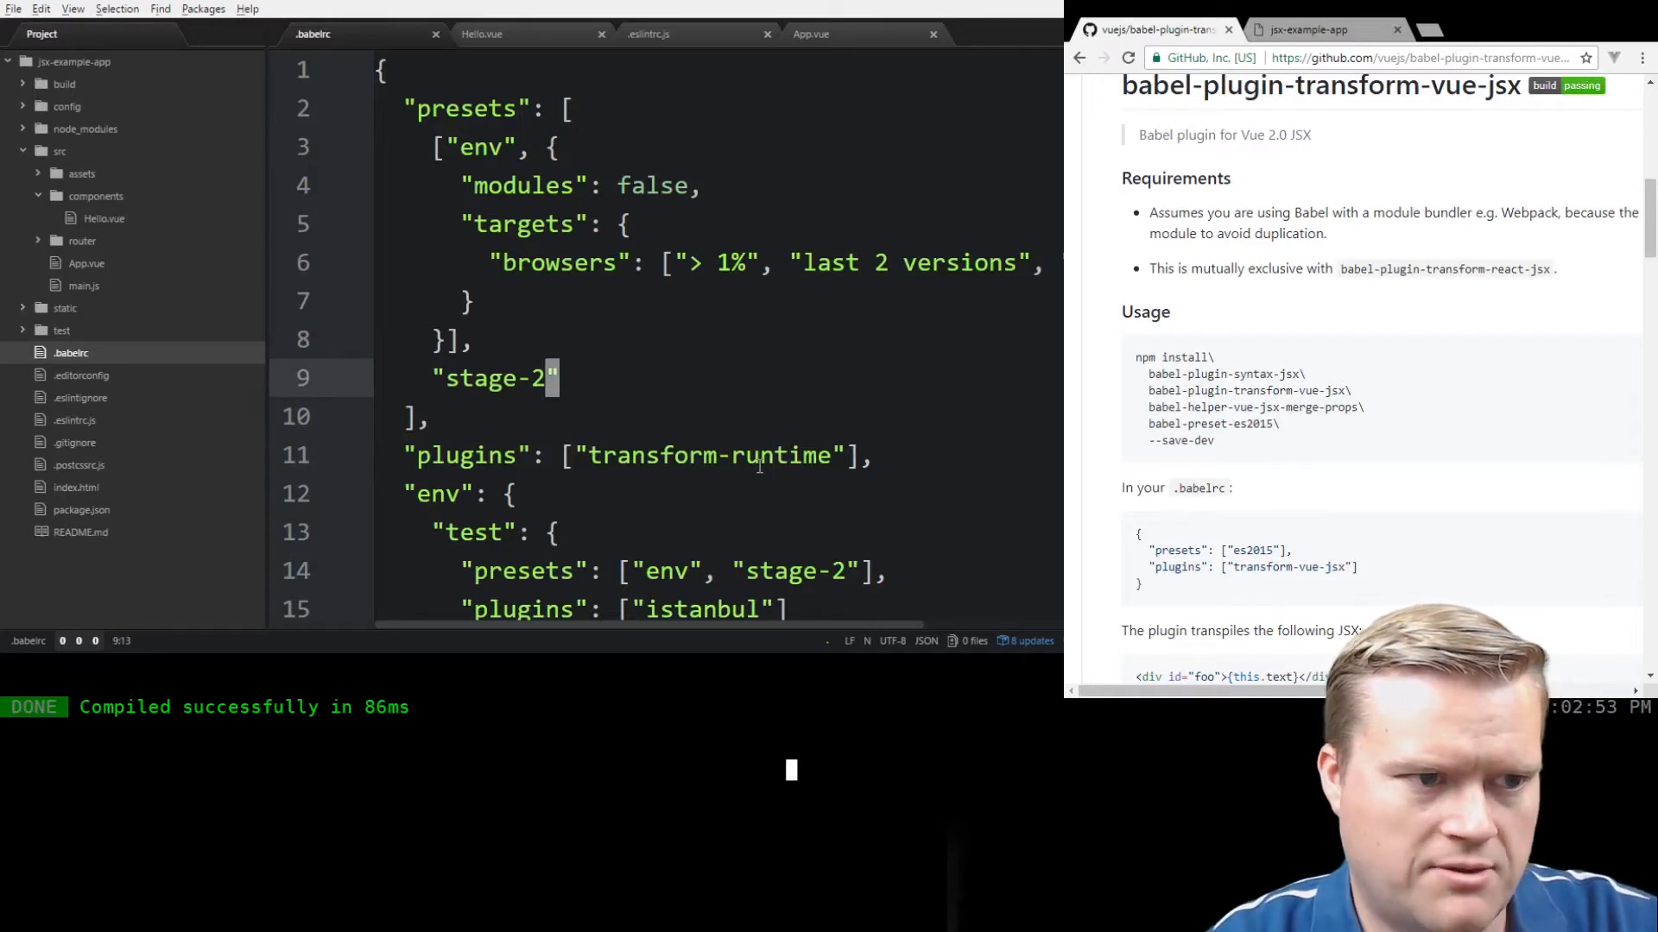
{"action": "type", "text": ","}
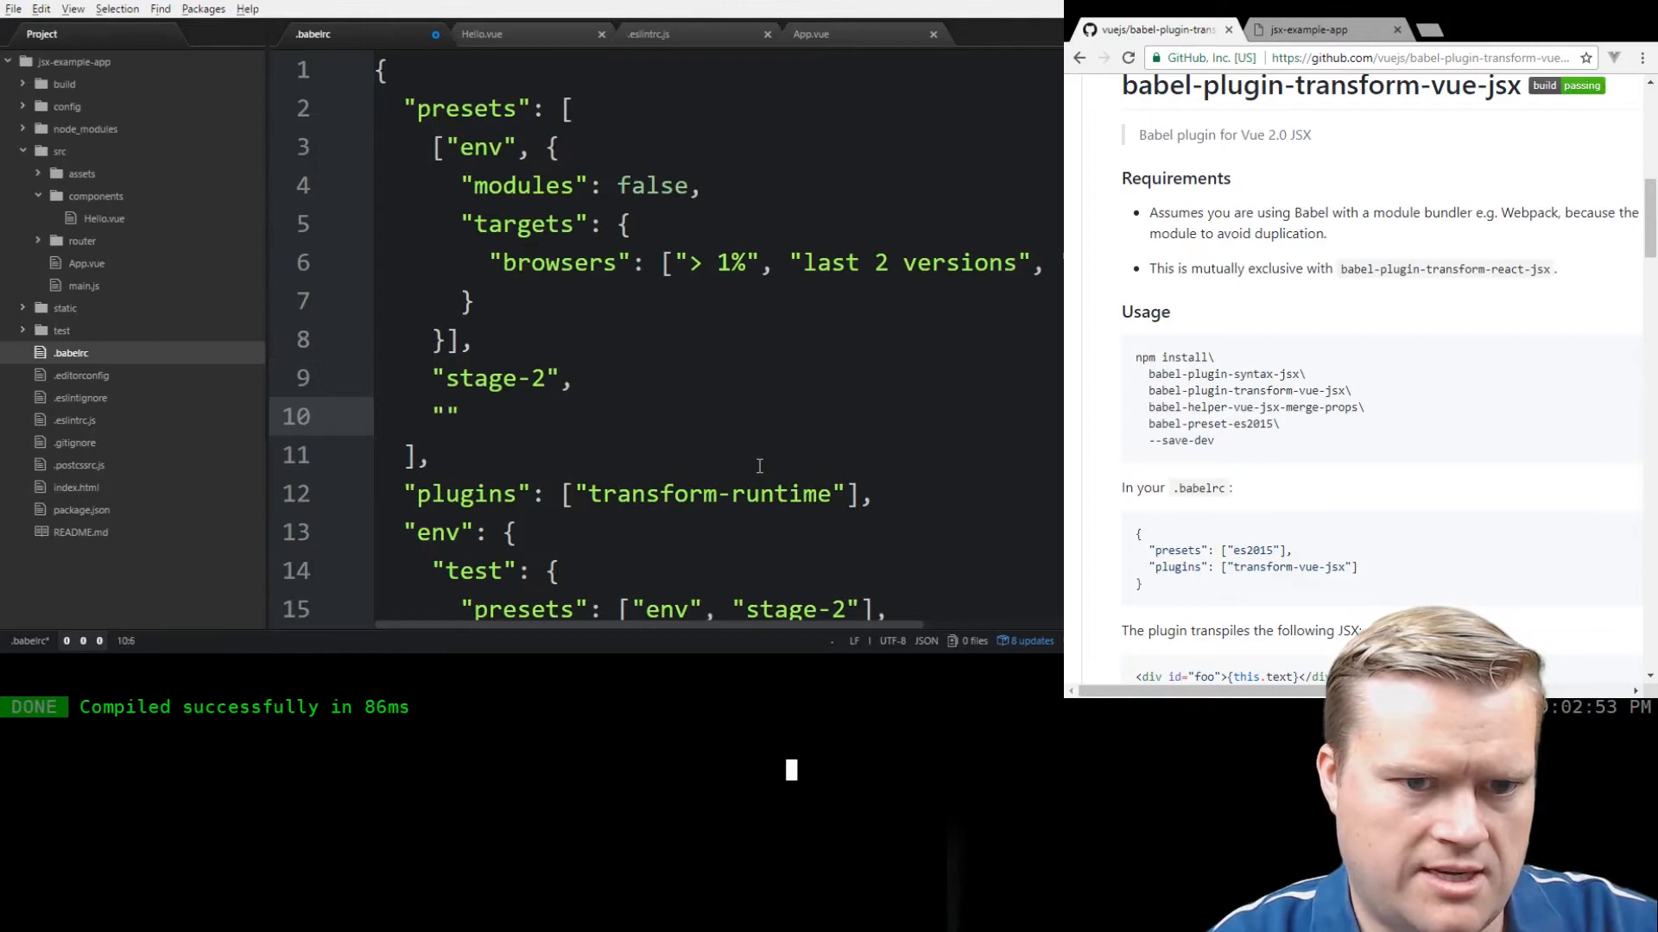
{"action": "type", "text": "es2"}
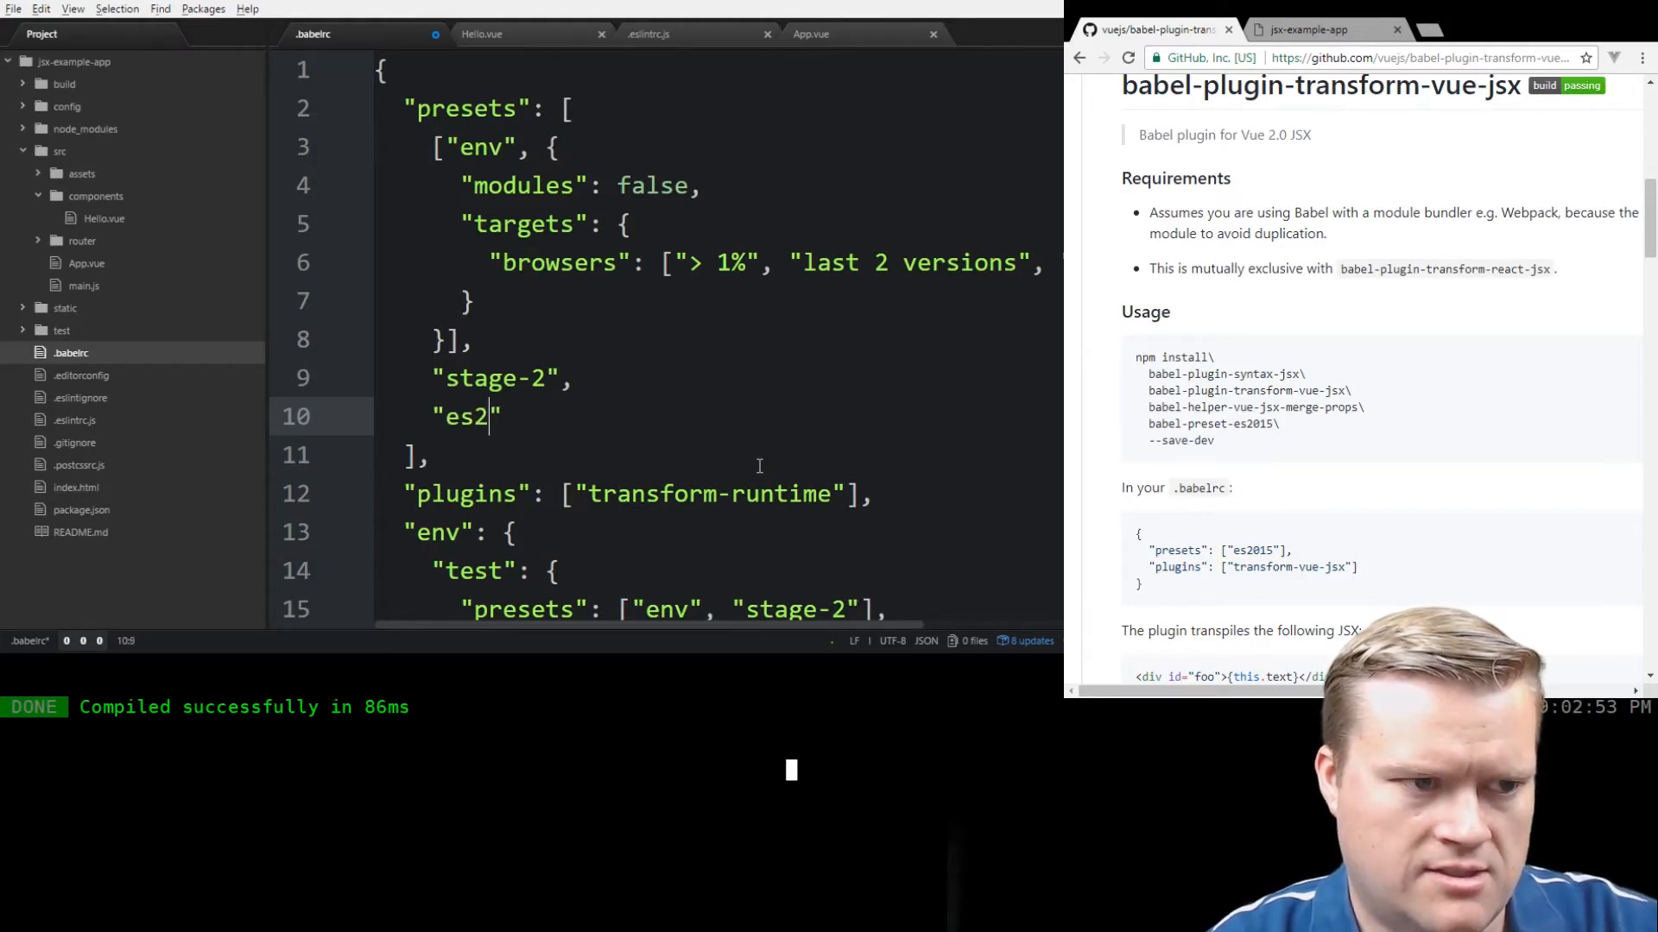
{"action": "type", "text": "015"}
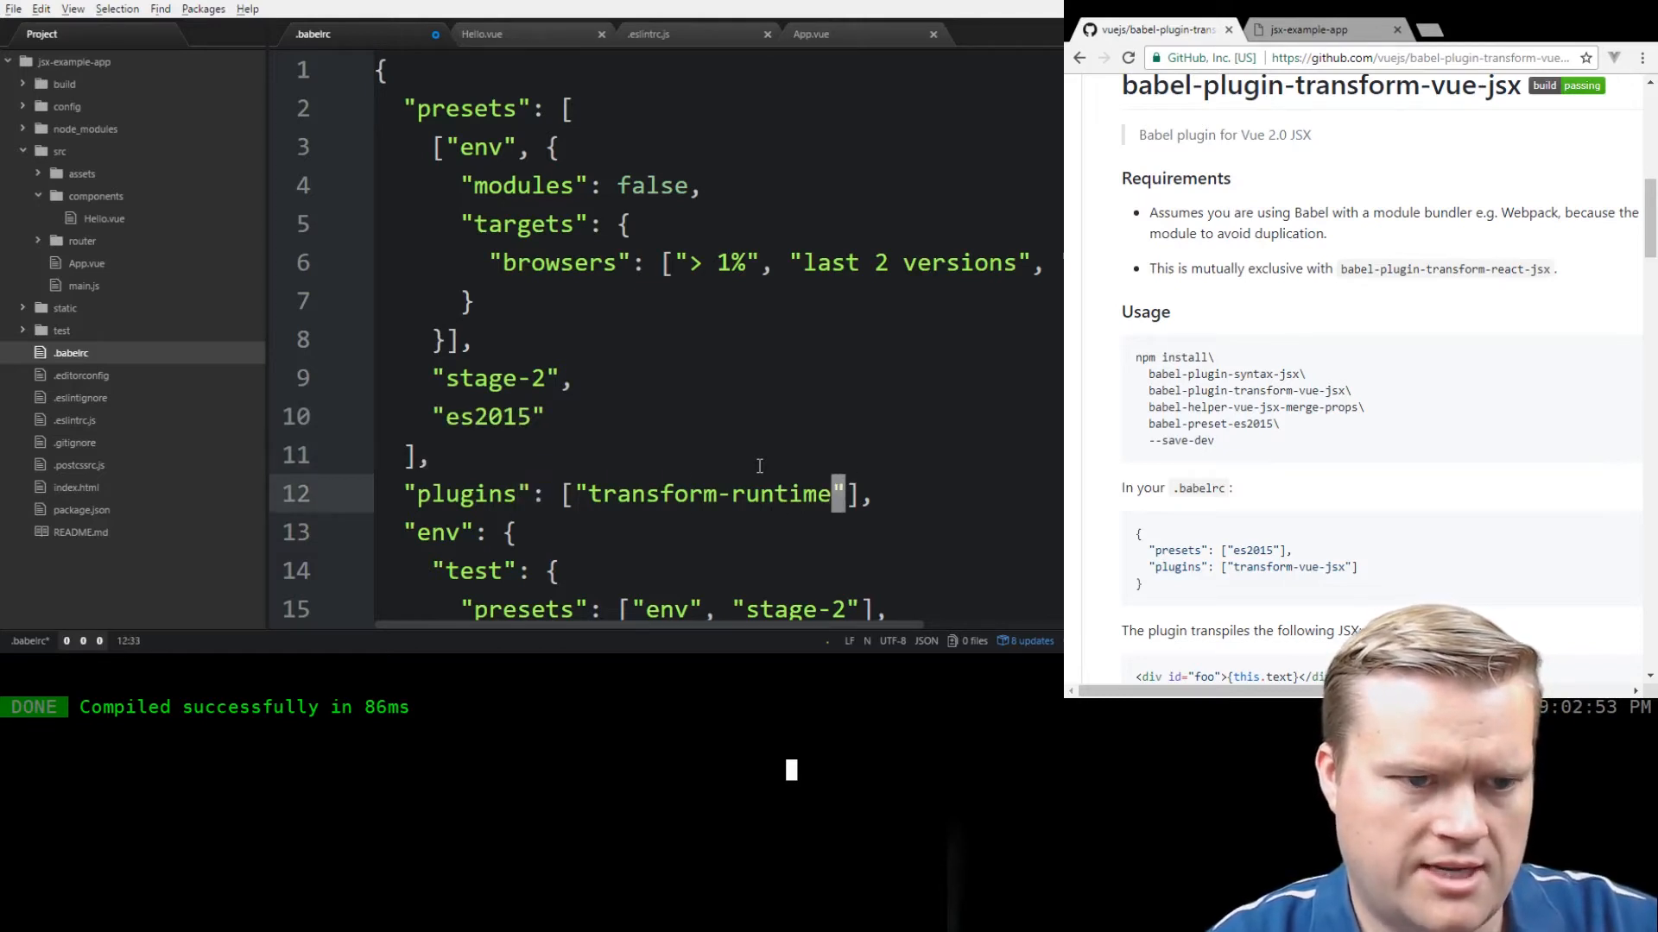
Step: Add "transform-vue-jsx" to the .babelrc plugins array
{"action": "type", "text": ",\""}
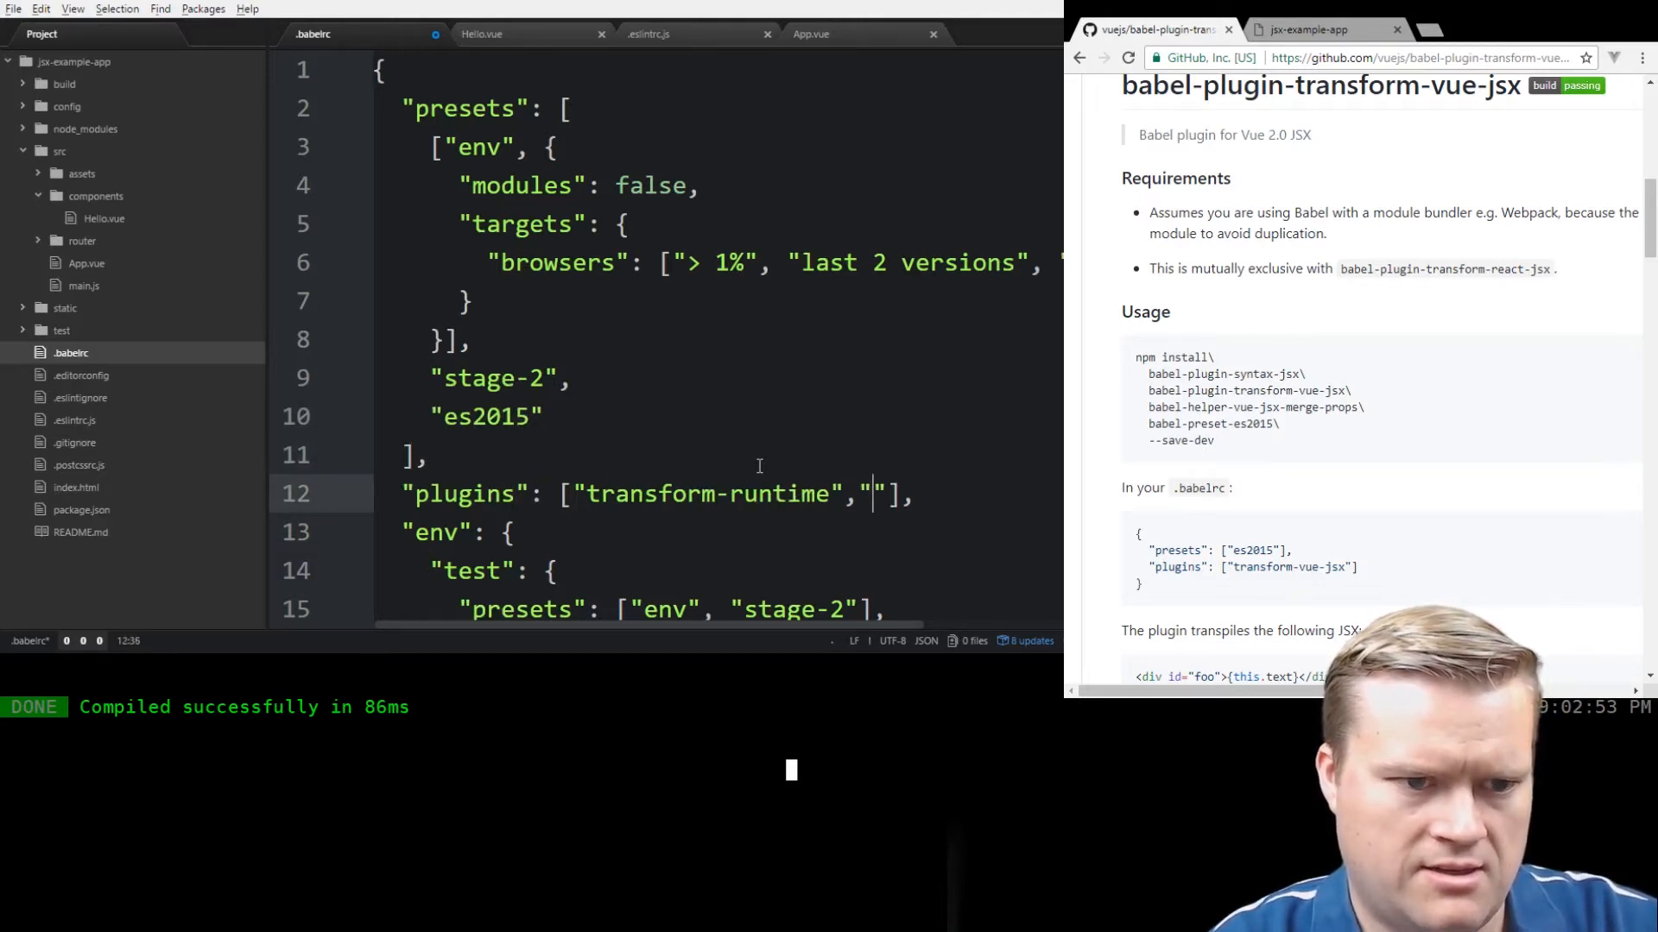
{"action": "type", "text": "transform-vue"}
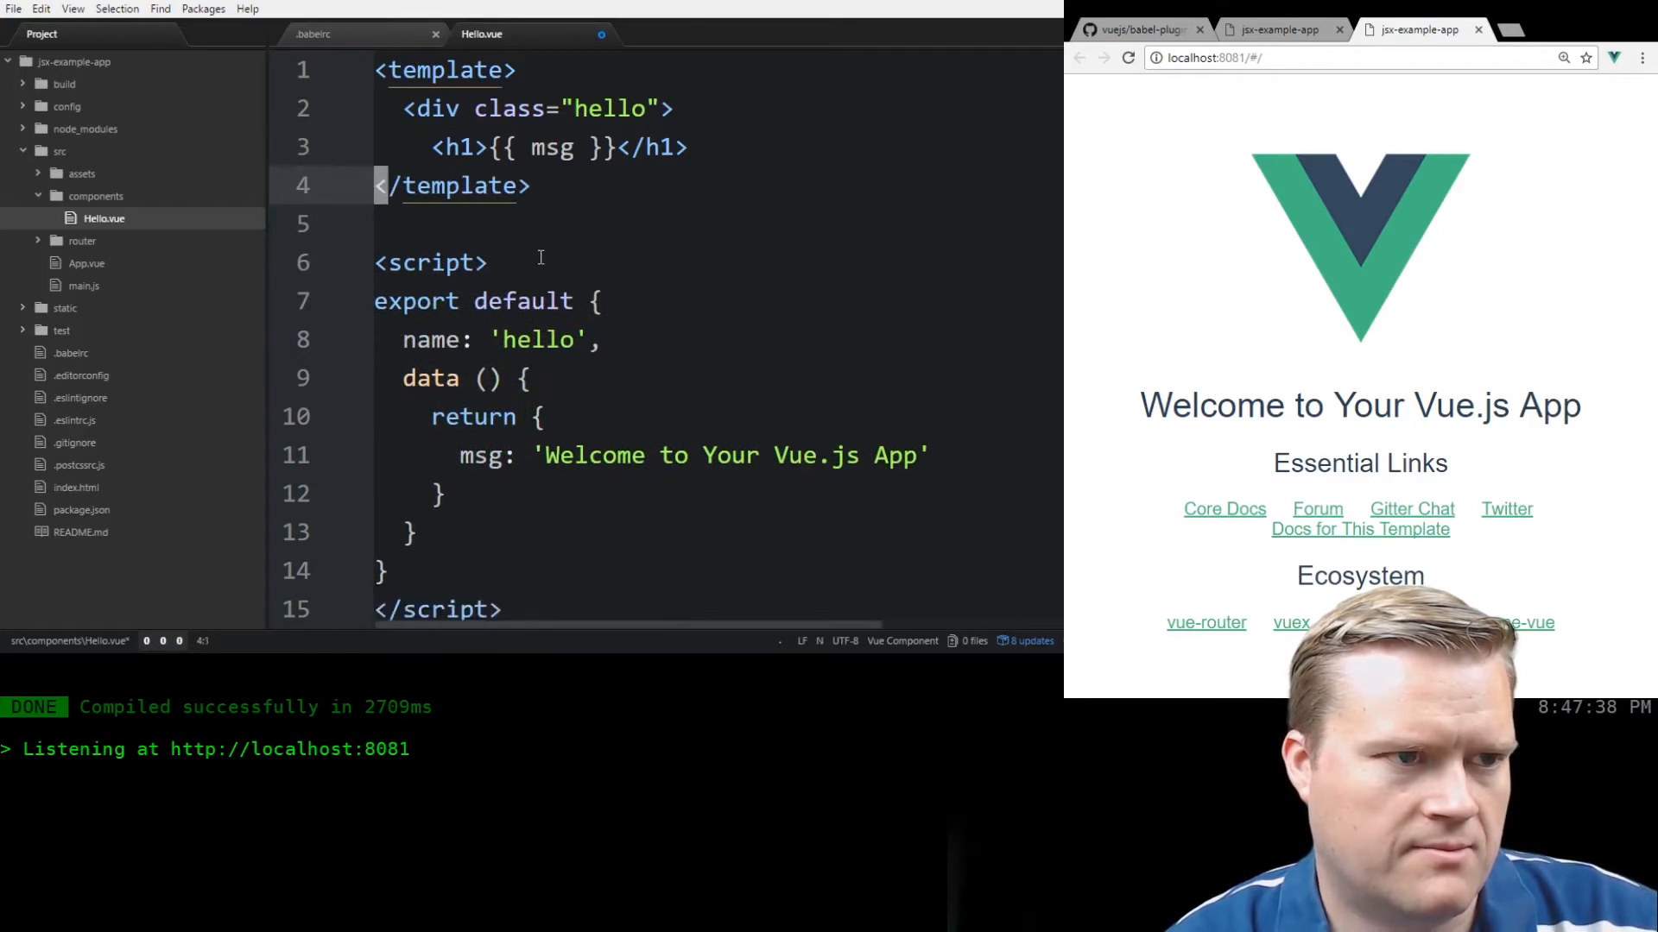
Step: Wrap the h1 in Hello.vue's template in a div and add a comma after data()
{"action": "type", "text": "w"}
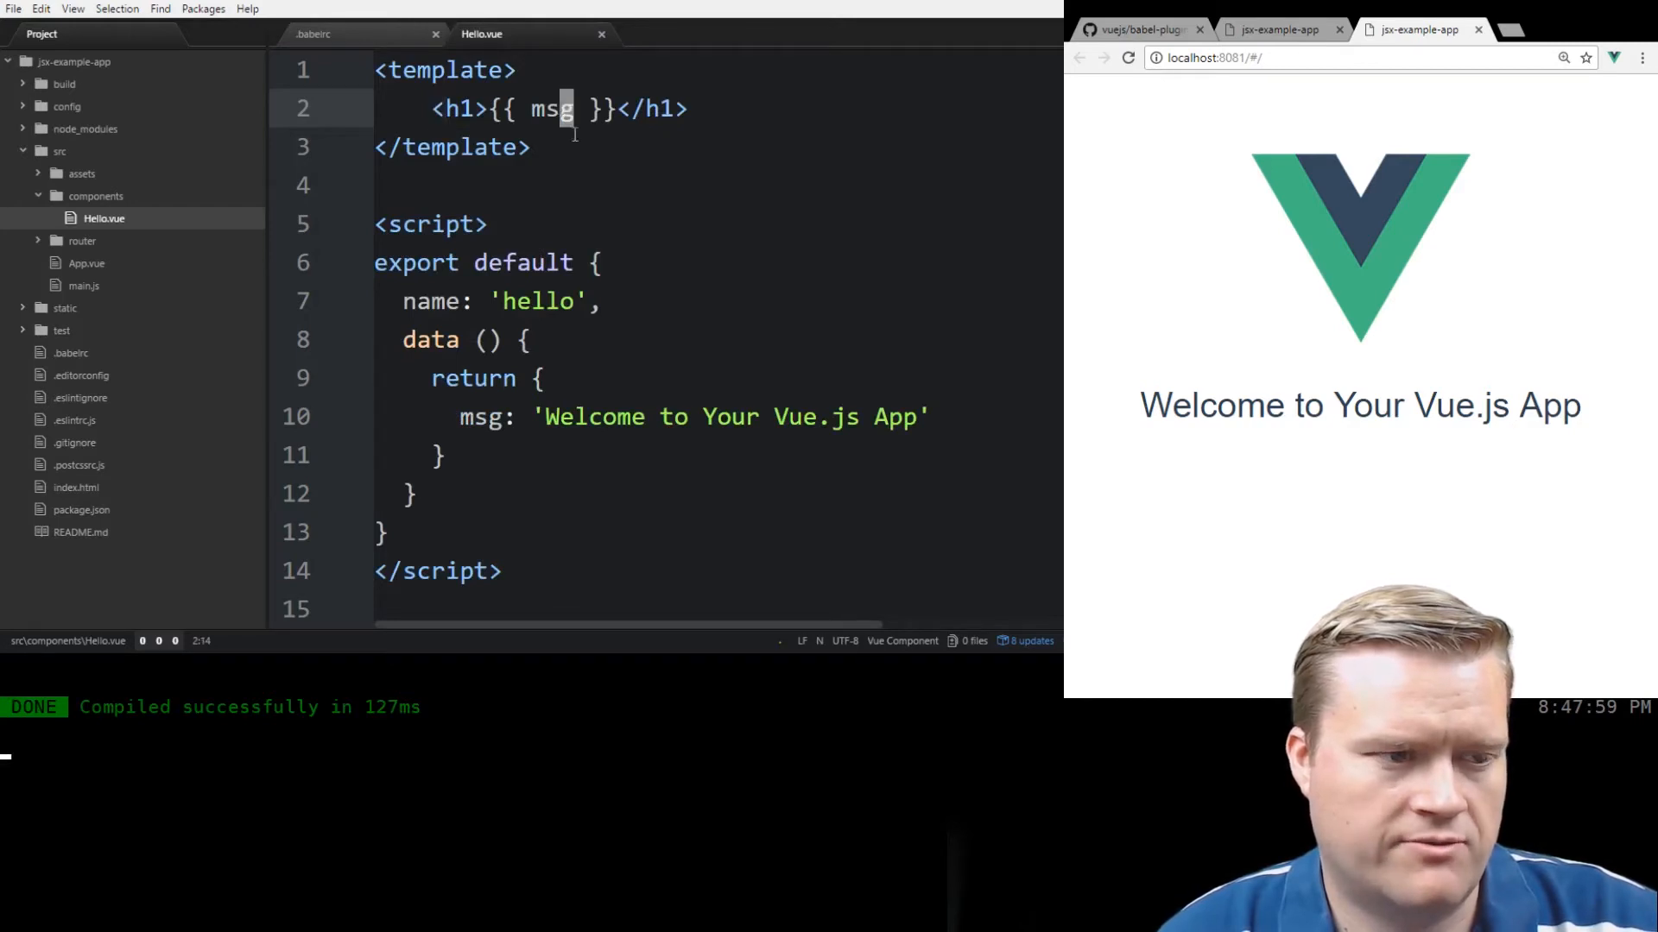
{"action": "left_click", "coordinate": [86, 262]}
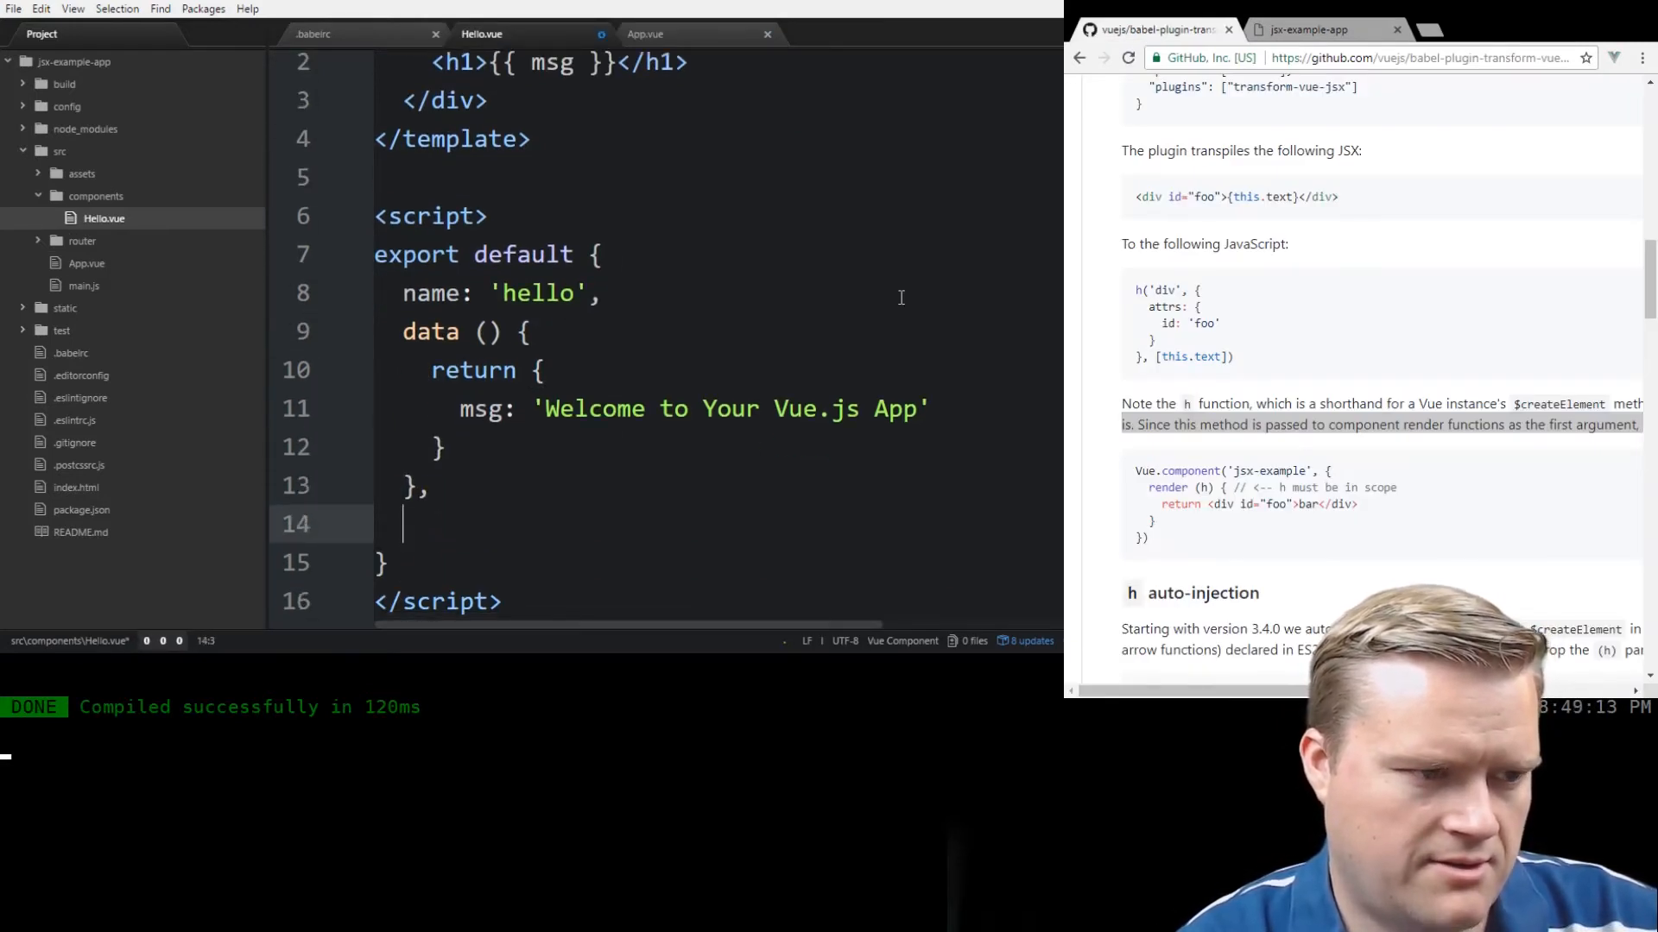
Step: Write render (h) { return ( <div>hi</div> ) } after data and remove the template block
{"action": "type", "text": "render (h"}
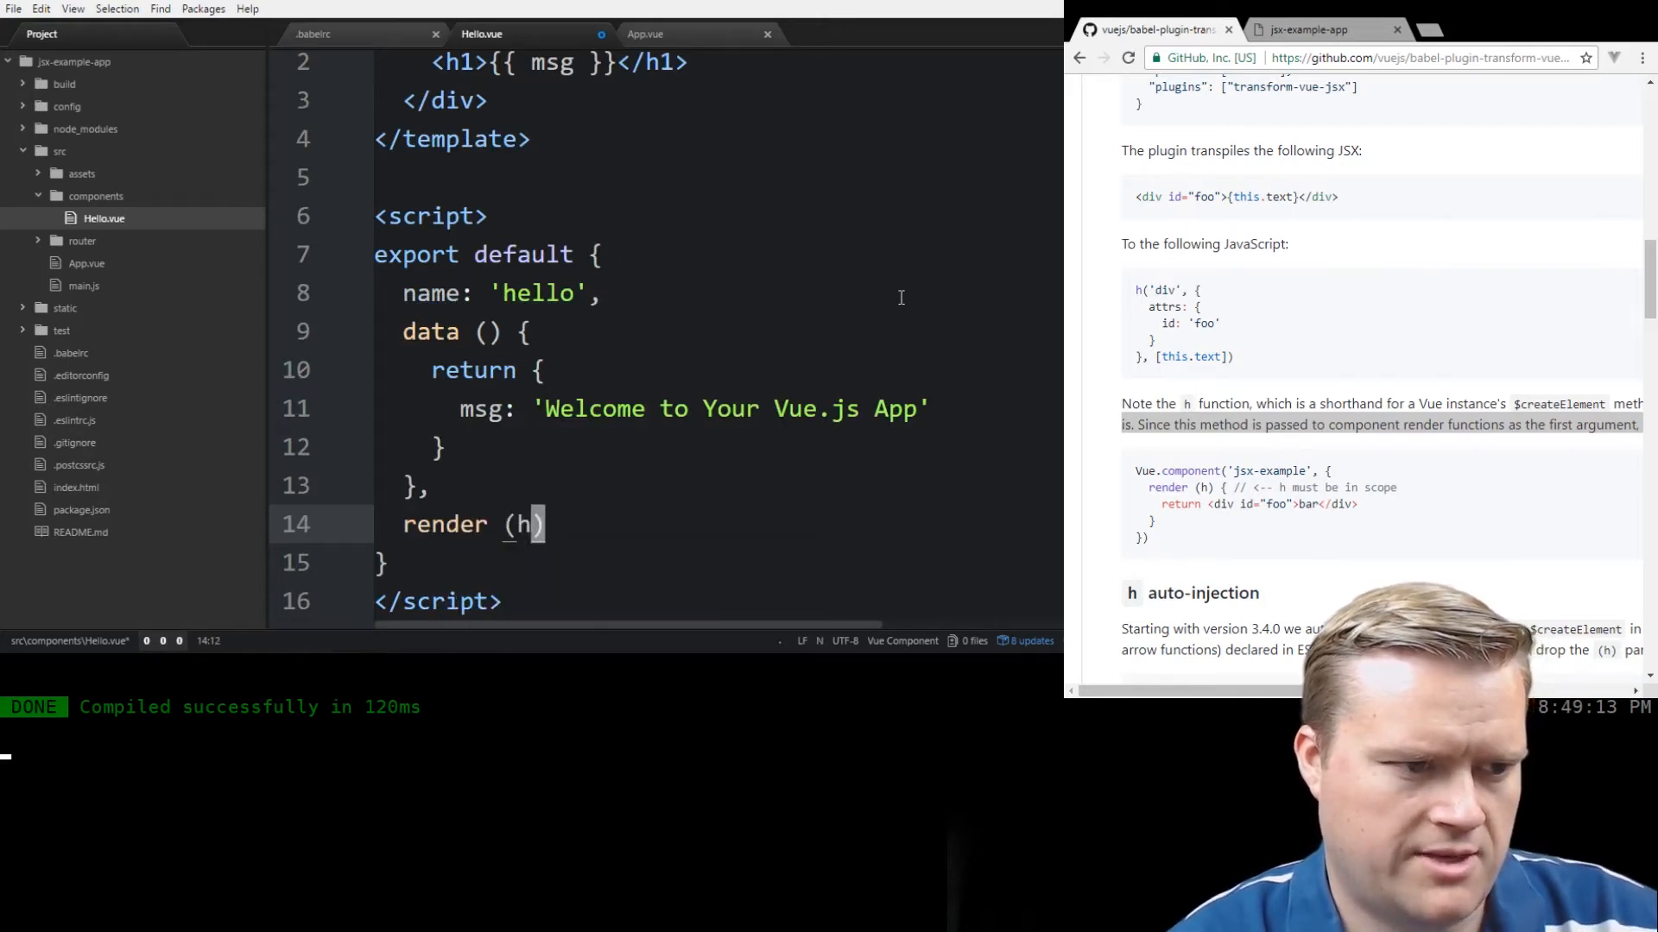
{"action": "type", "text": "{}"}
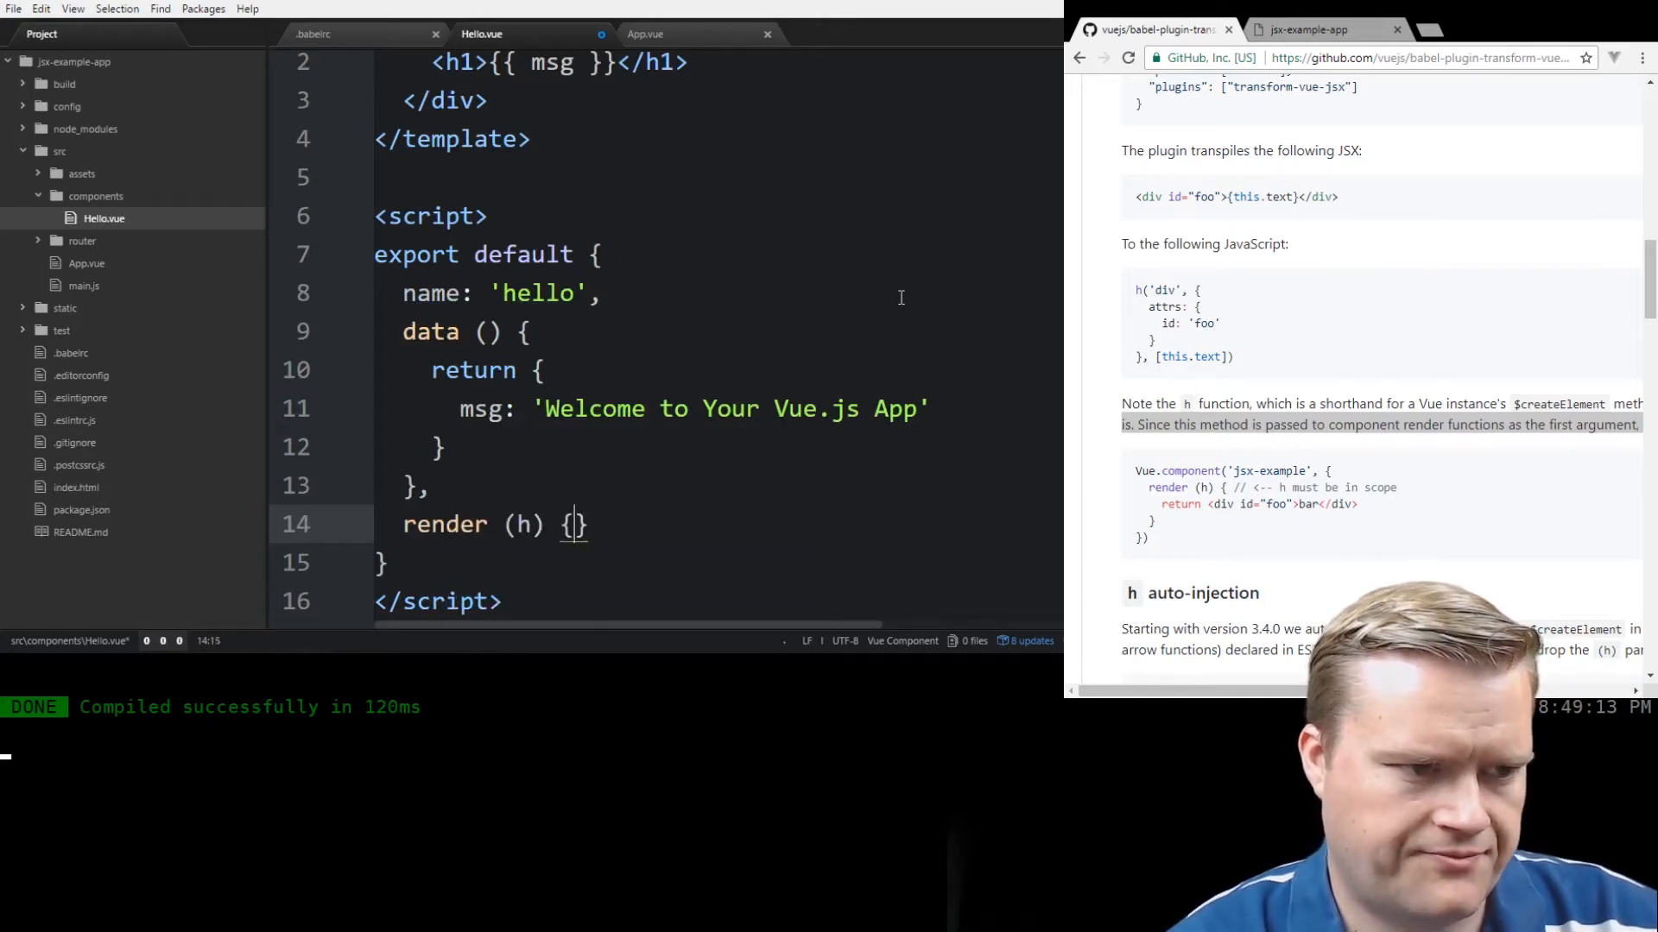
{"action": "key", "text": "enter"}
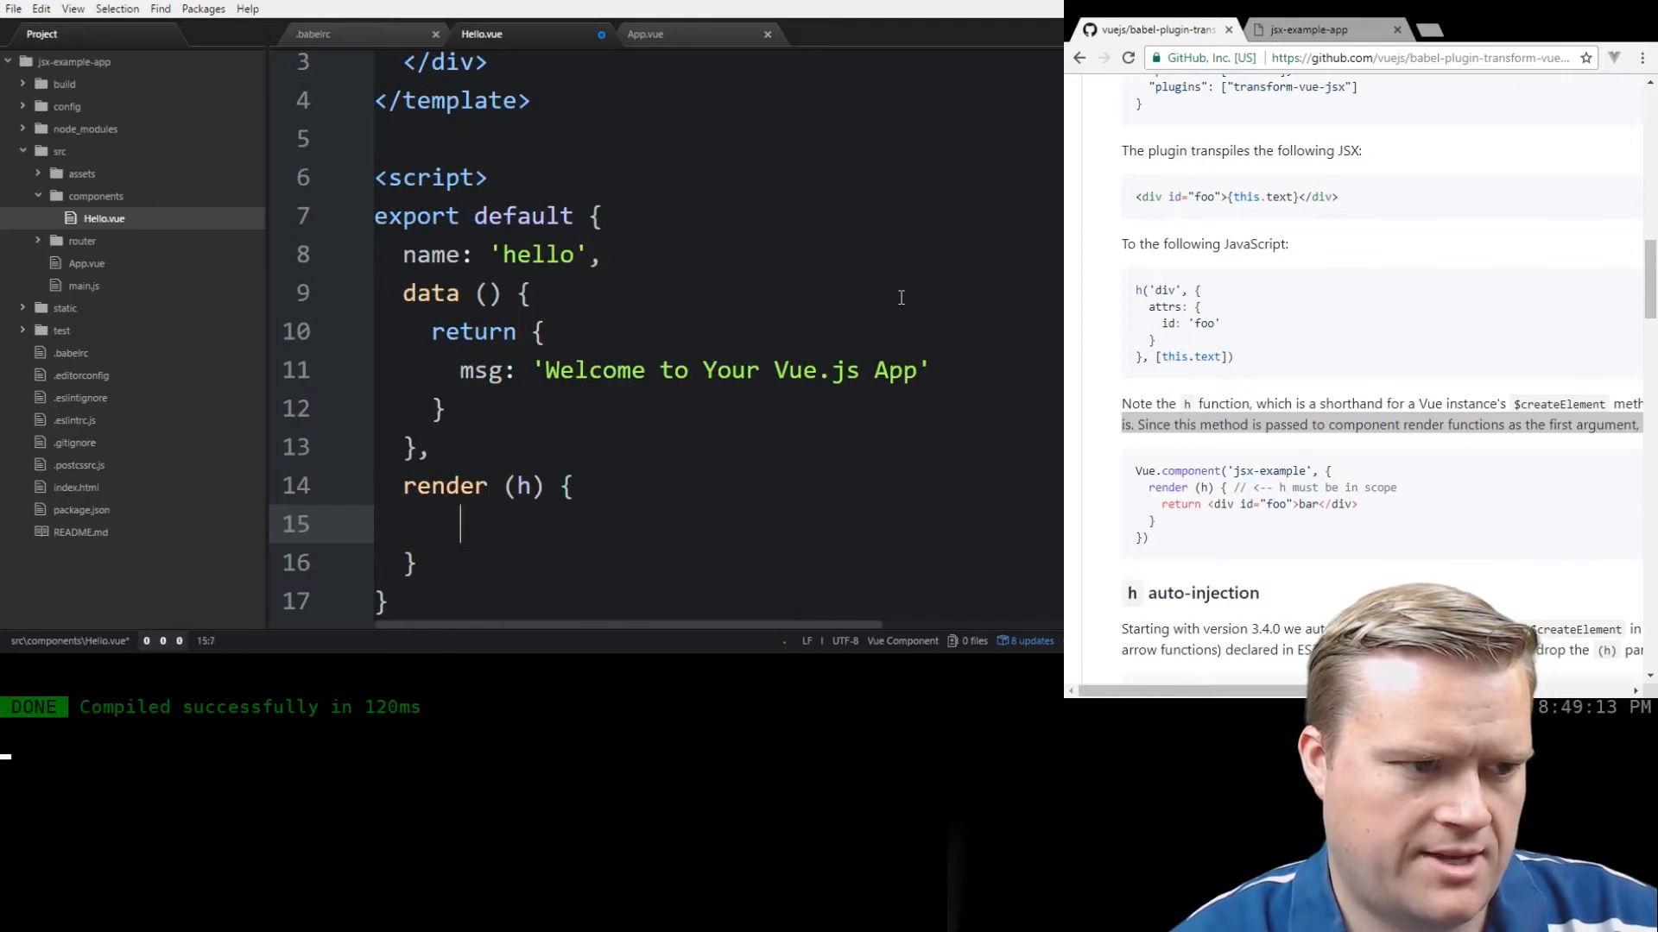
{"action": "type", "text": "return ()"}
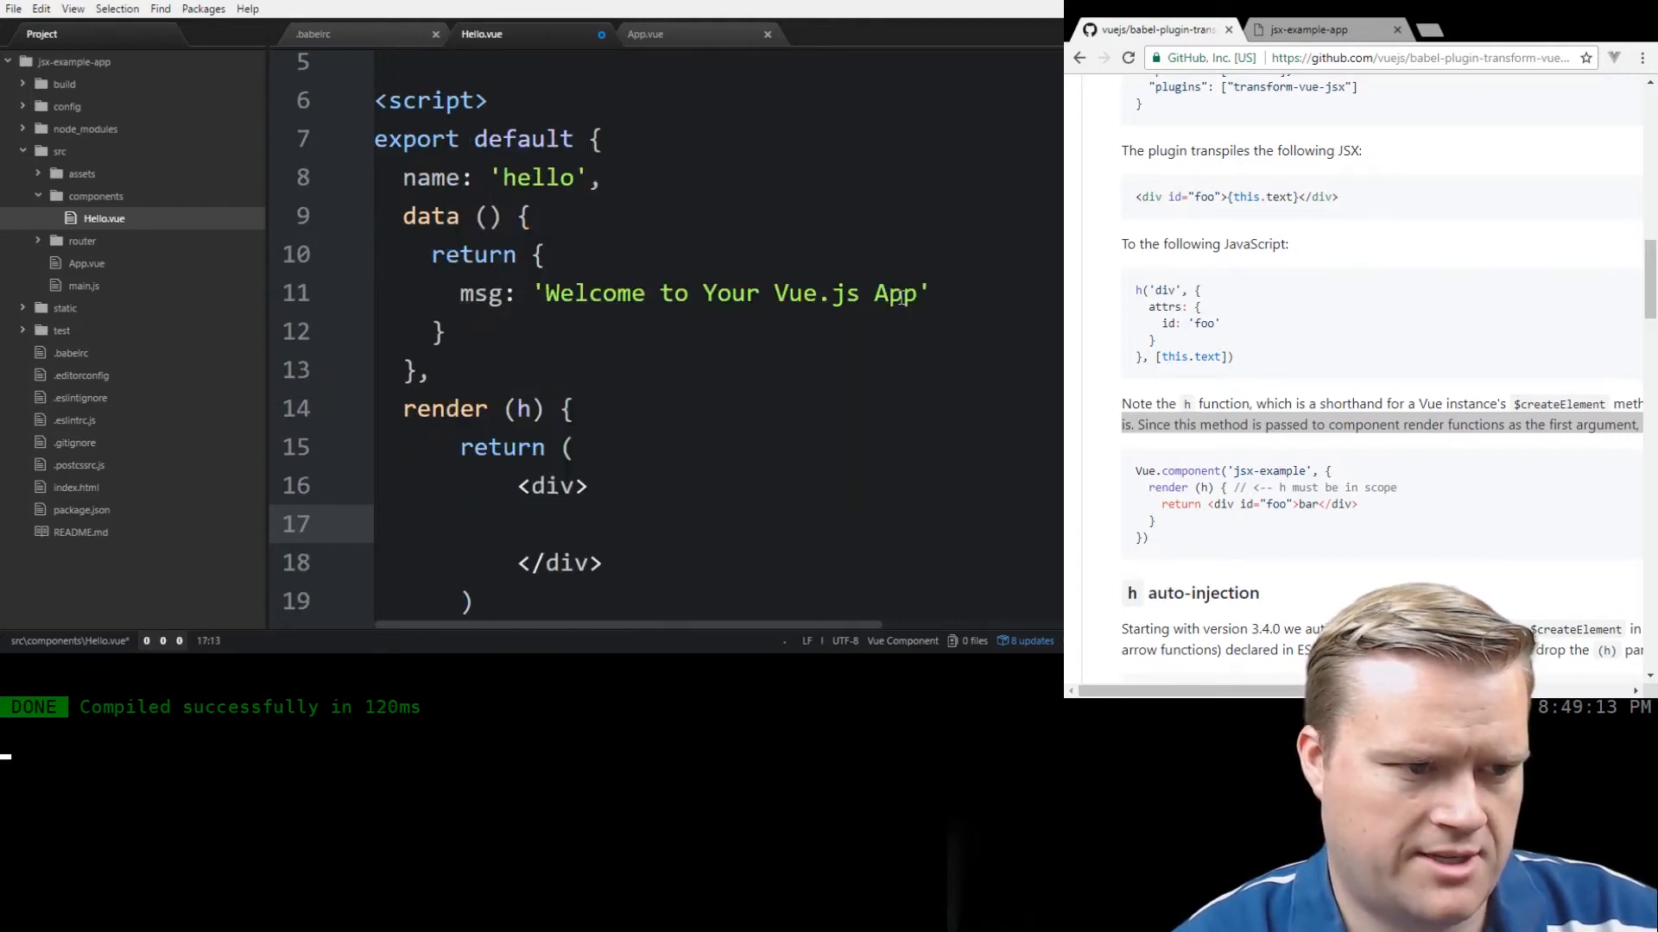
{"action": "type", "text": "Hello From"}
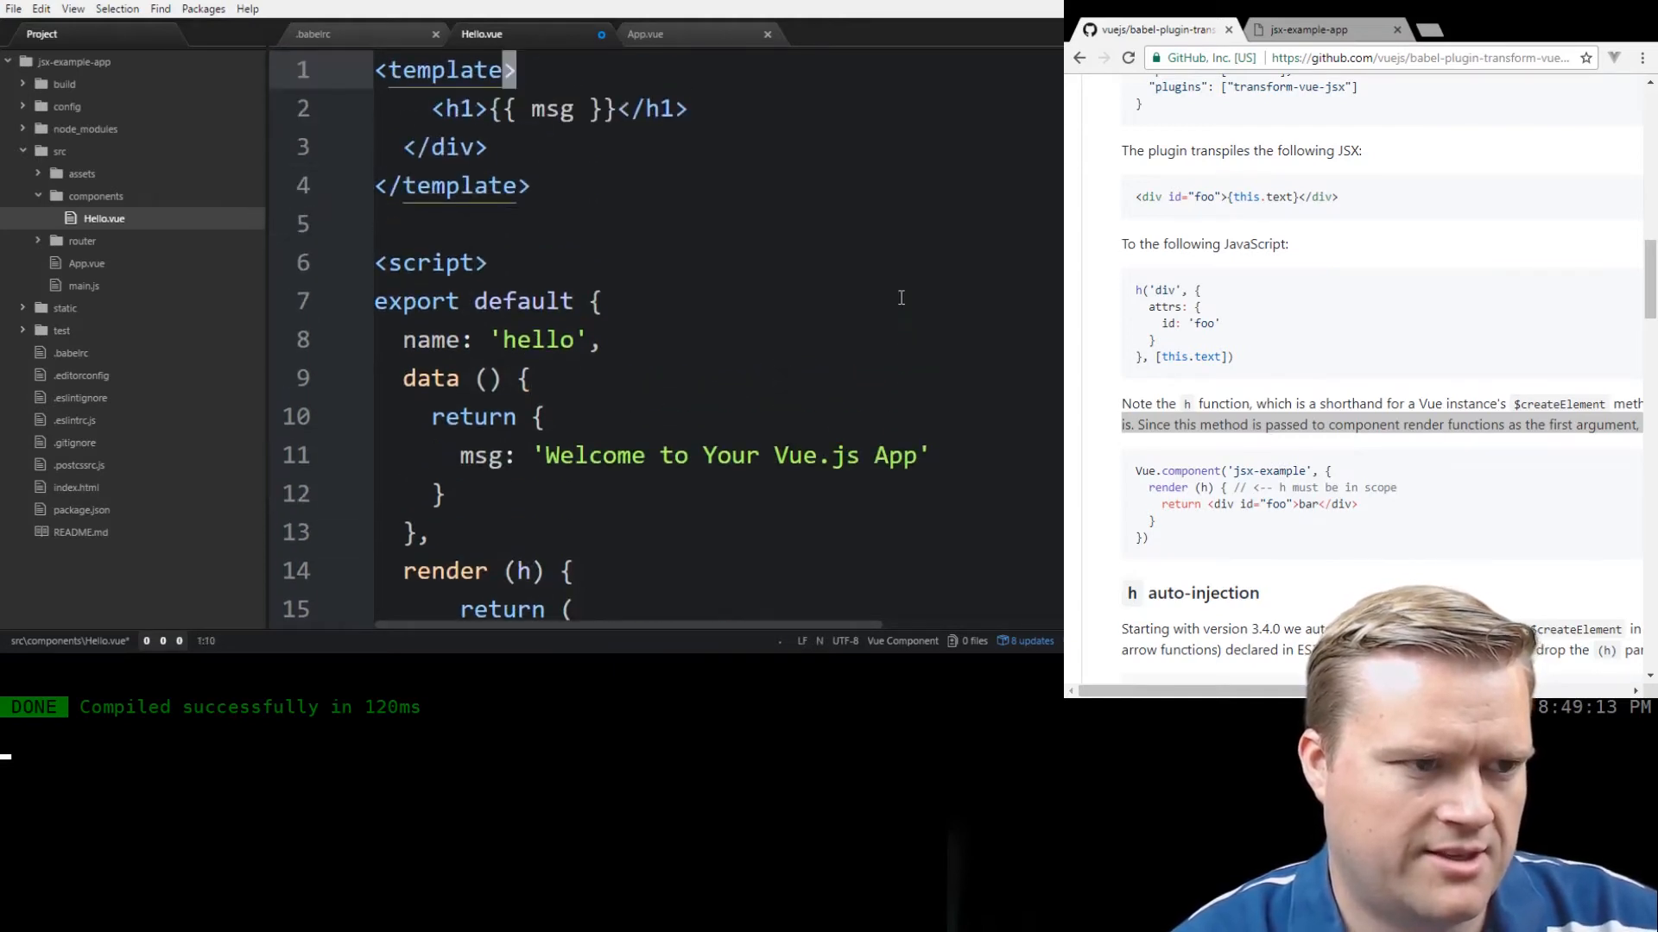
{"action": "scroll", "scroll_direction": "down", "scroll_amount": 3}
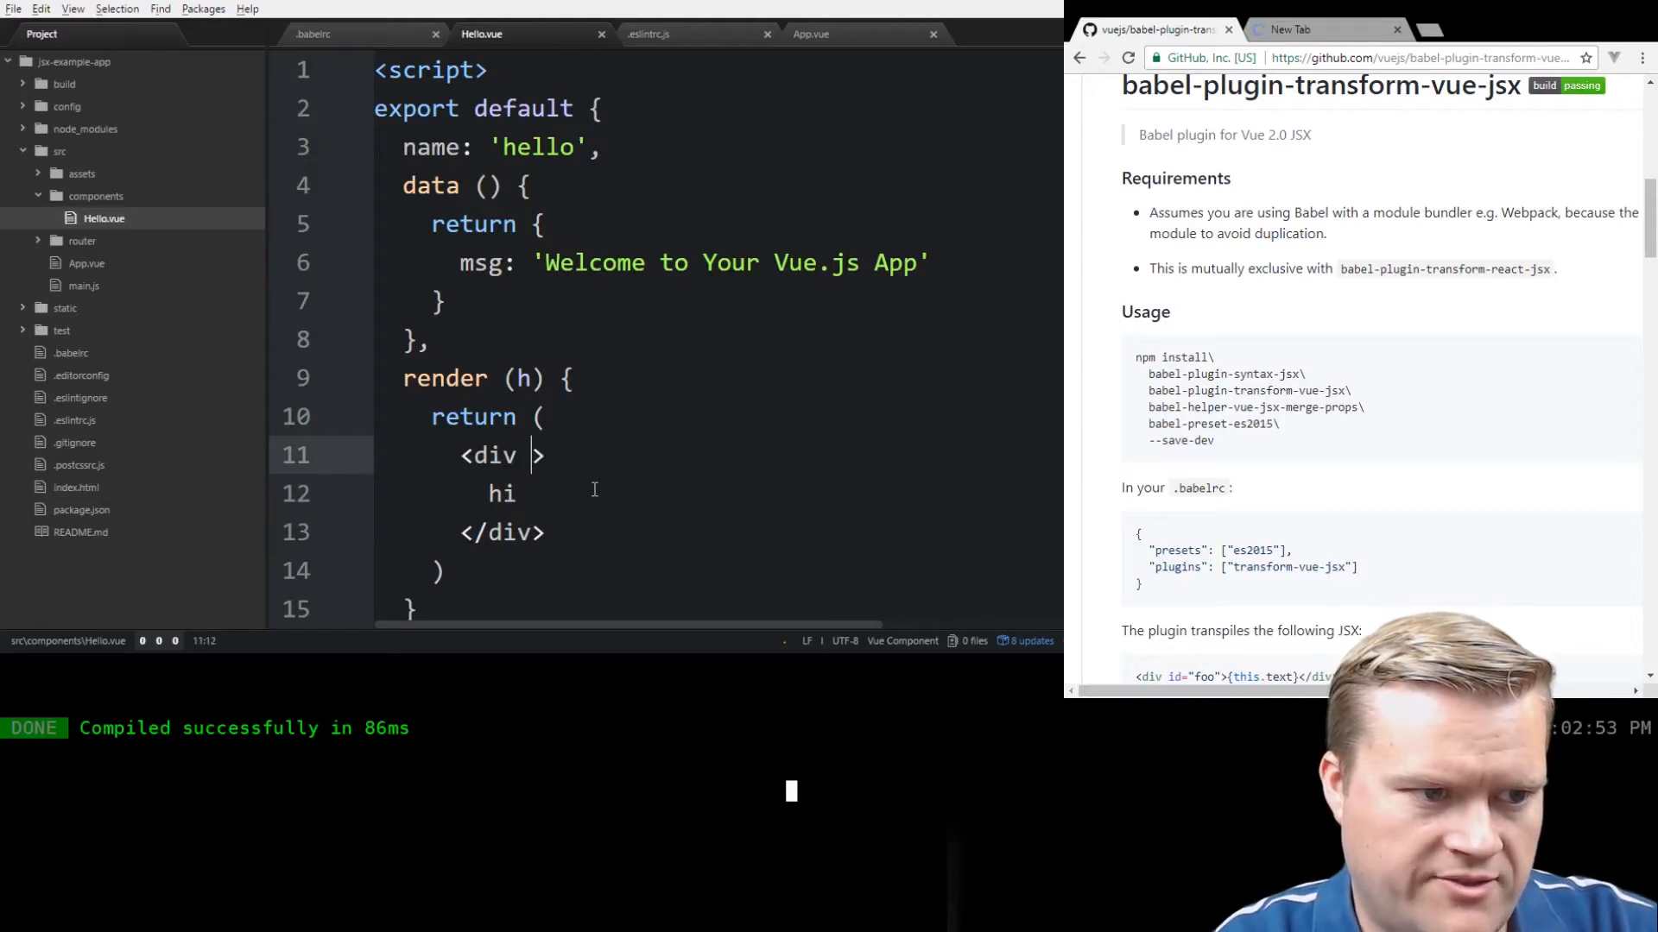
Step: Add id="app" to the rendered div and save so Chrome shows 'hi'
{"action": "type", "text": "id=\"app\""}
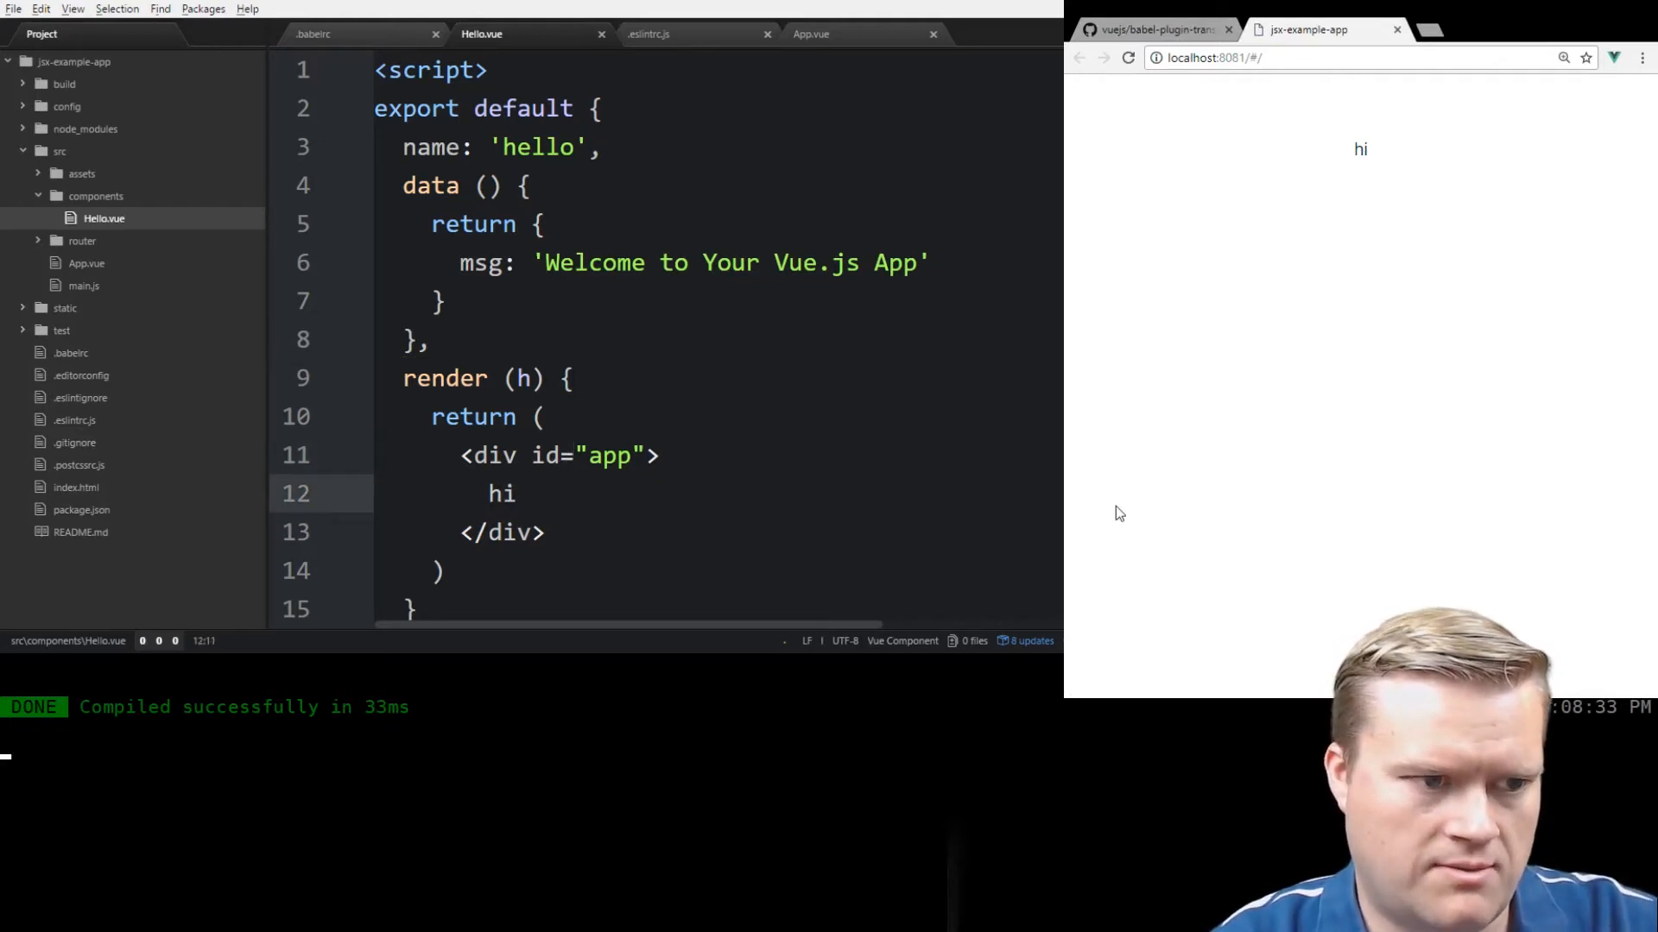
Step: Replace 'hi' with <h1>{this.msg}</h1> so Chrome shows 'Welcome to Your Vue.js App'
{"action": "left_click", "coordinate": [516, 494]}
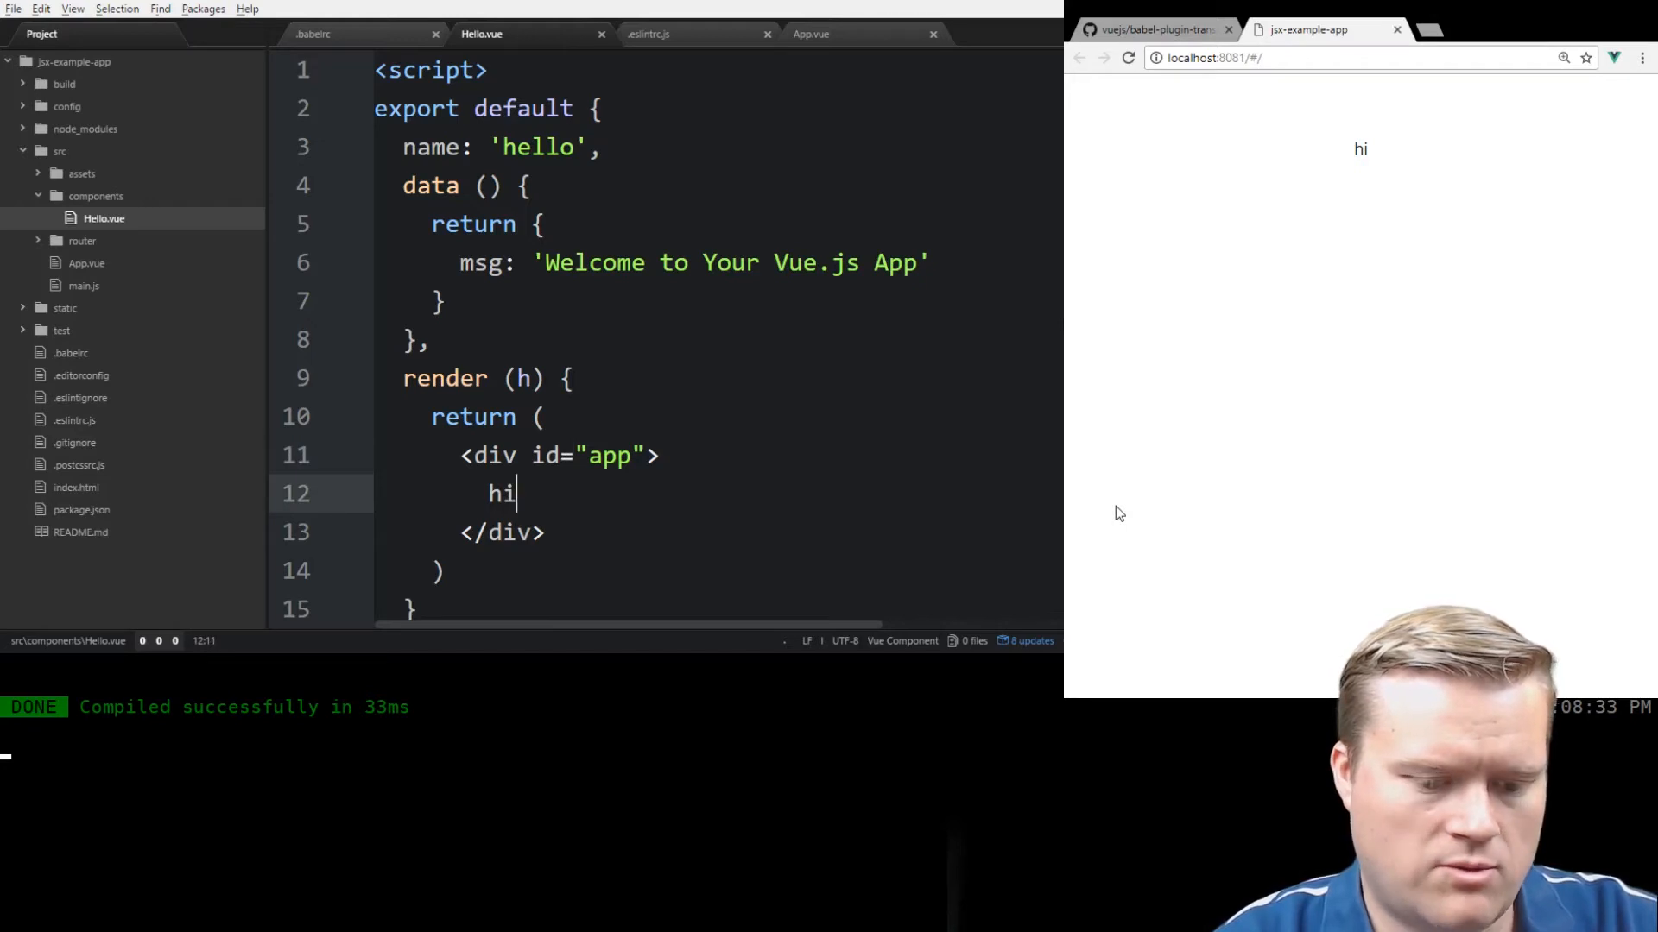
{"action": "type", "text": "{}"}
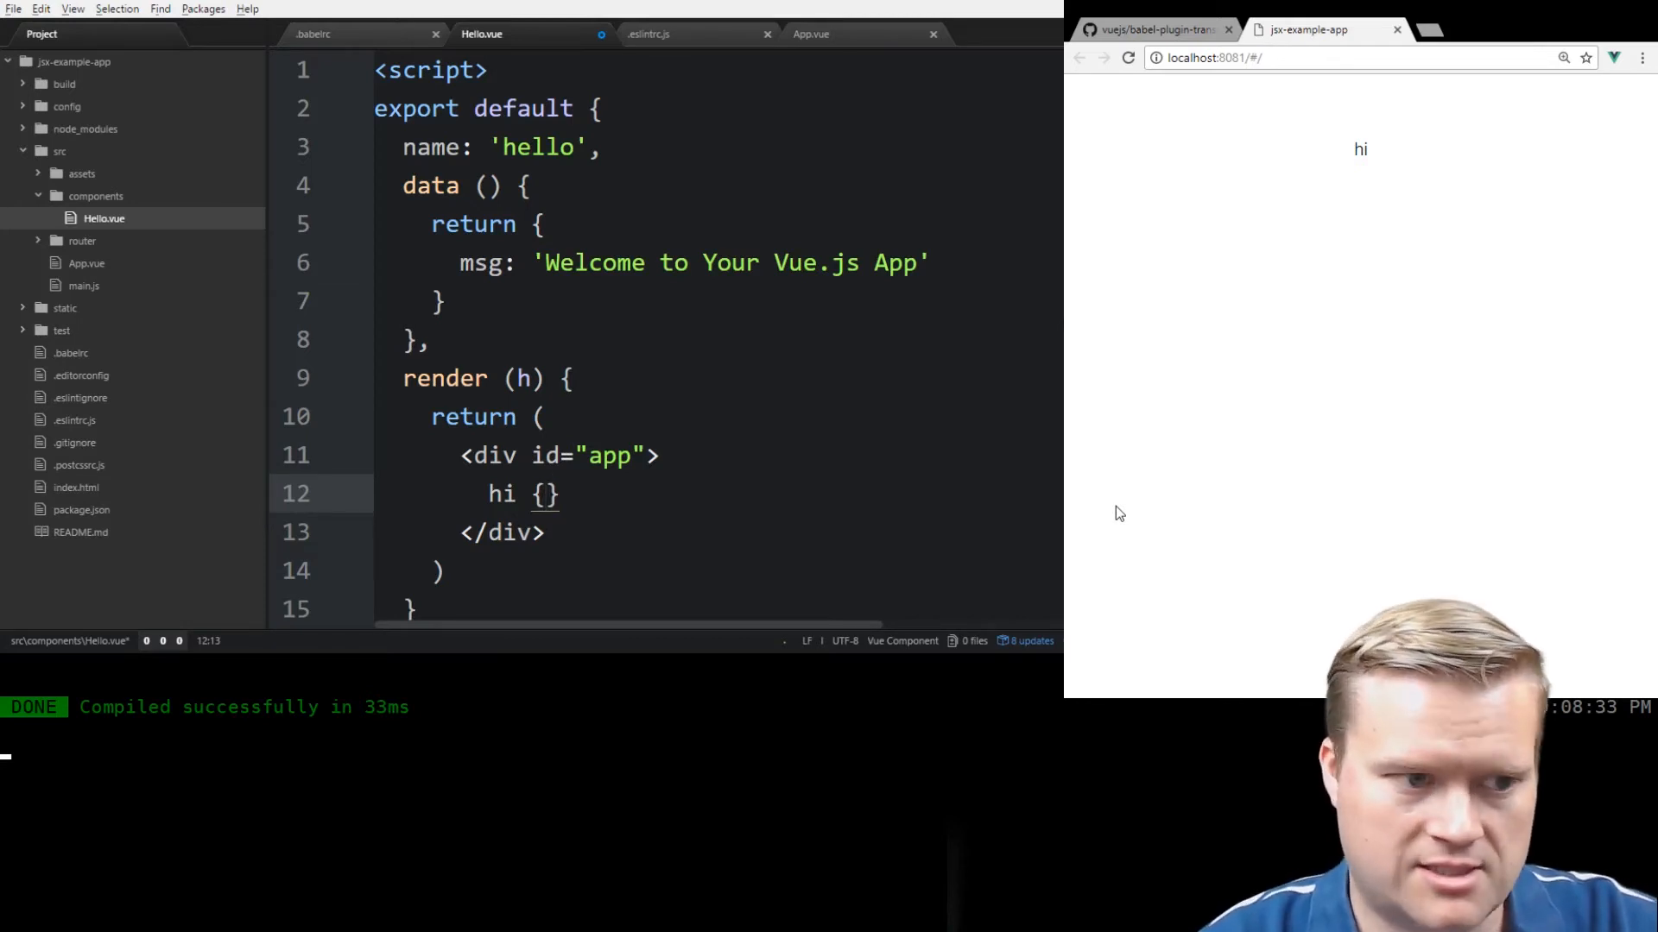
{"action": "type", "text": "this"}
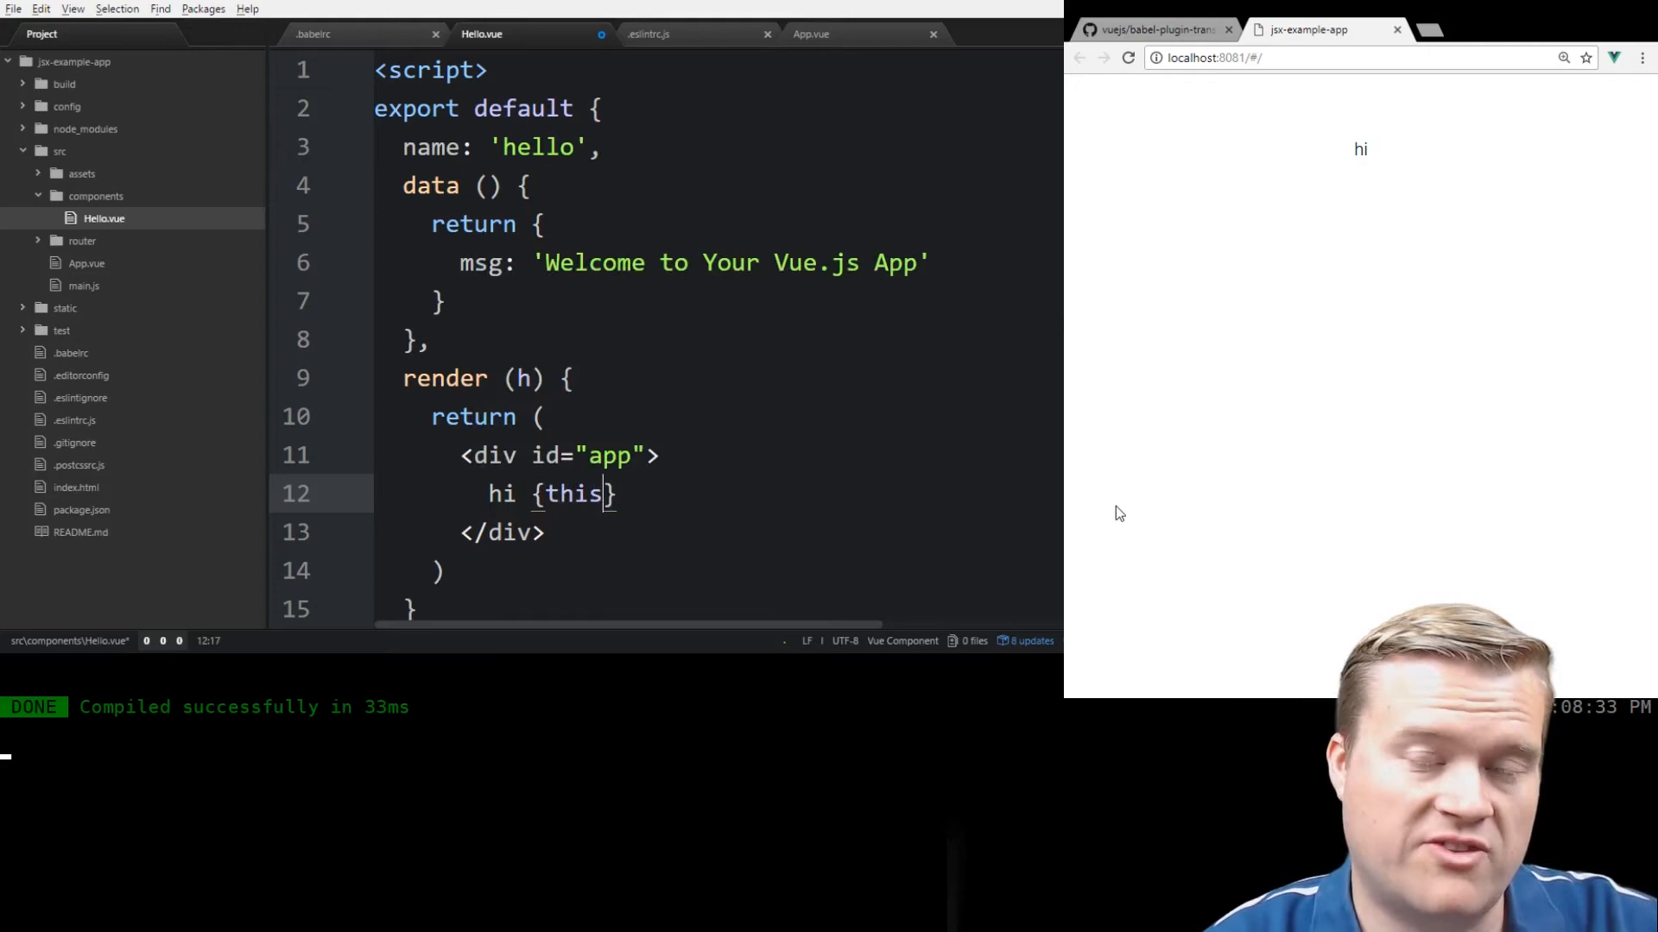
{"action": "type", "text": ".msg"}
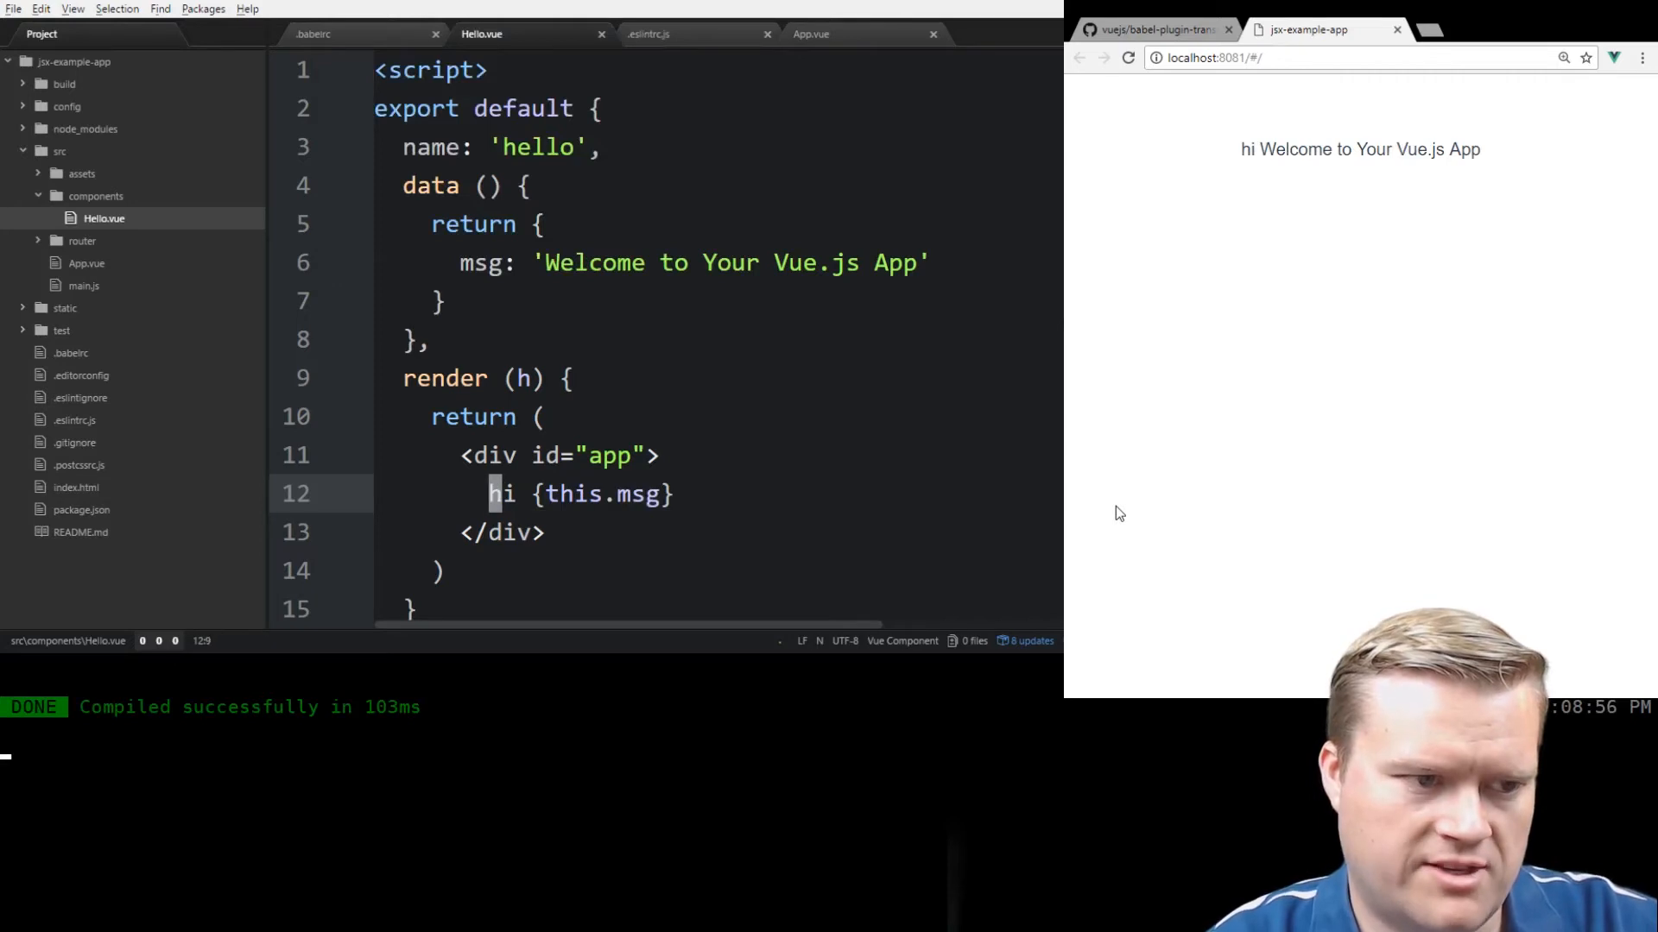
{"action": "type", "text": "<h1"}
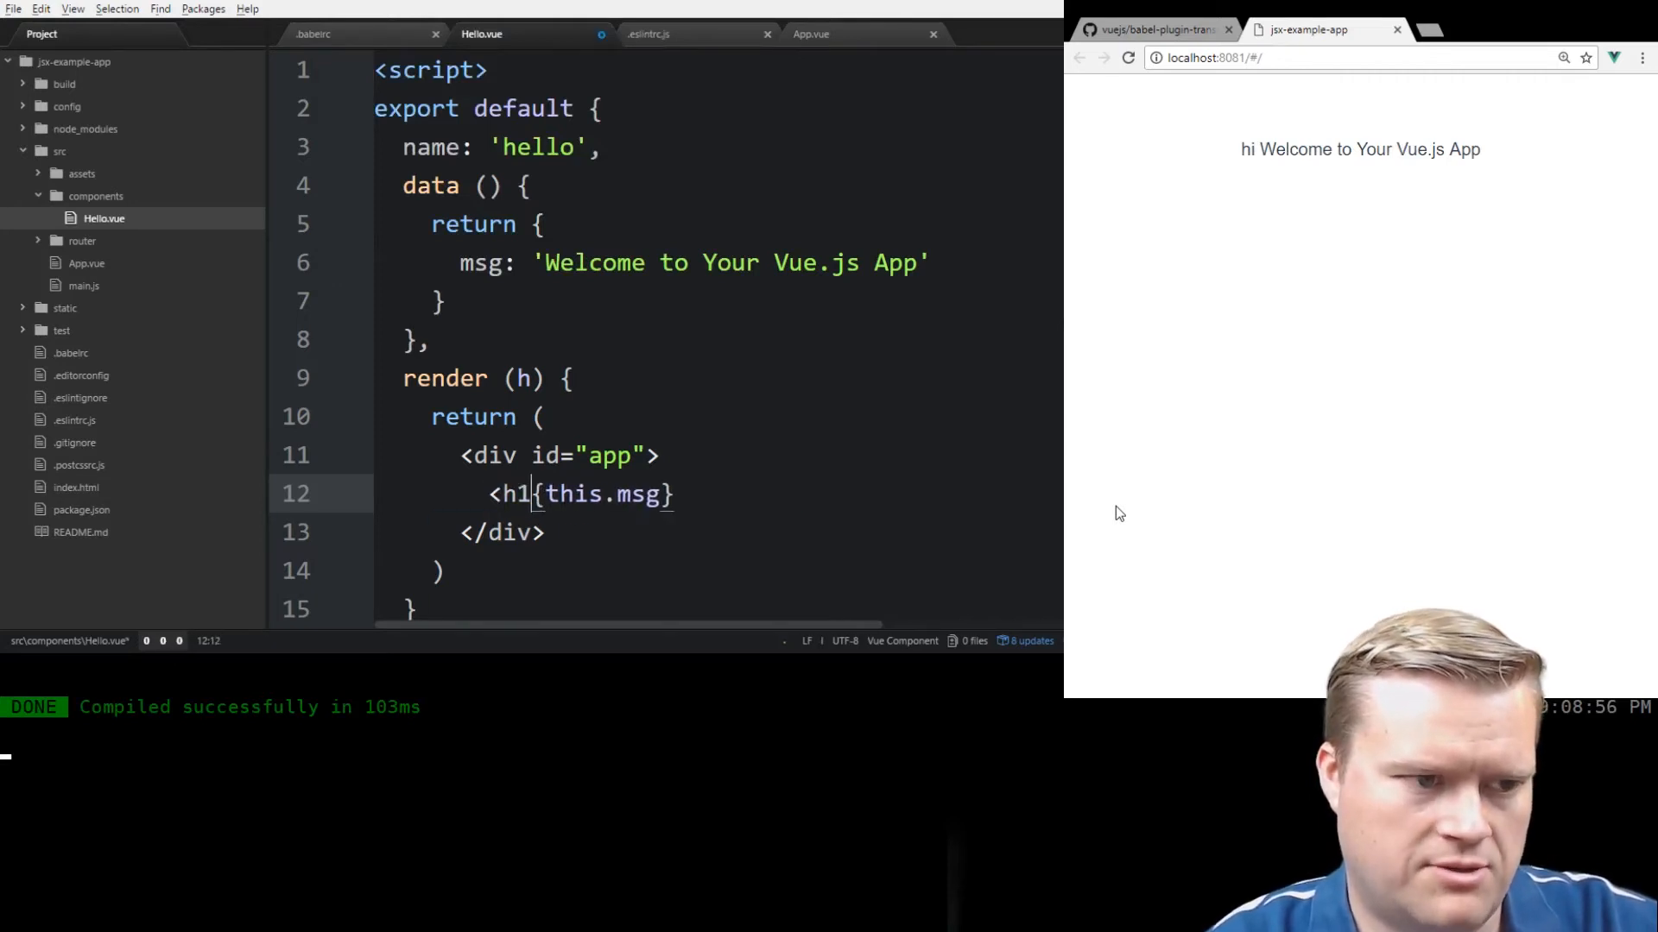
{"action": "type", "text": ">"}
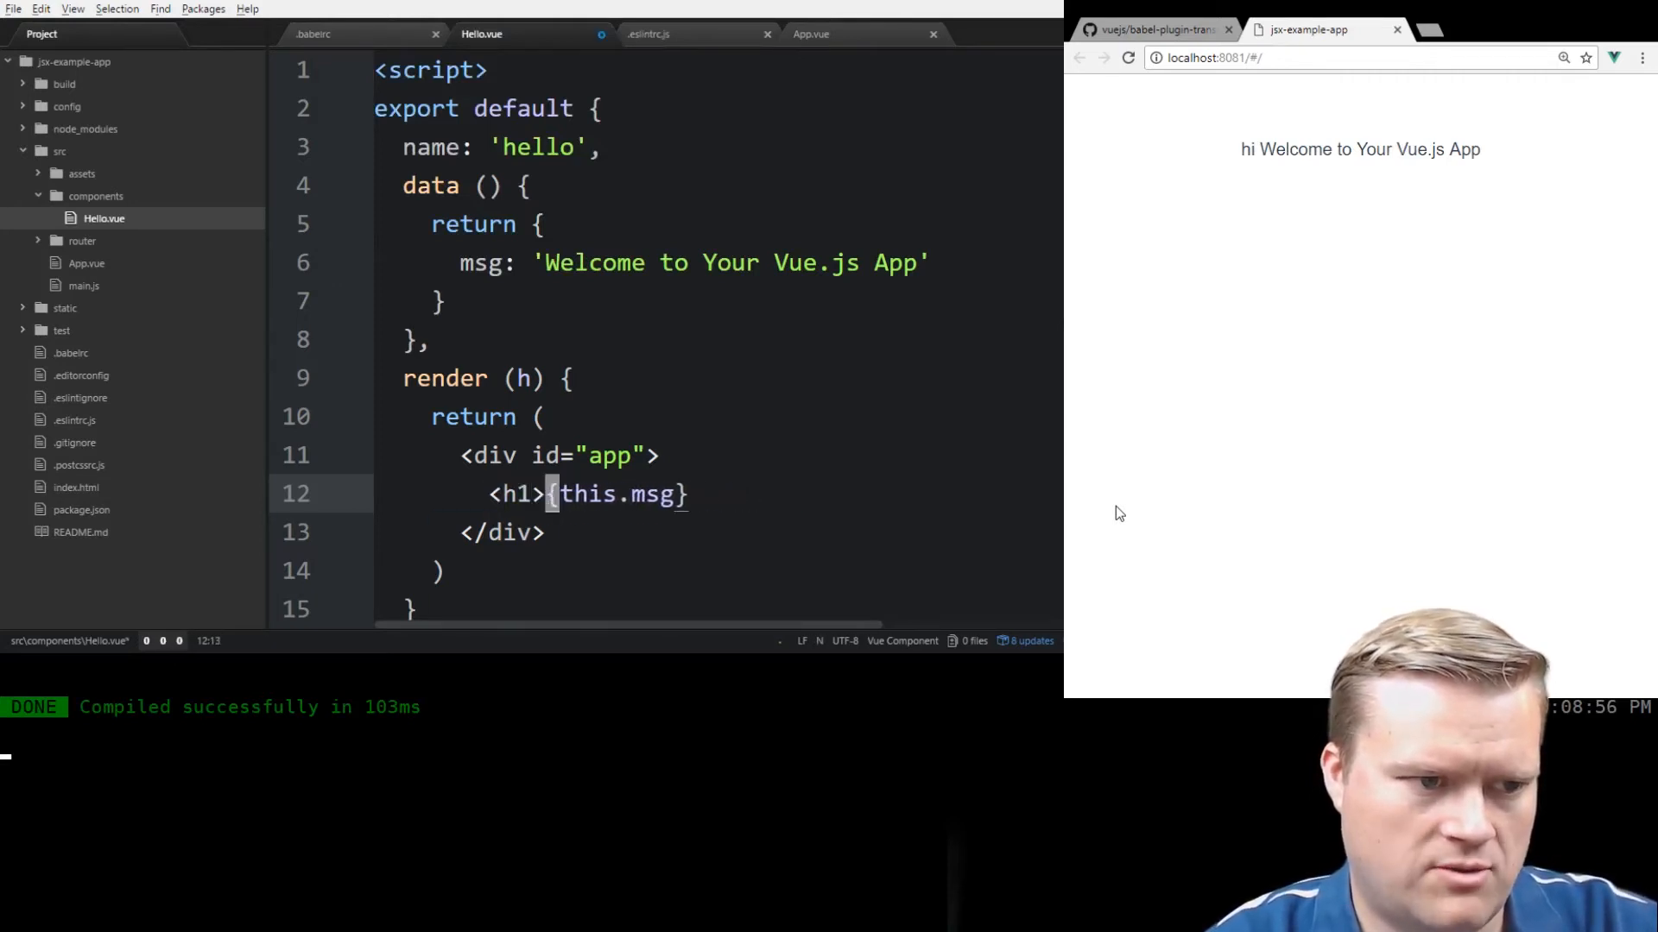
{"action": "type", "text": "</h1>"}
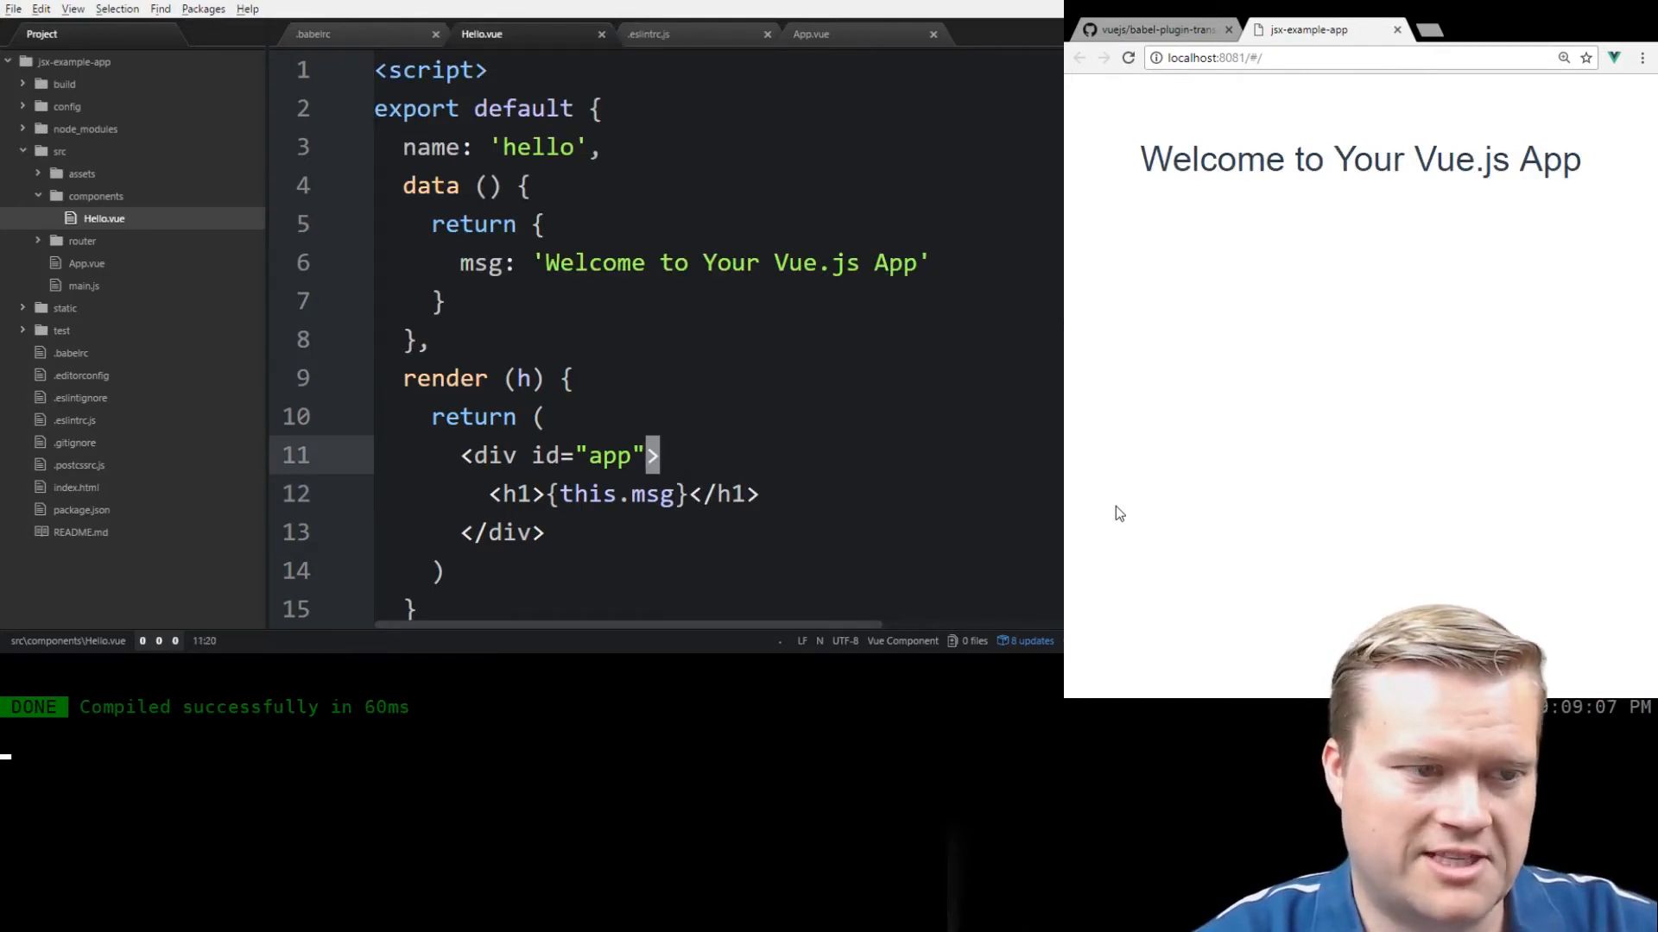
{"action": "left_click", "coordinate": [416, 340]}
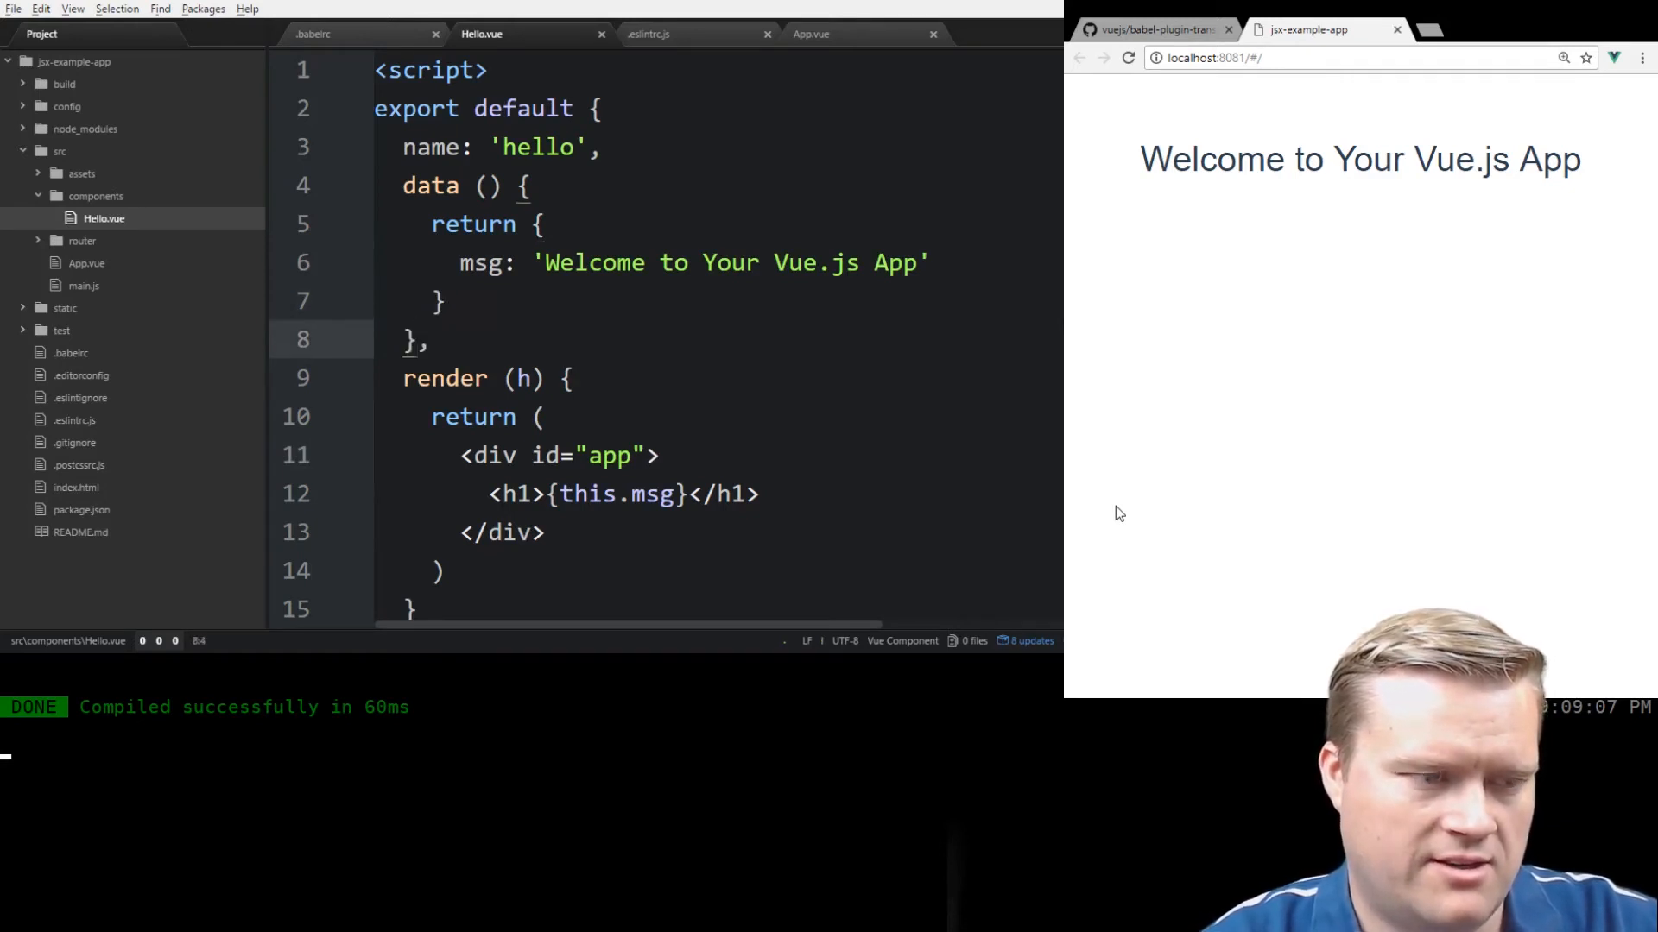
Step: Add methods: { pressed () { alert('pressed') } } to the component
{"action": "type", "text": "methods"}
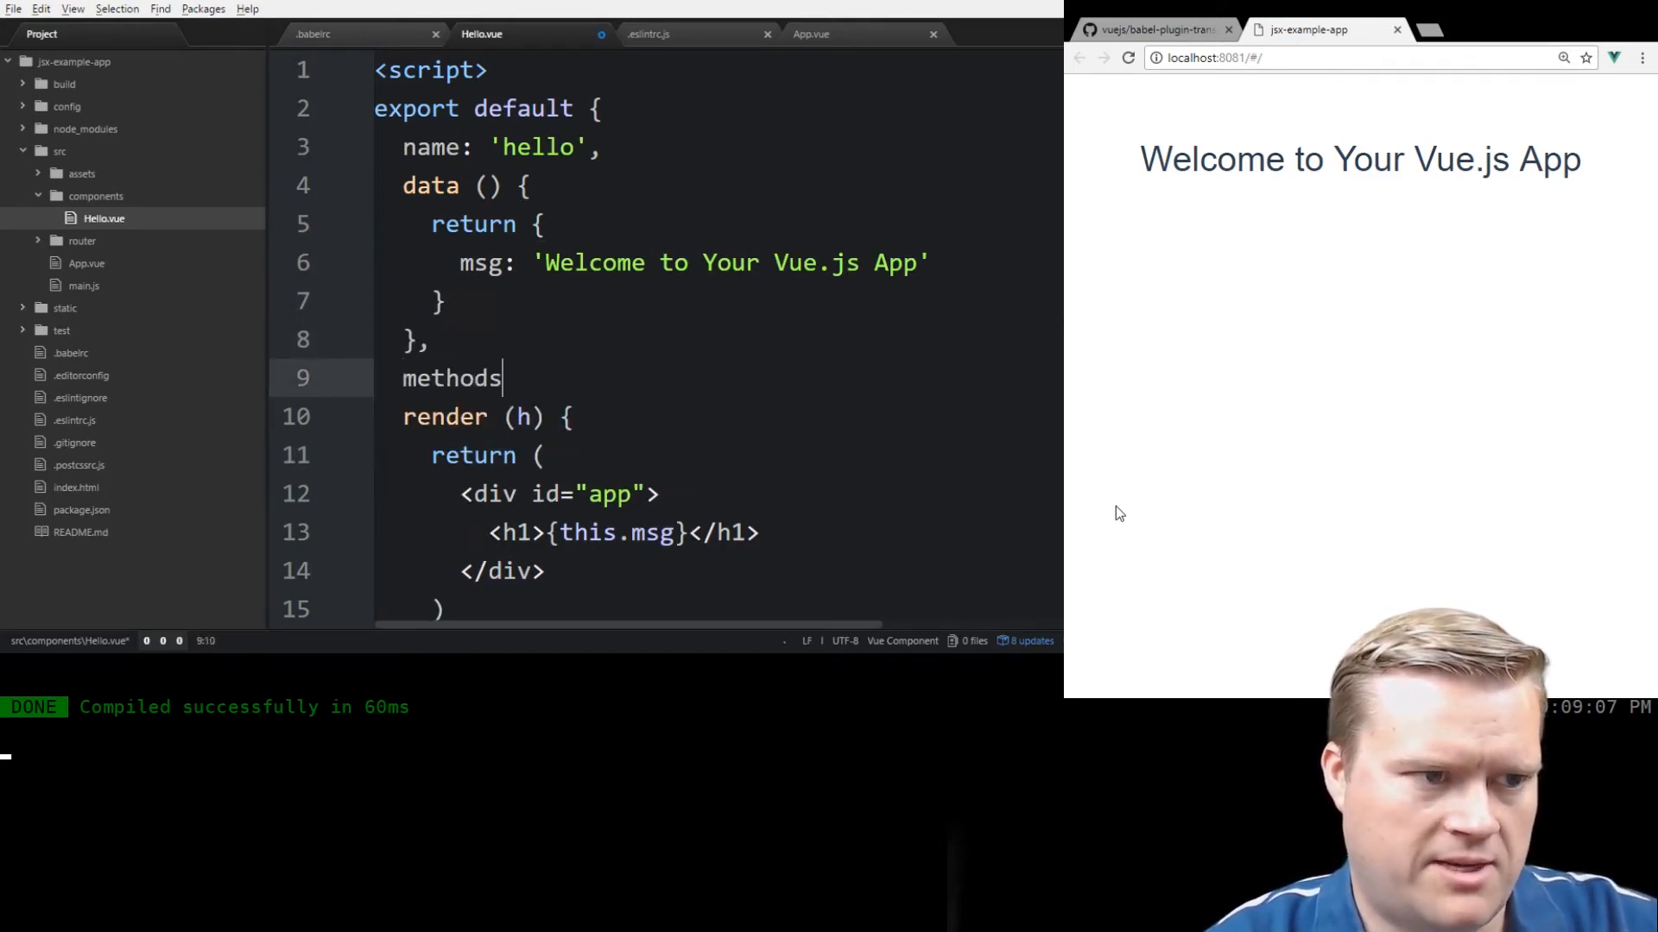
{"action": "type", "text": ": {}"}
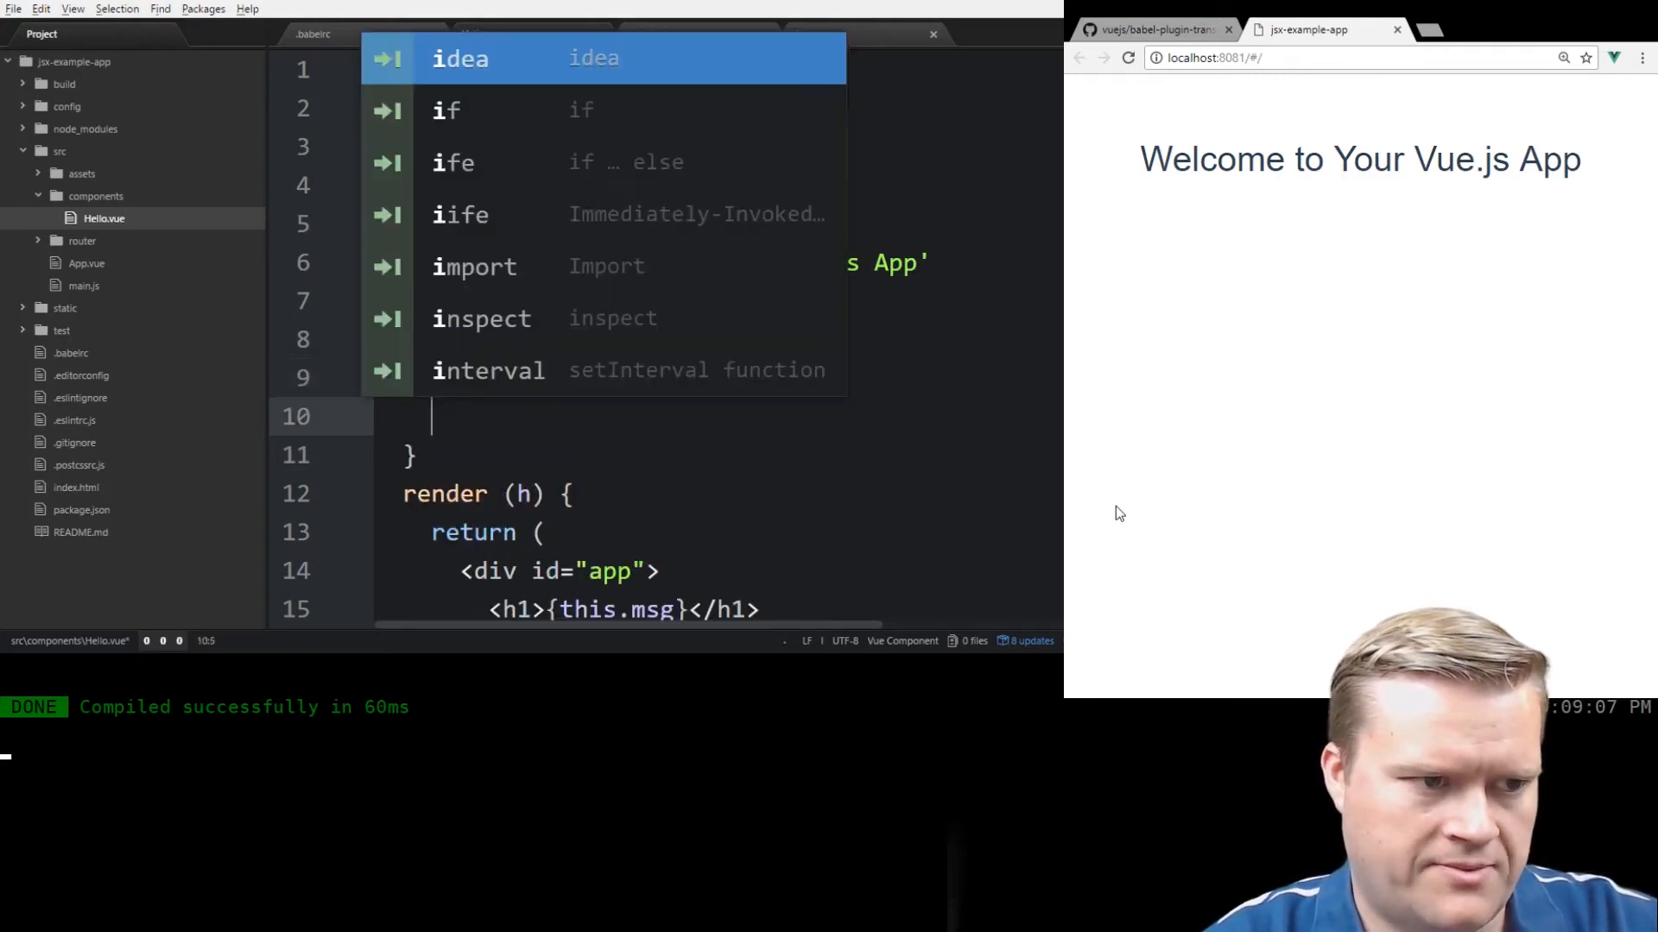
{"action": "type", "text": "cl"}
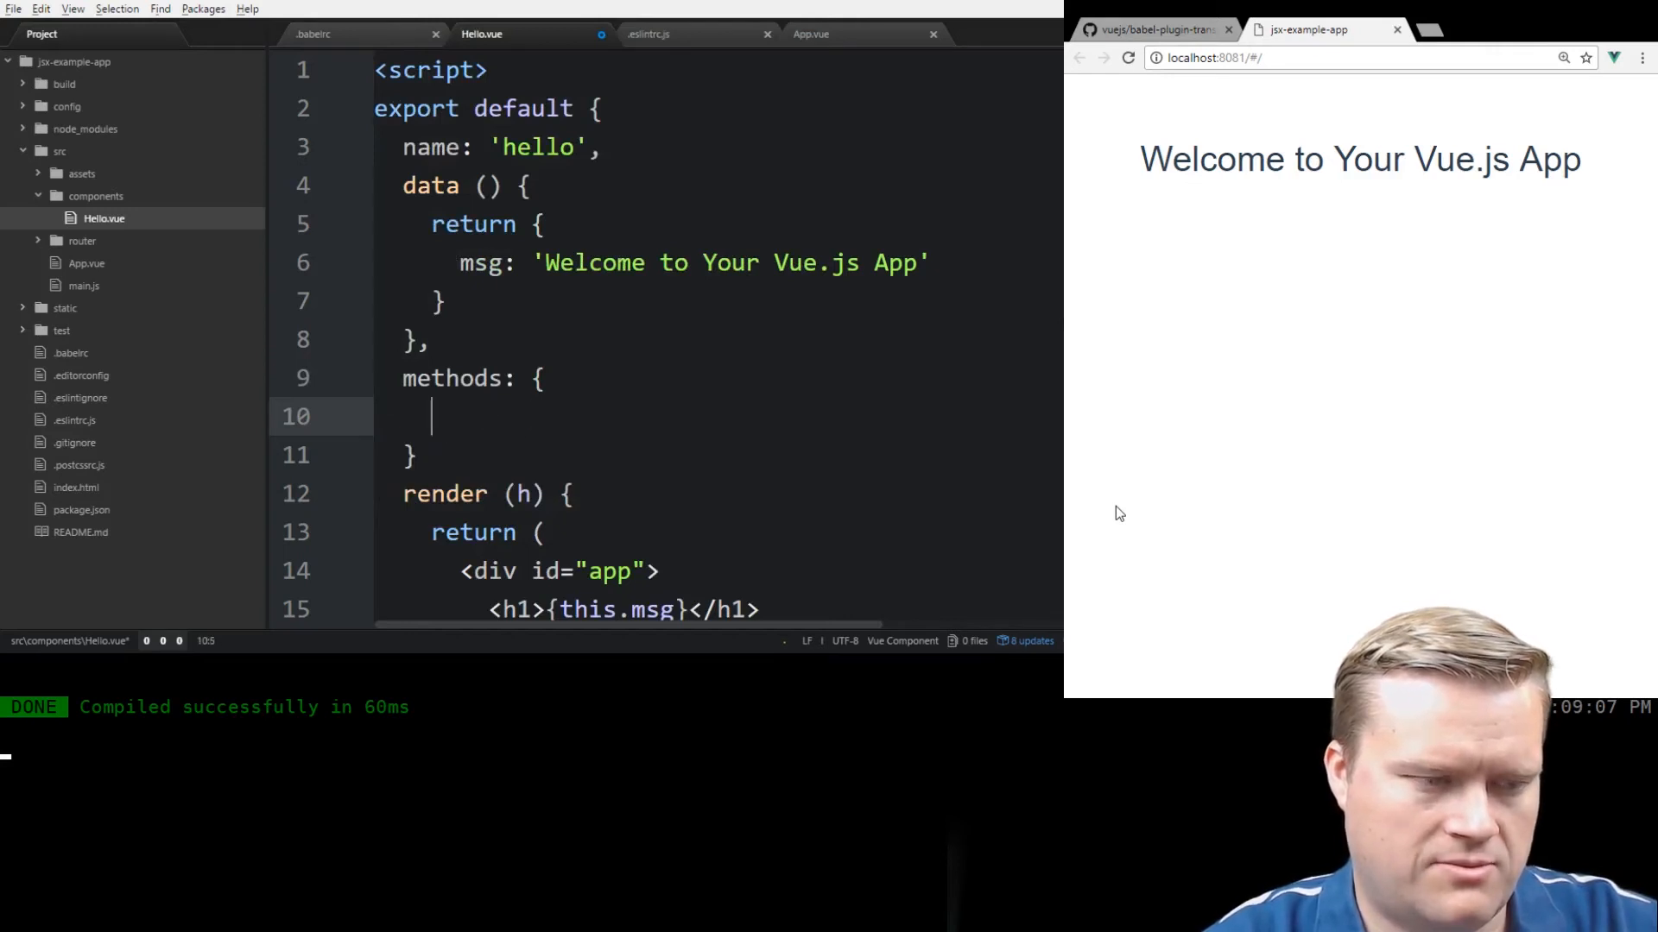
{"action": "type", "text": "pressed()"}
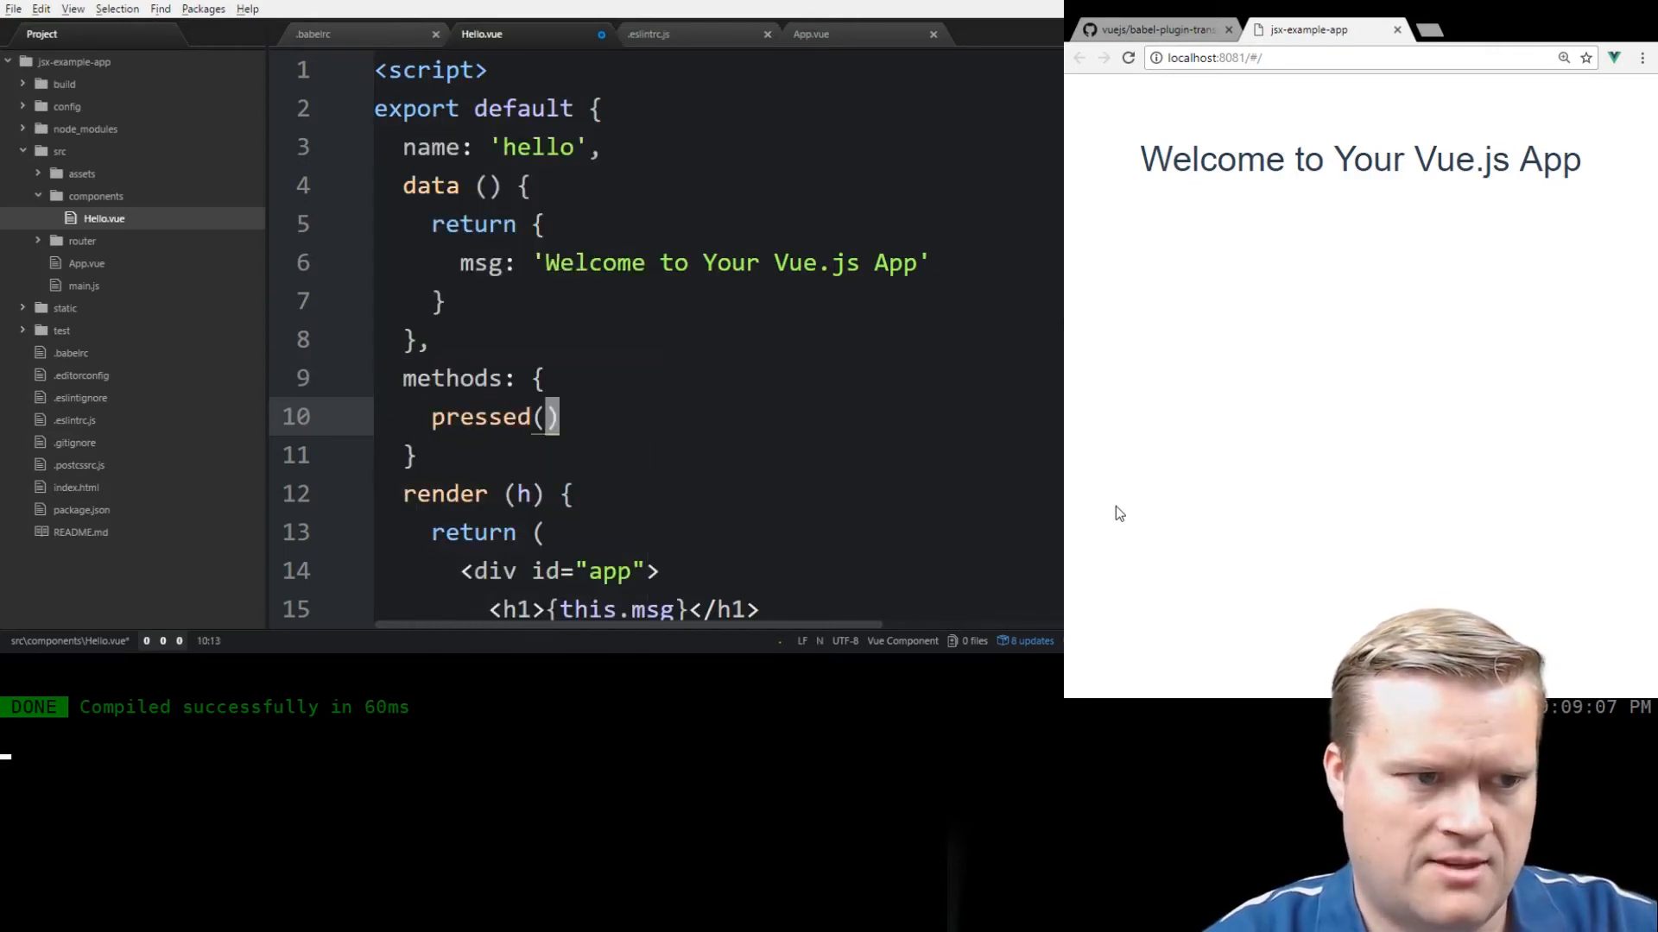
{"action": "type", "text": "{"}
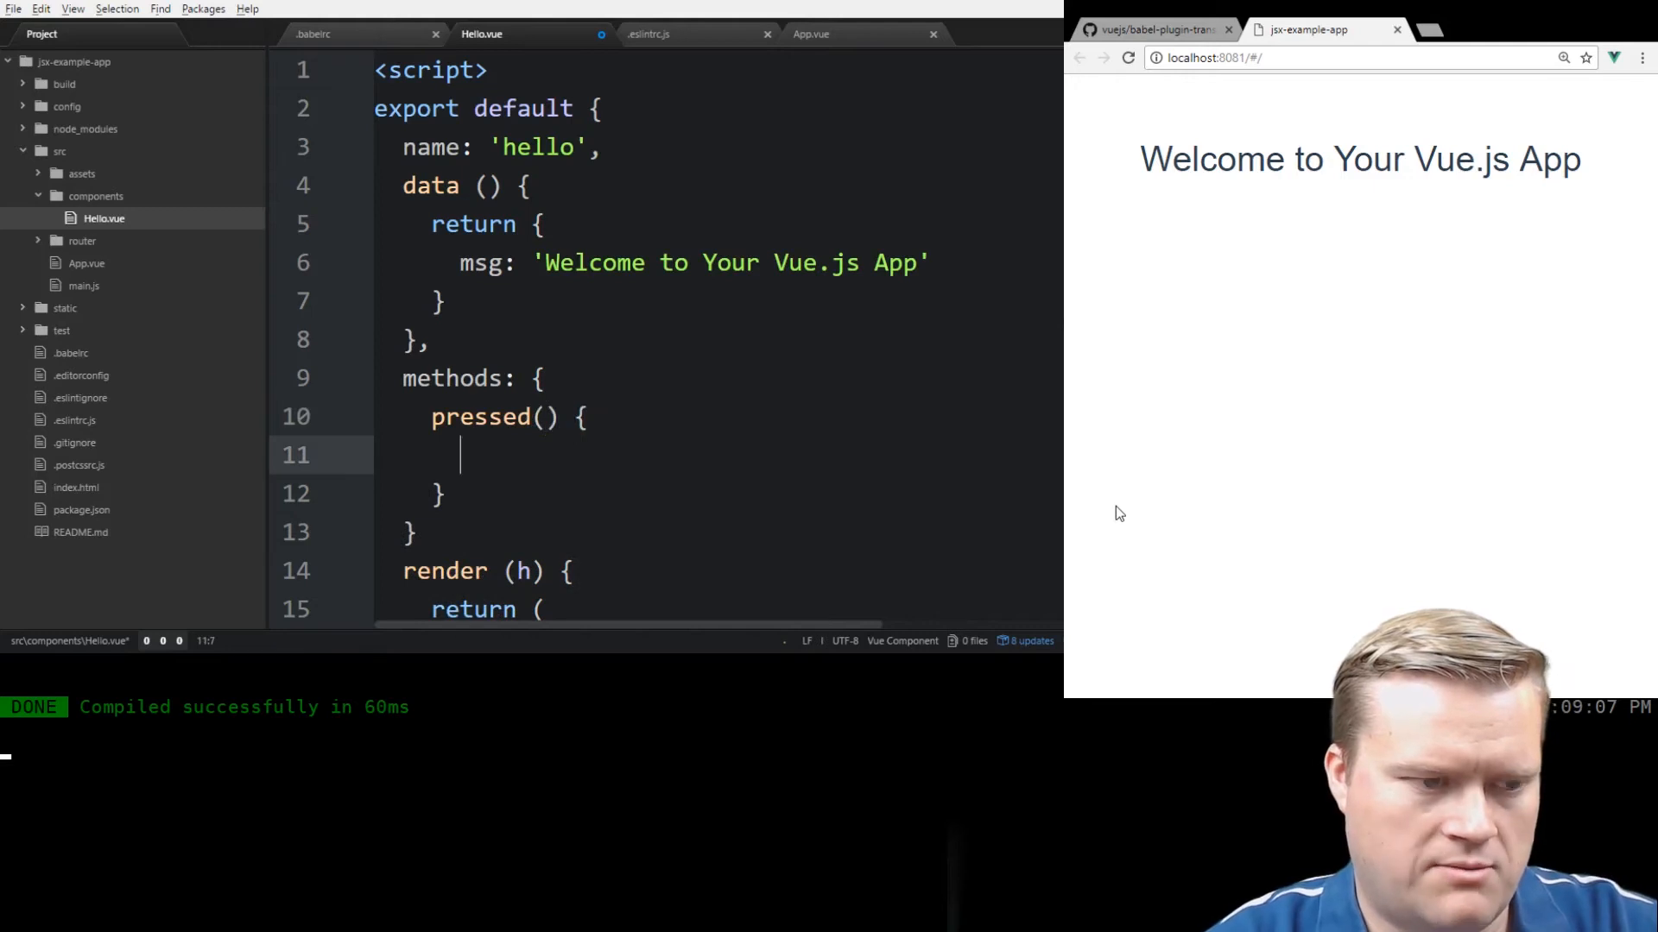
{"action": "type", "text": "alert(\"\")"}
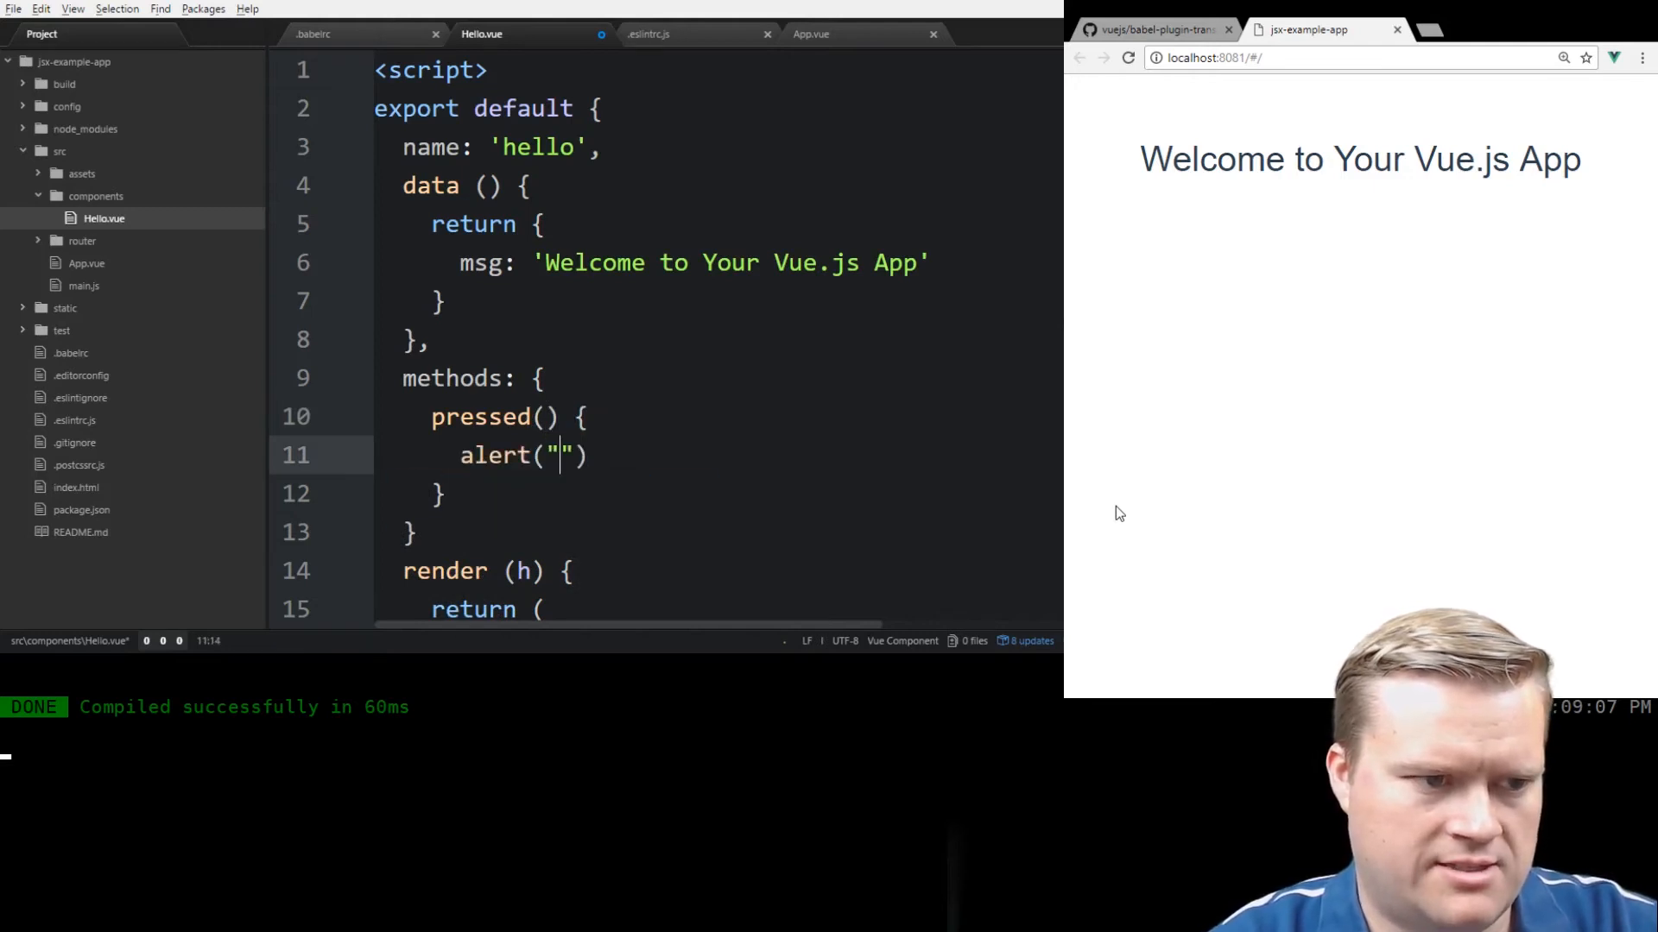
{"action": "type", "text": "pressed"}
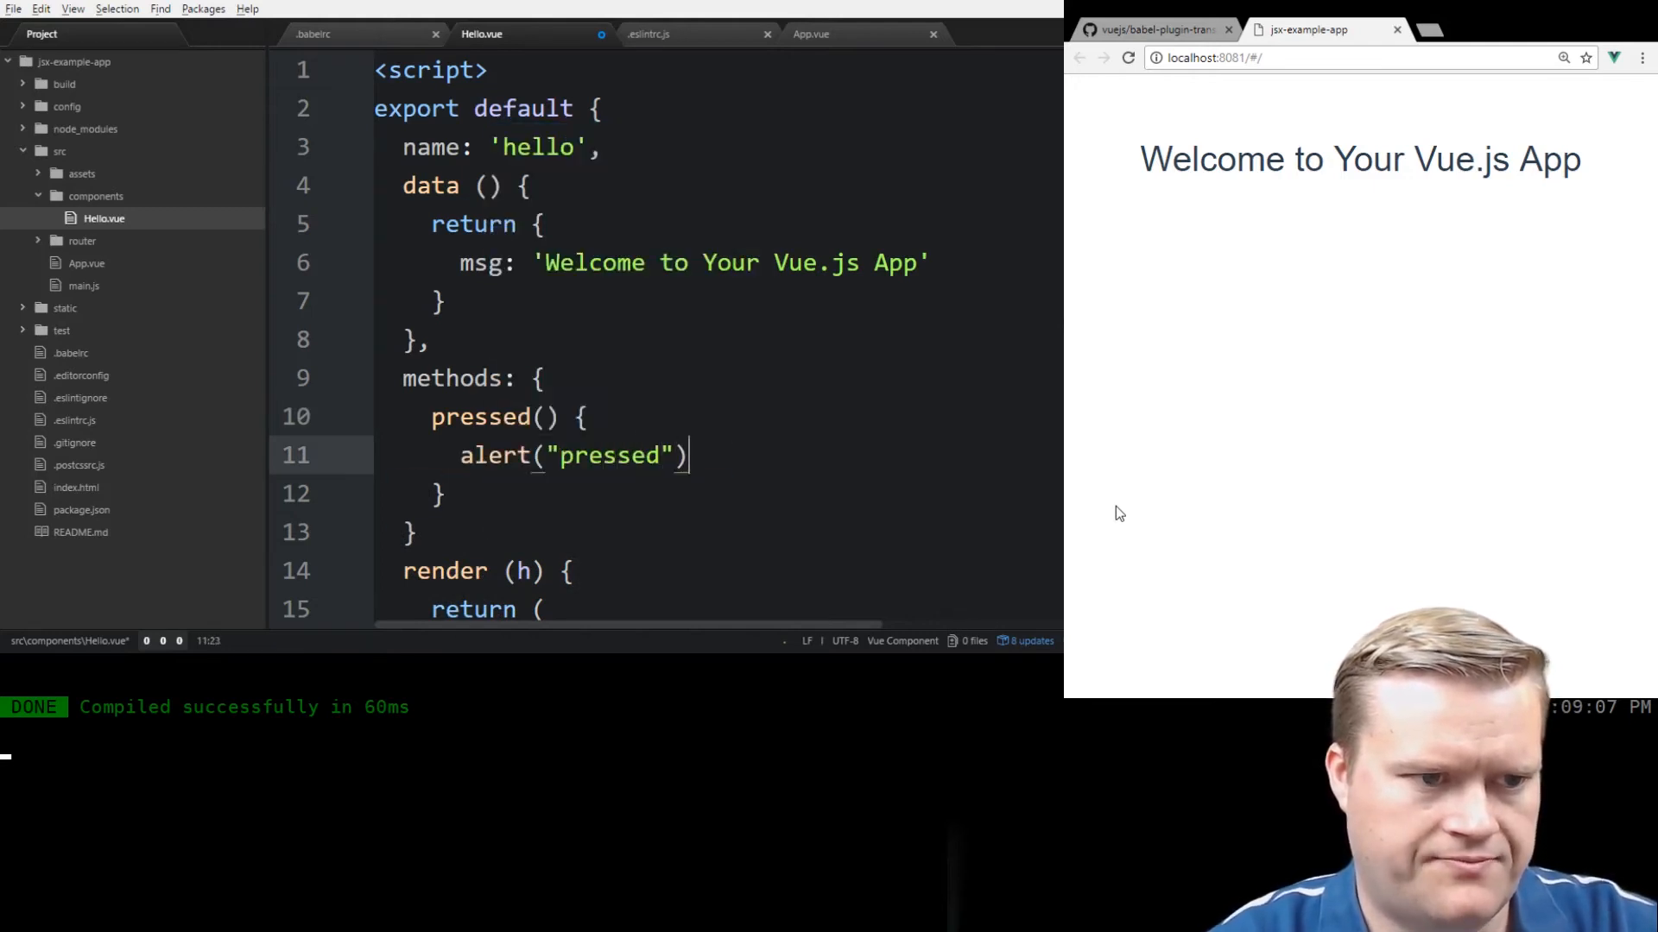
{"action": "type", "text": ";"}
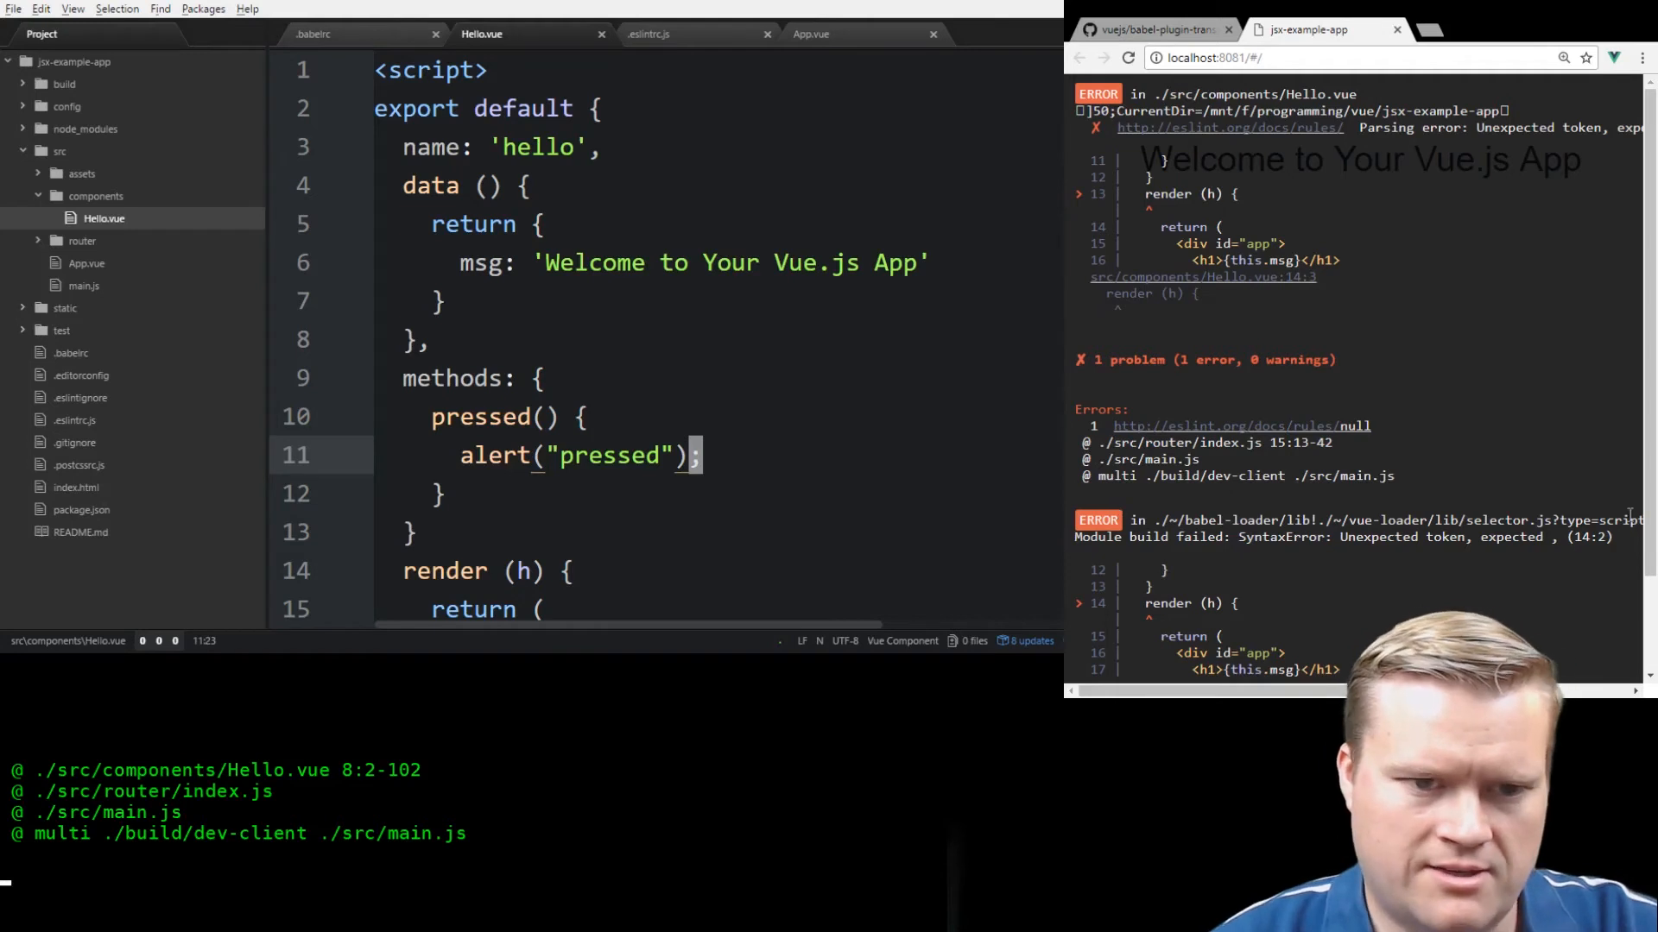
Step: Remove the linter-flagged semicolon so the dev server recompiles cleanly
{"action": "scroll", "scroll_direction": "down", "scroll_amount": 3}
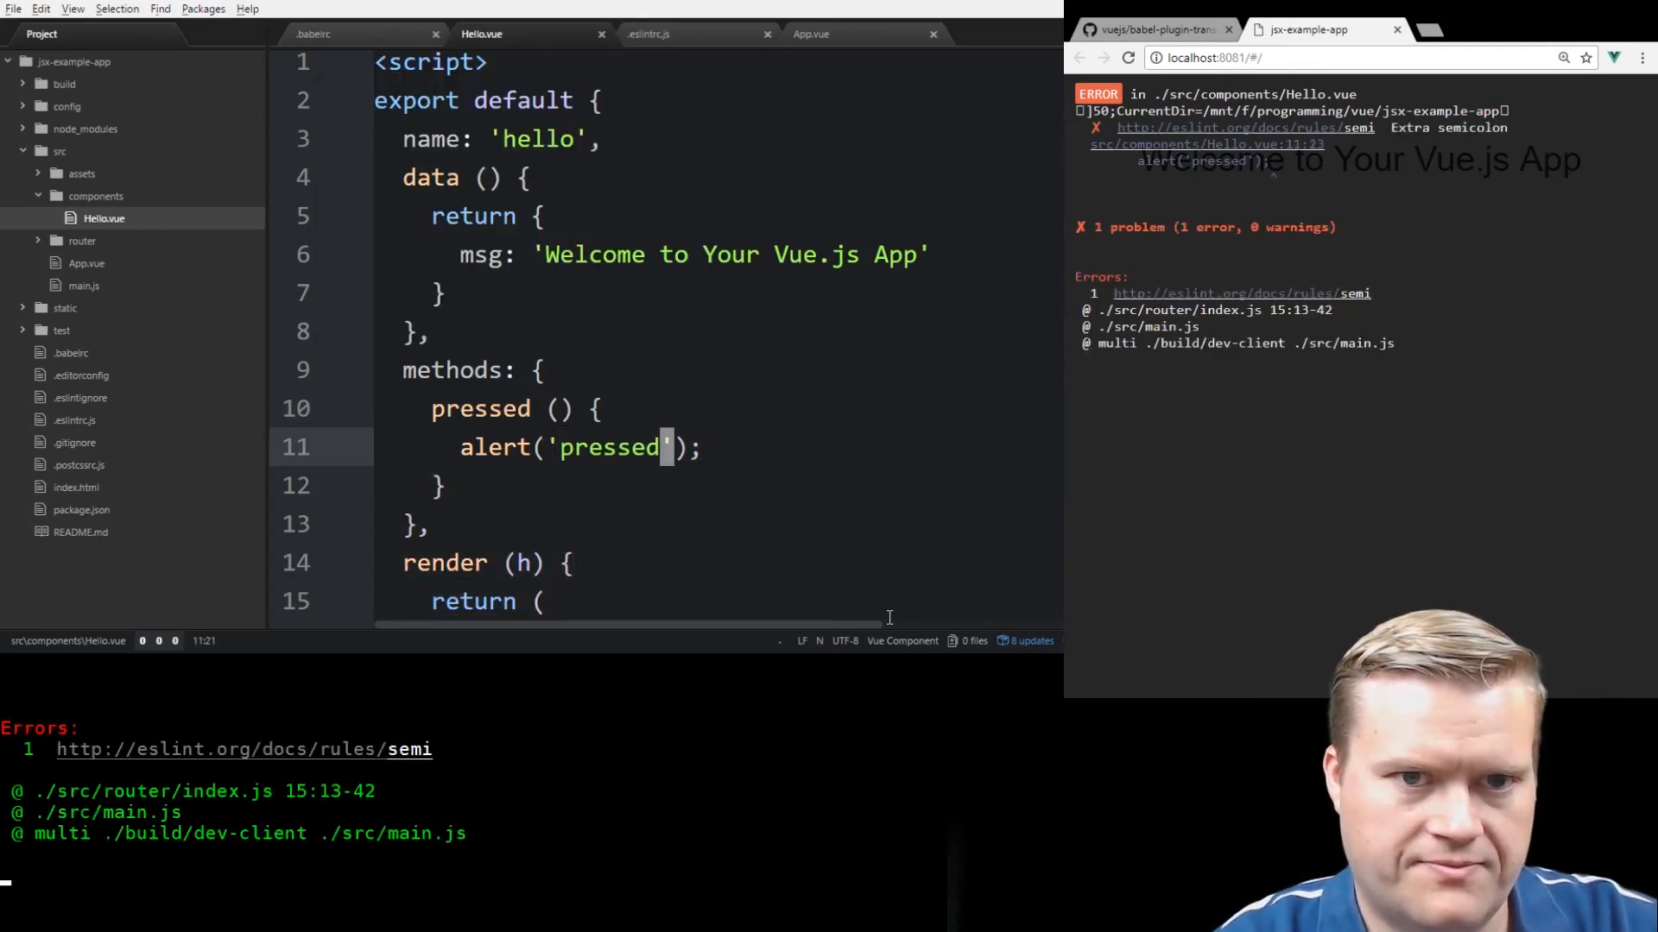
{"action": "key", "text": "Backspace"}
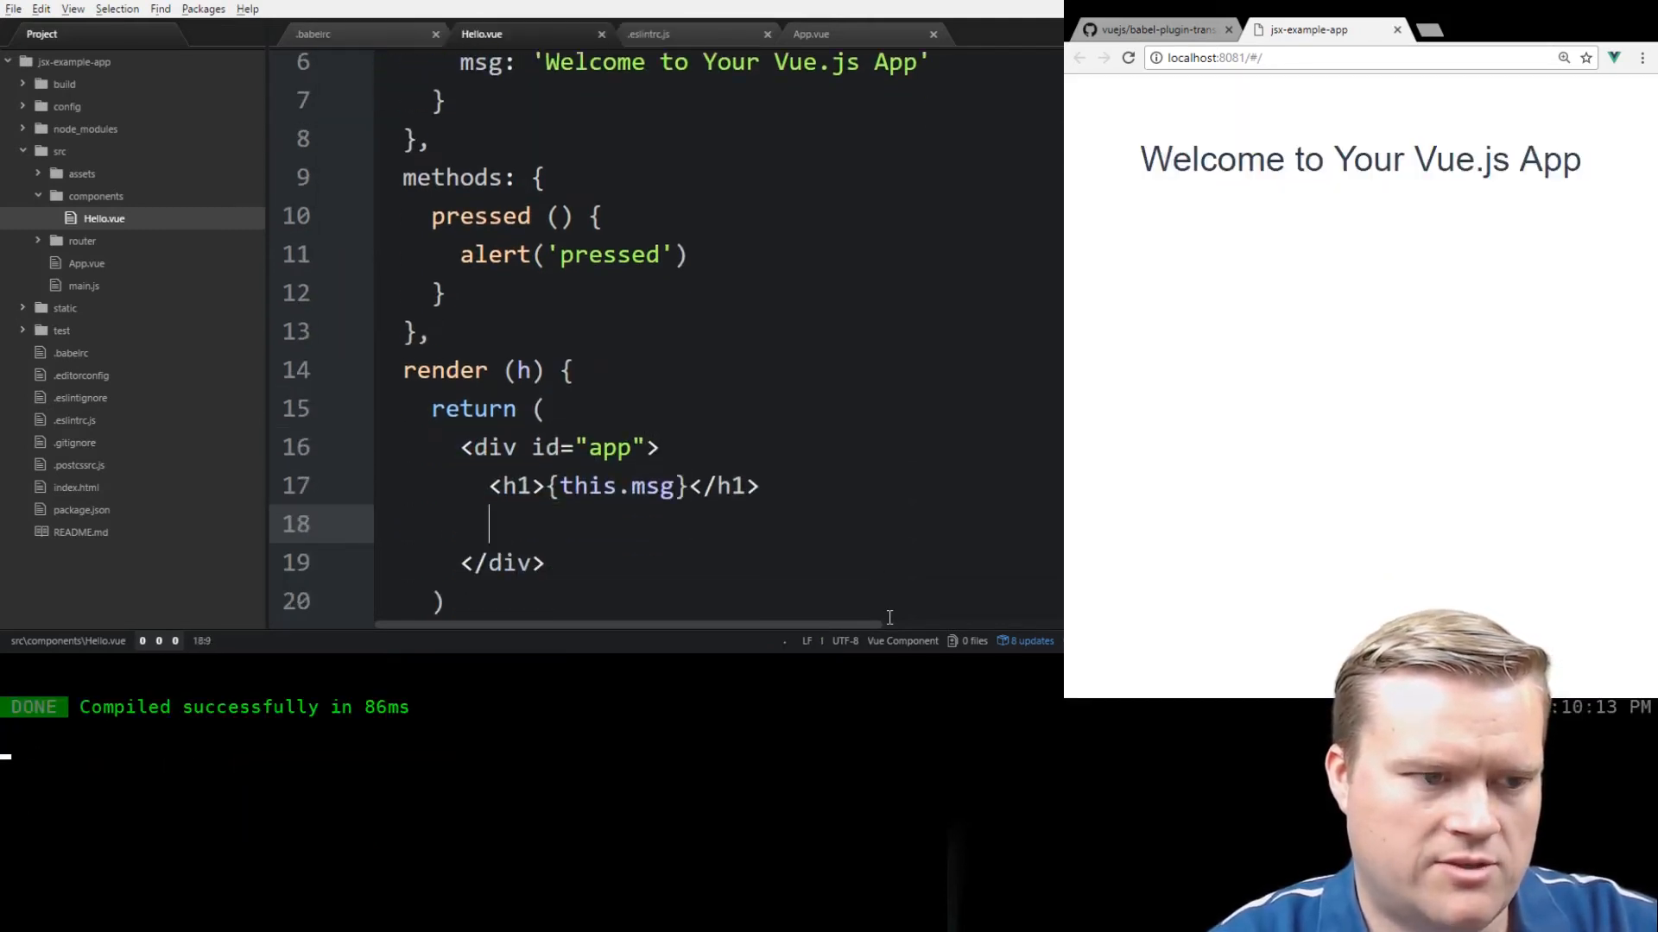
Step: Add <button on-click={this.pressed}>Press Me</button> inside the div
{"action": "type", "text": "<button"}
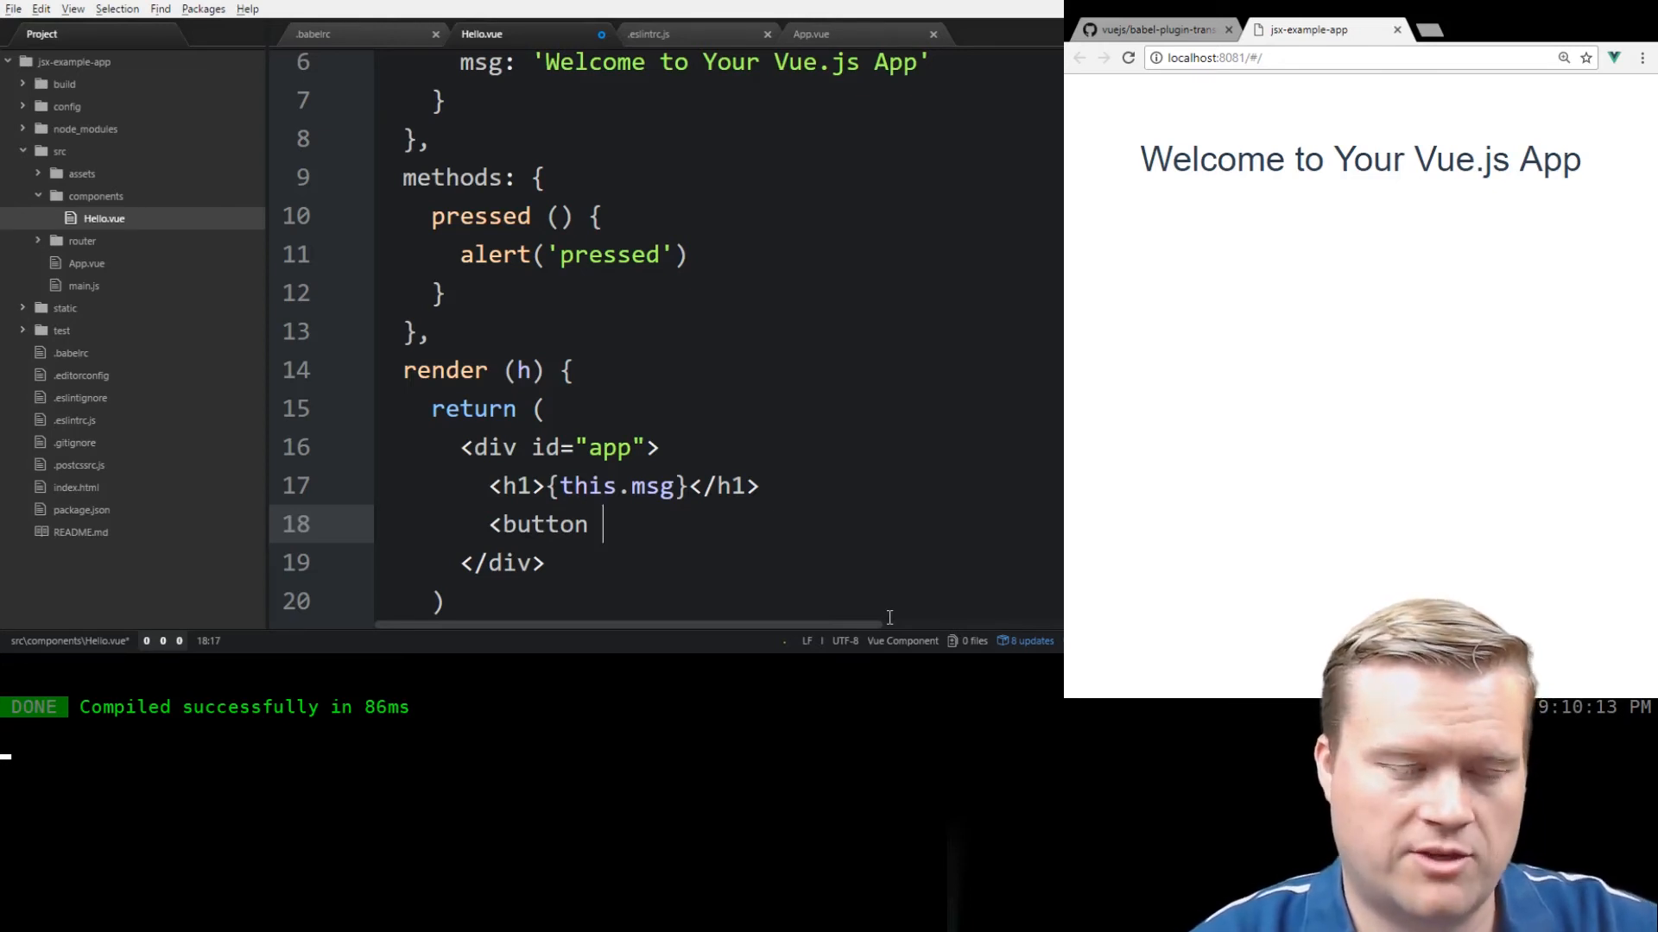
{"action": "type", "text": "v-on"}
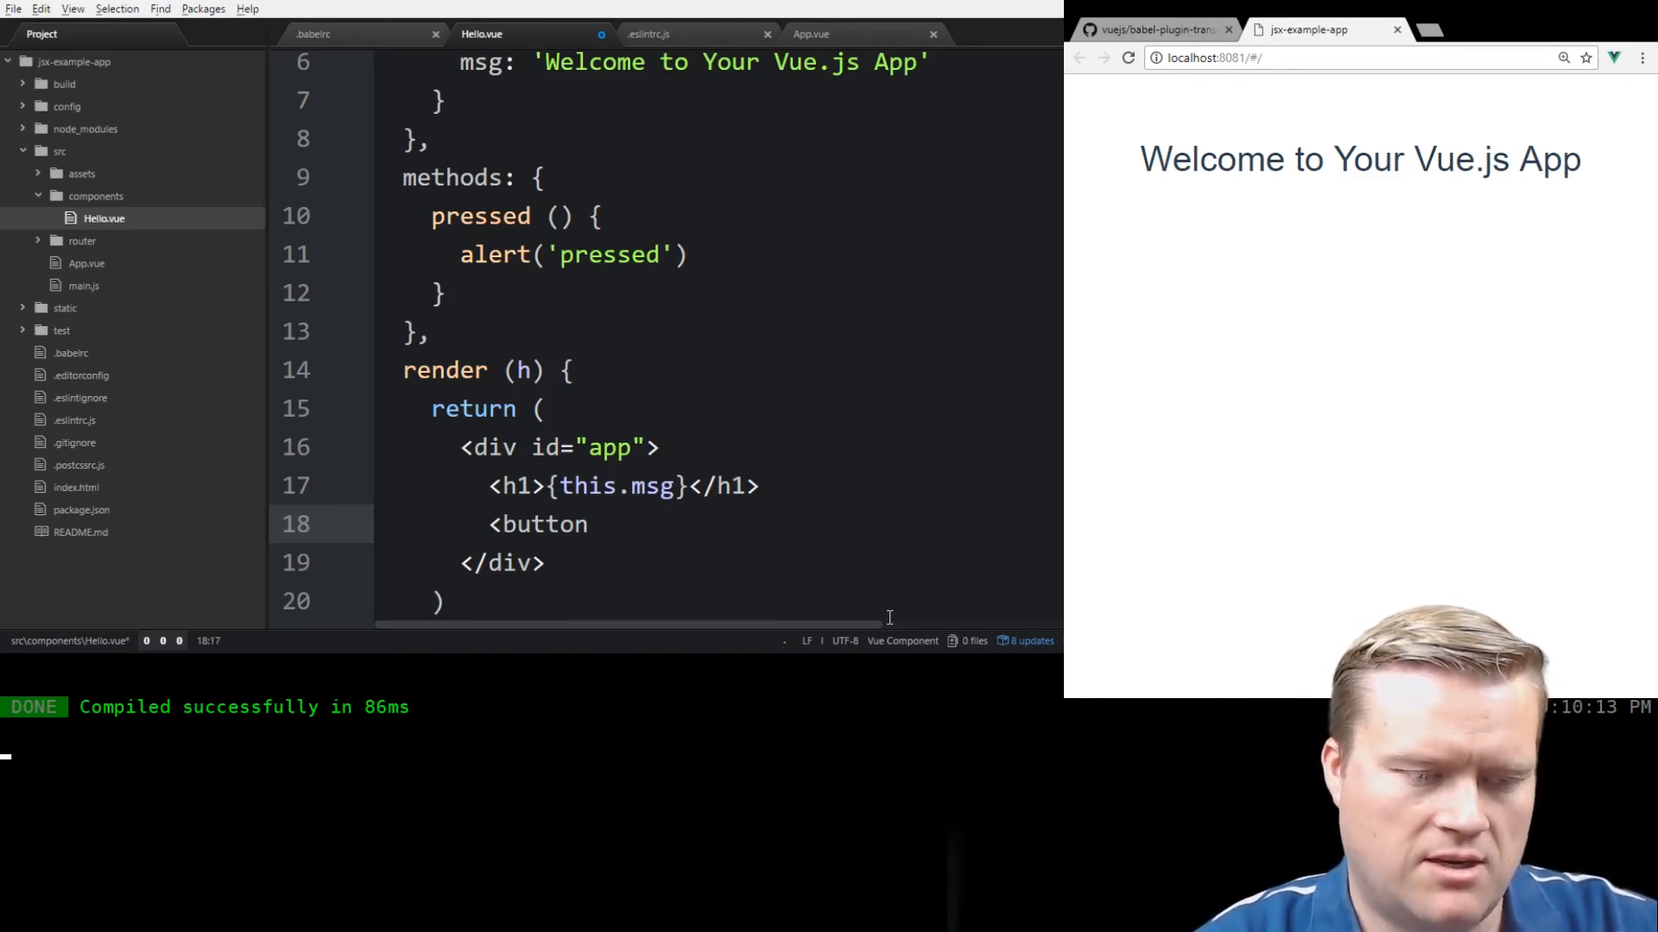
{"action": "type", "text": "onclick"}
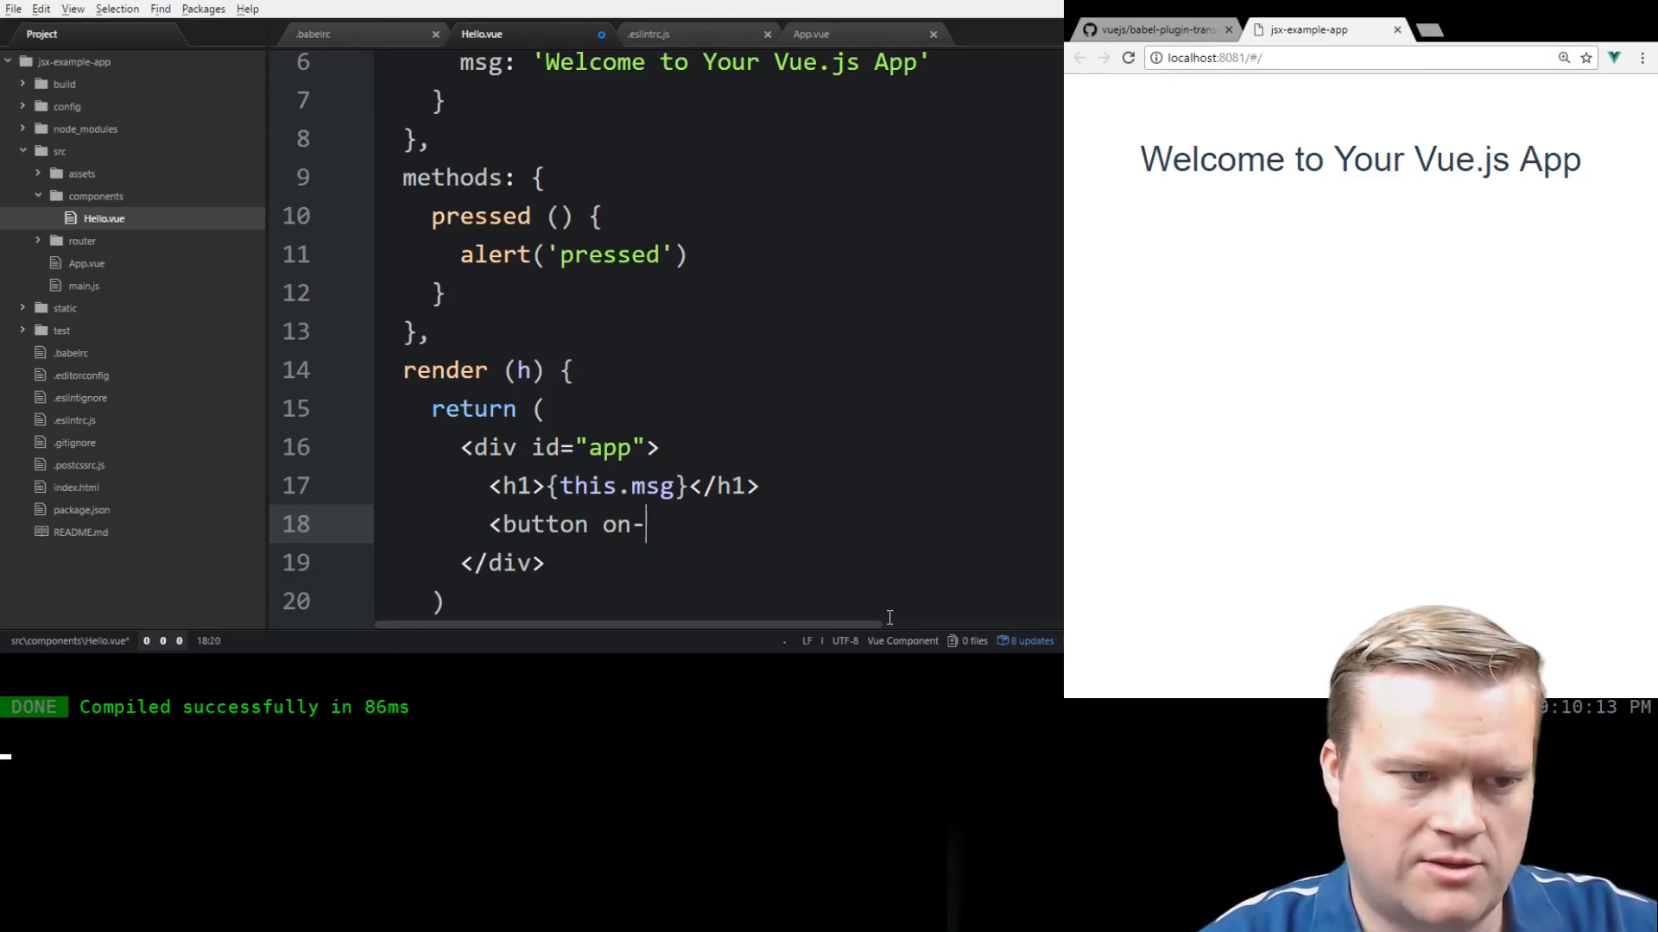
{"action": "type", "text": "click"}
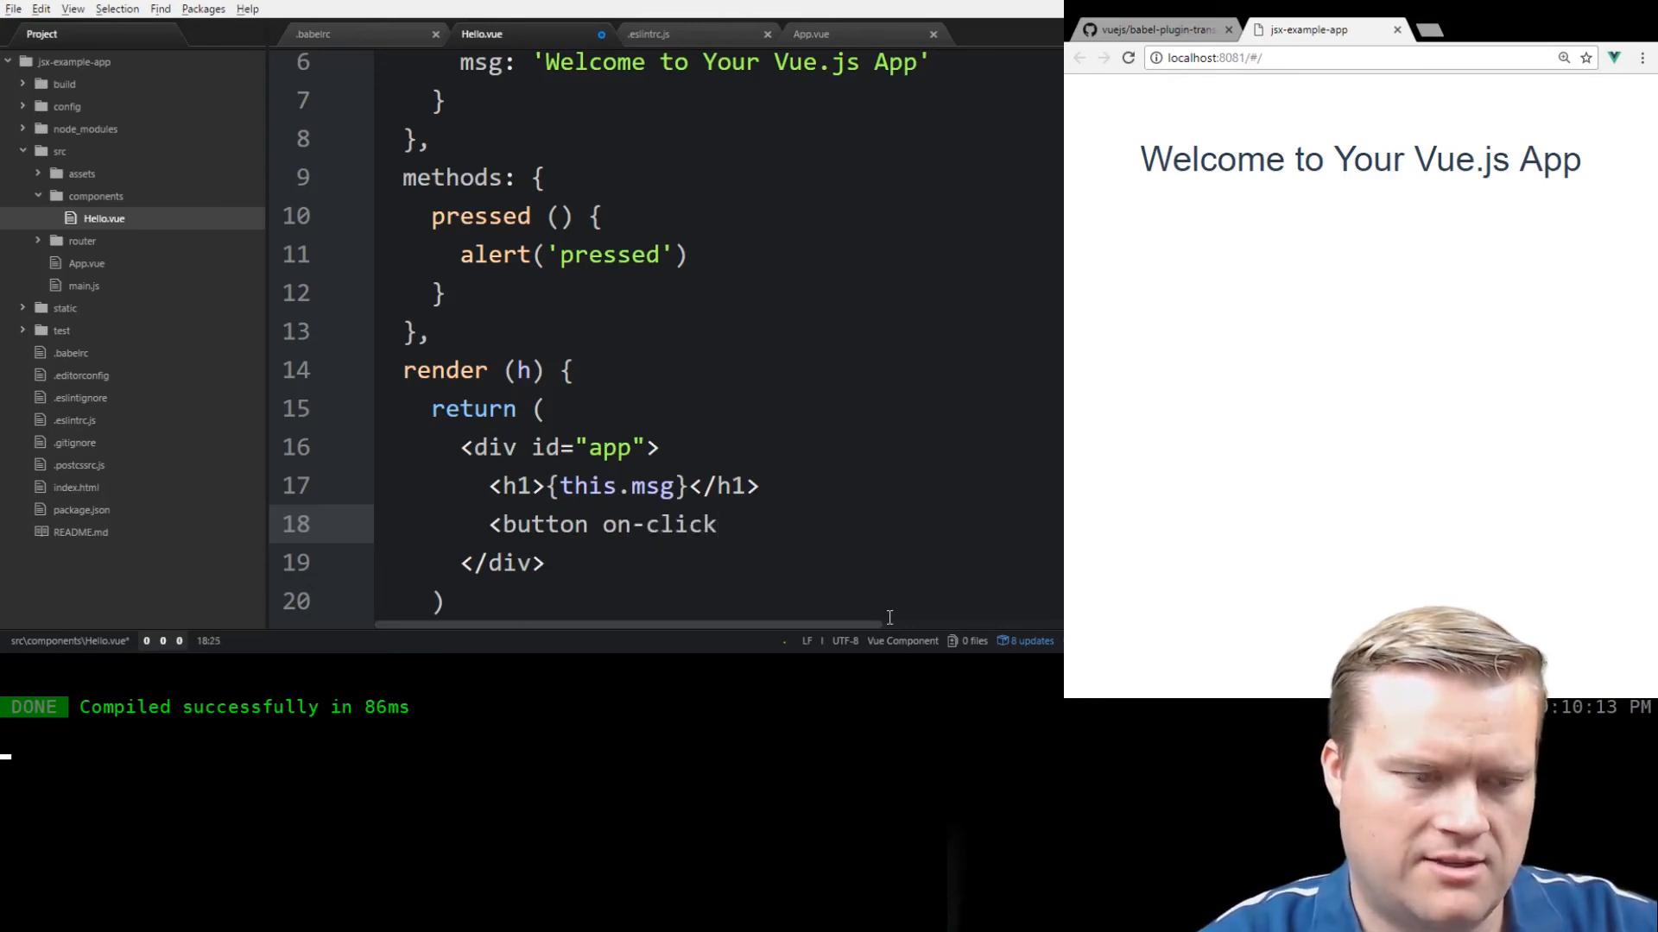
{"action": "type", "text": "="}
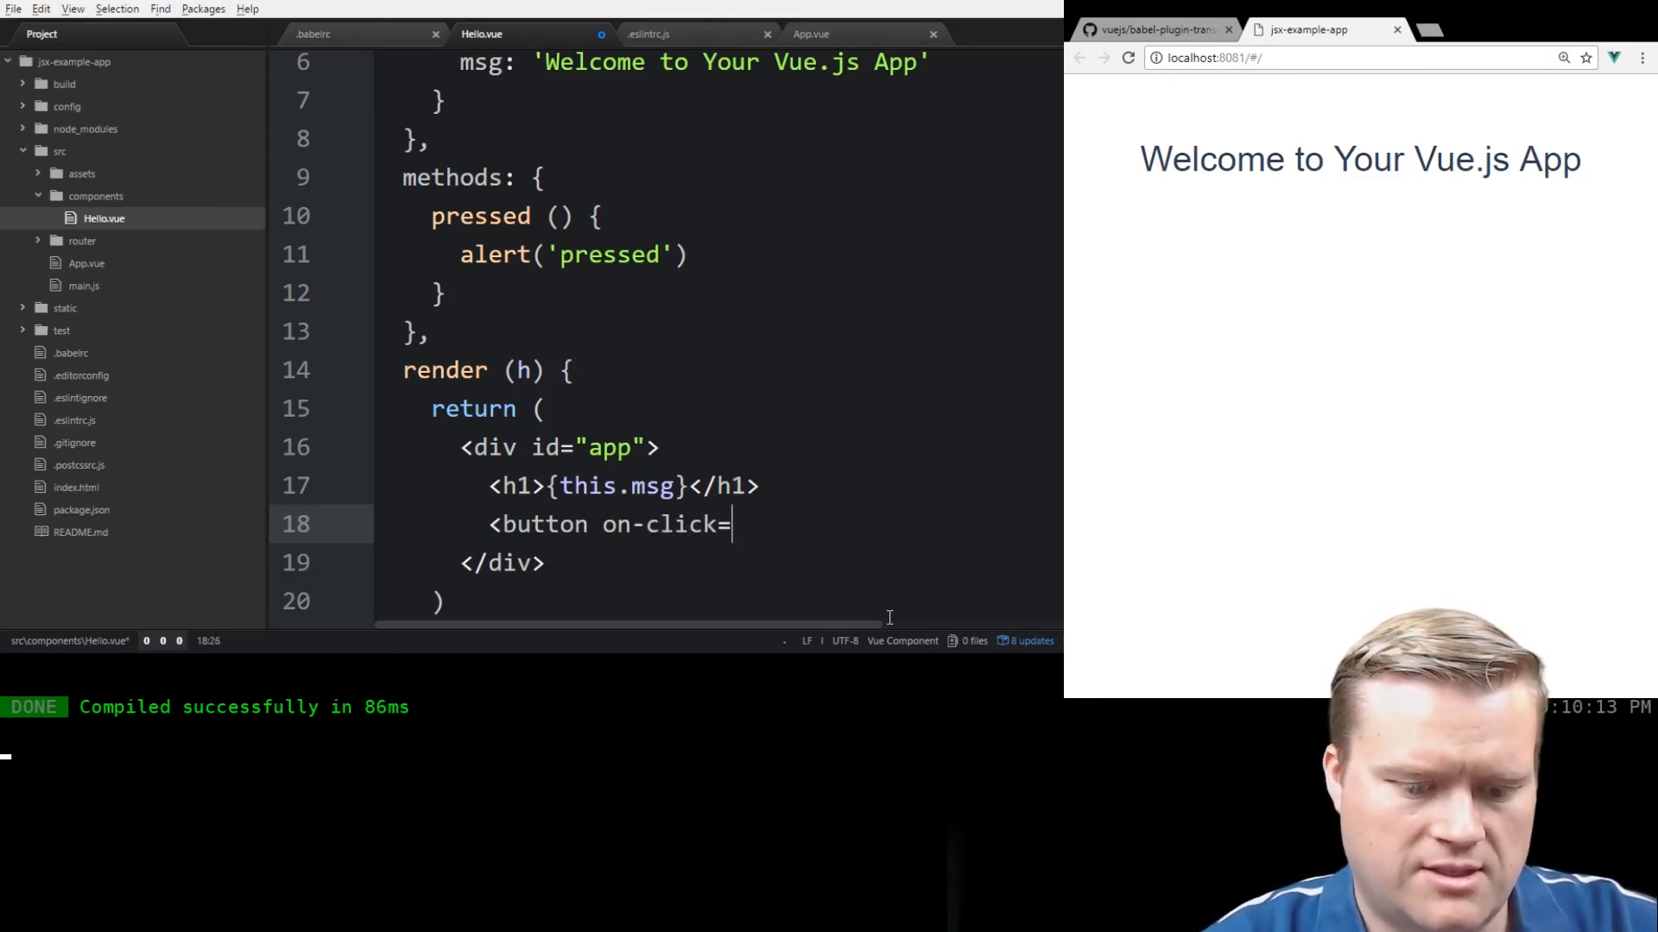
{"action": "type", "text": "{"}
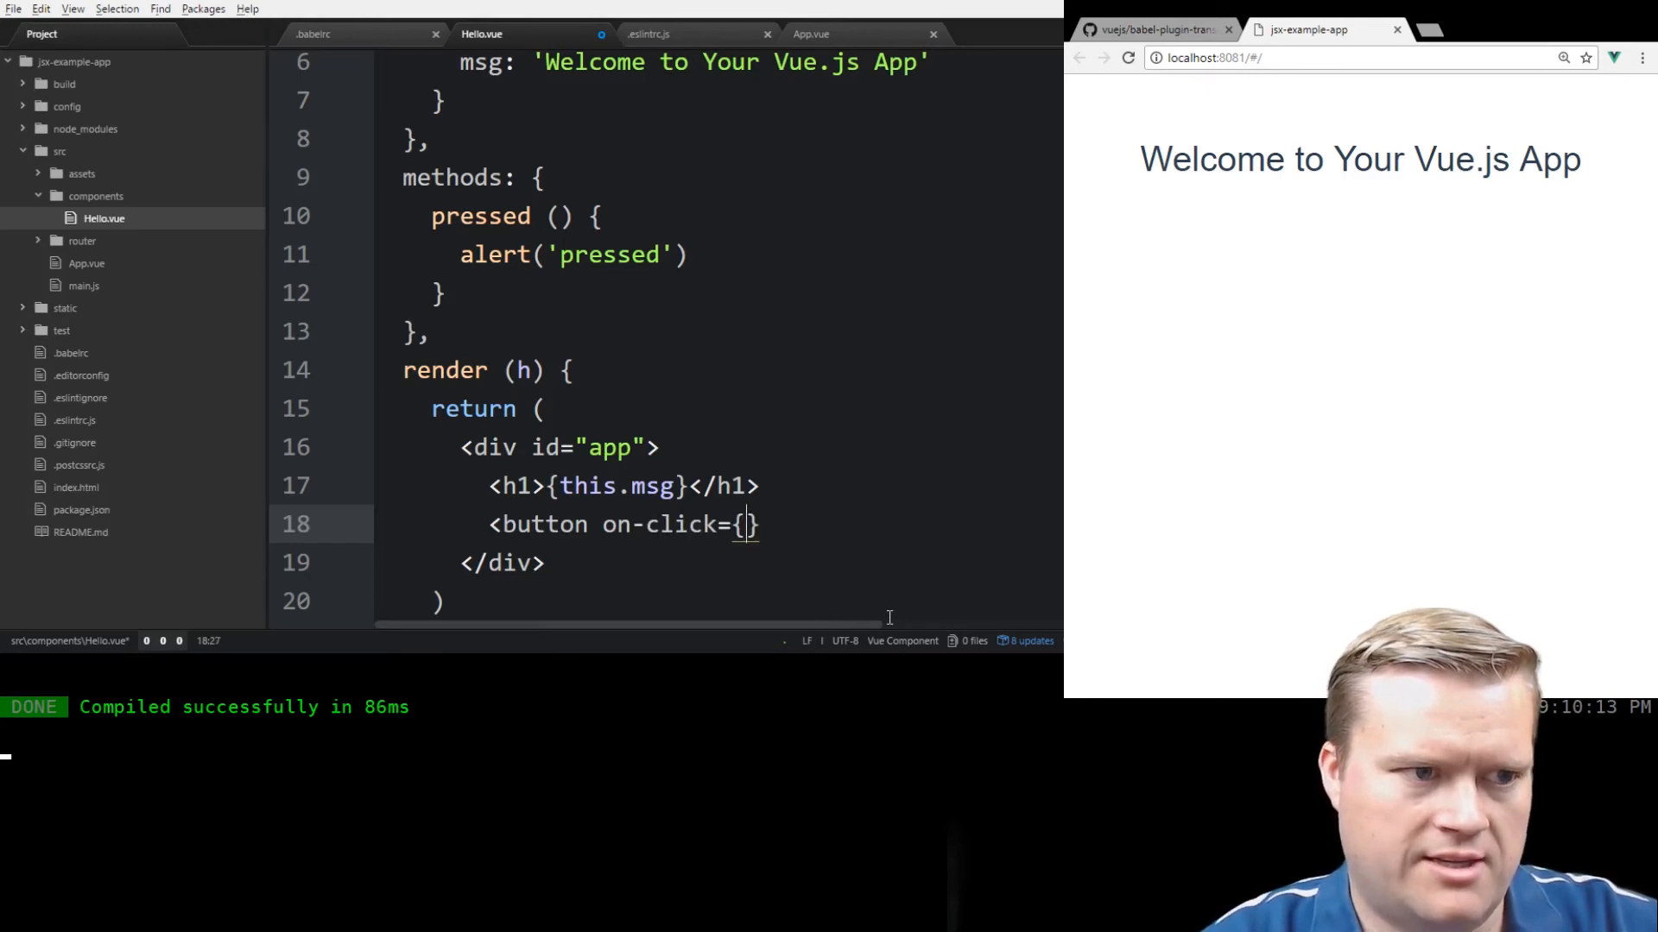
{"action": "type", "text": "this.pressed"}
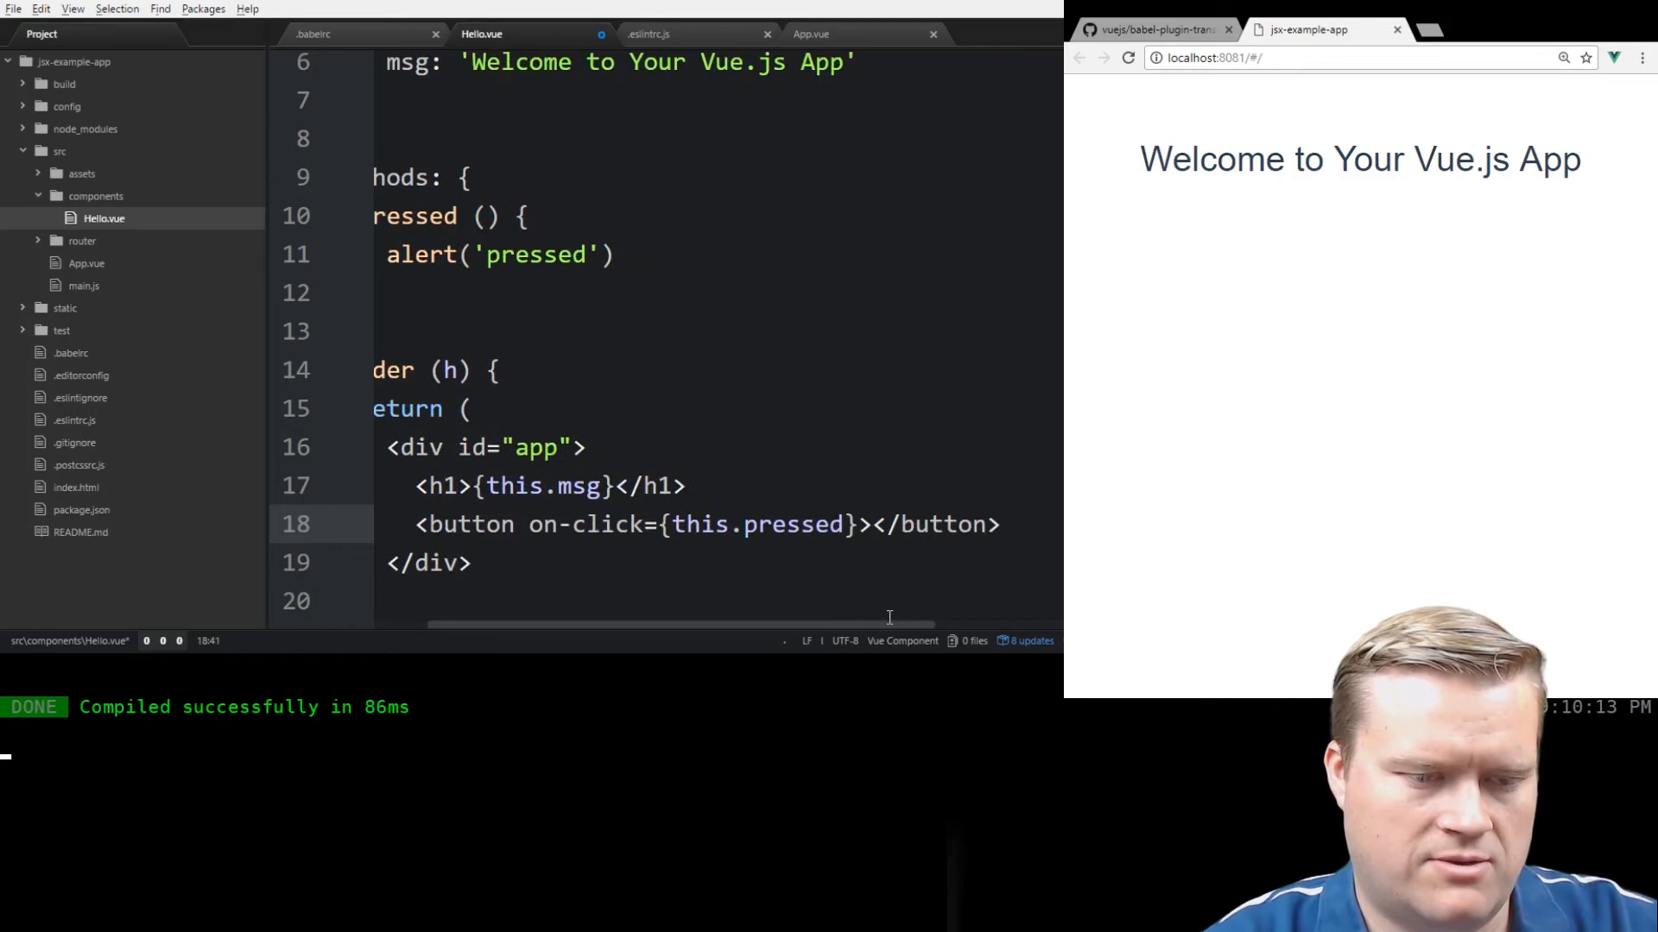
{"action": "type", "text": "Press Me"}
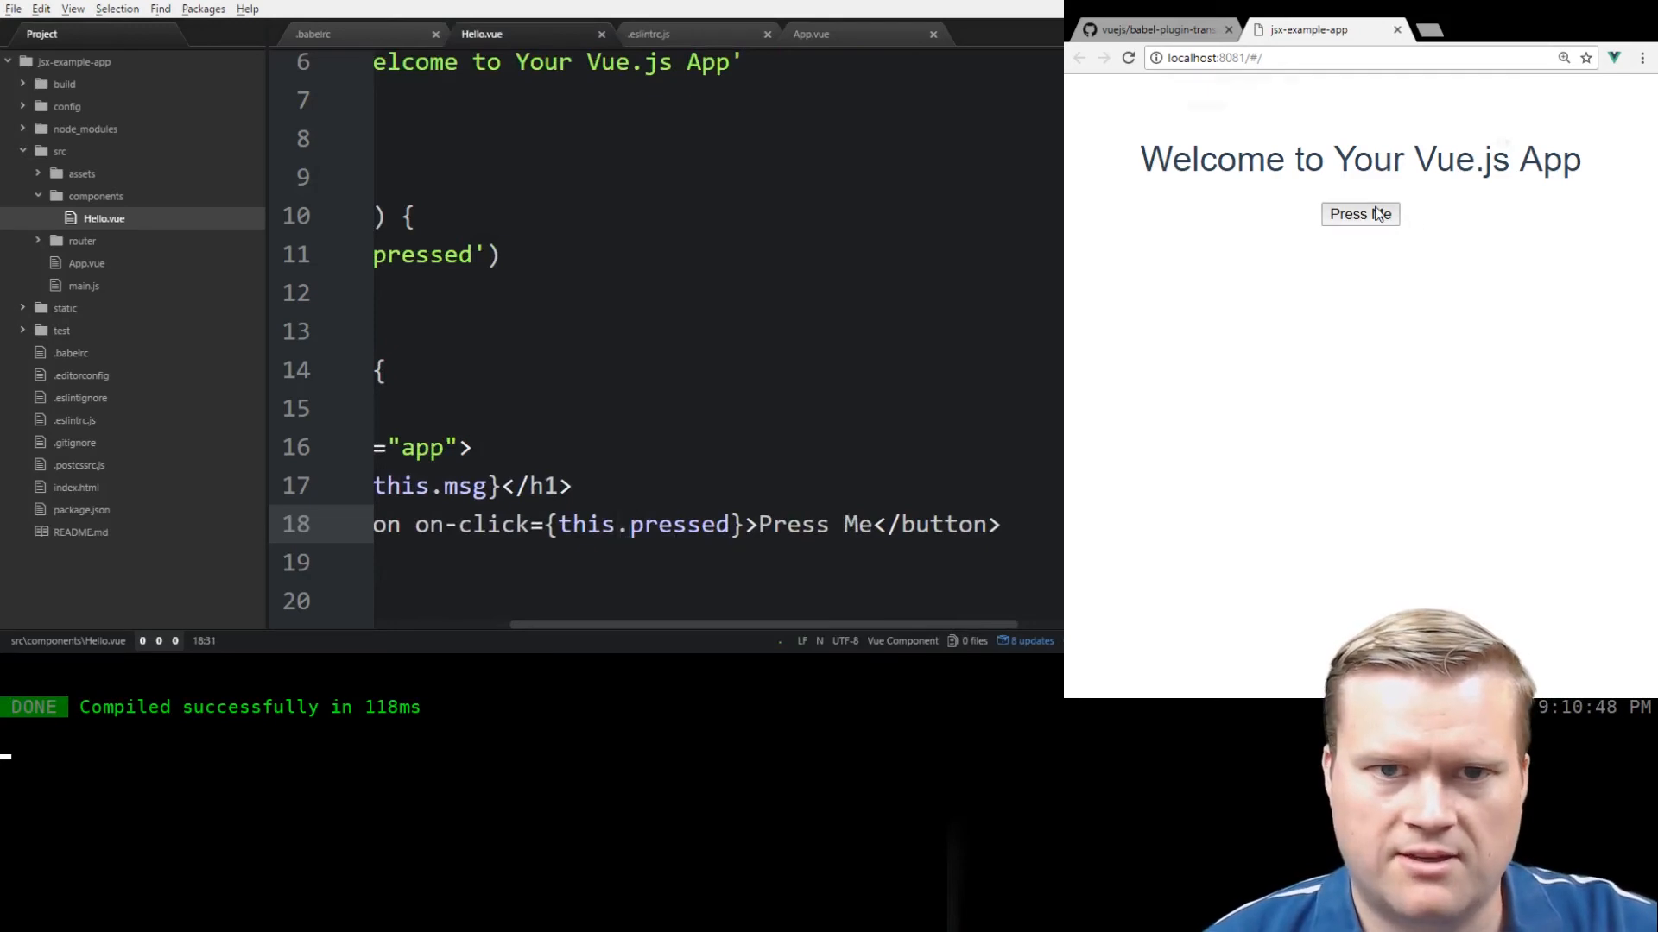
Step: Click Press Me in Chrome and dismiss the 'pressed' alert
{"action": "left_click", "coordinate": [1359, 214]}
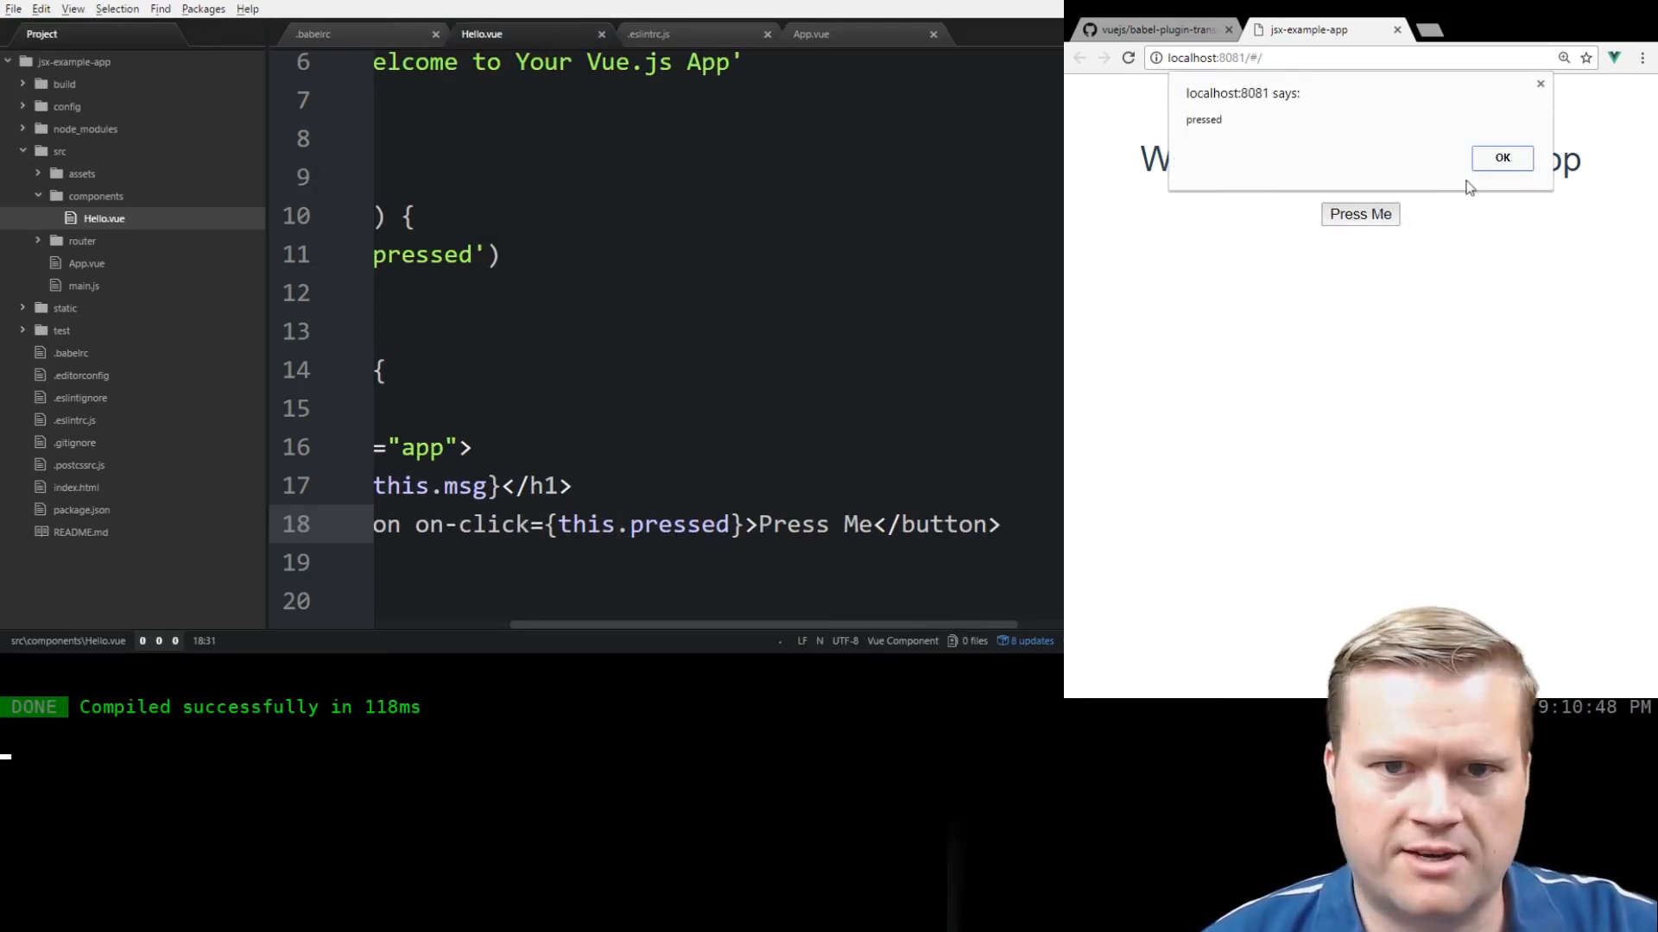
{"action": "left_click", "coordinate": [1501, 158]}
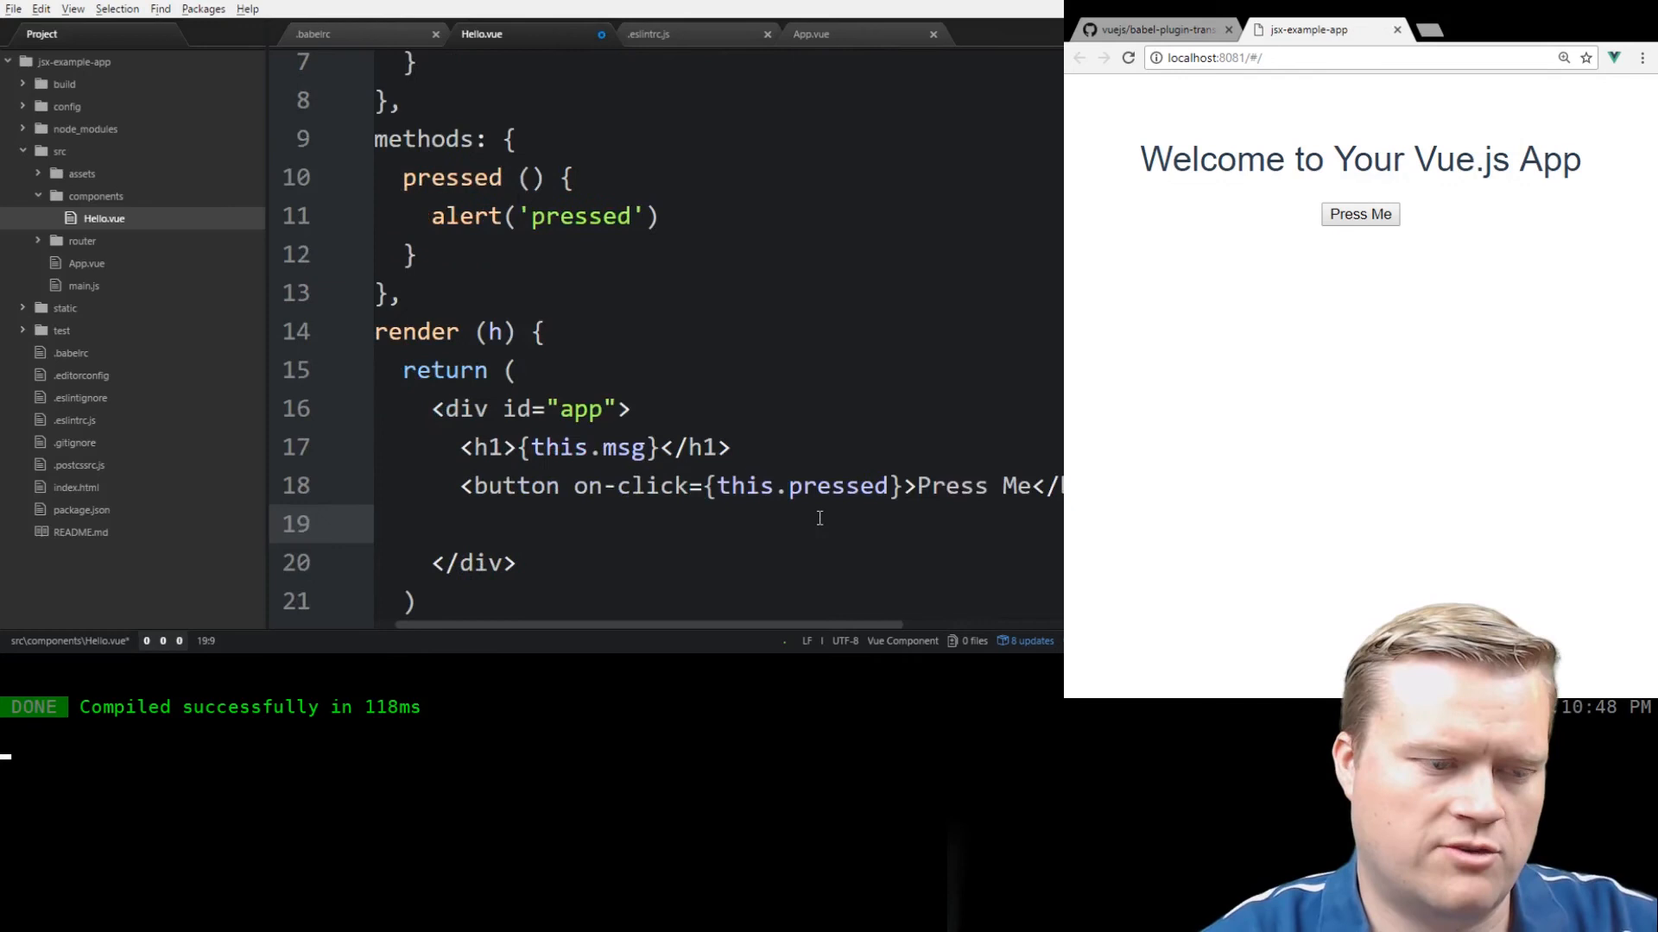
{"action": "type", "text": "<button"}
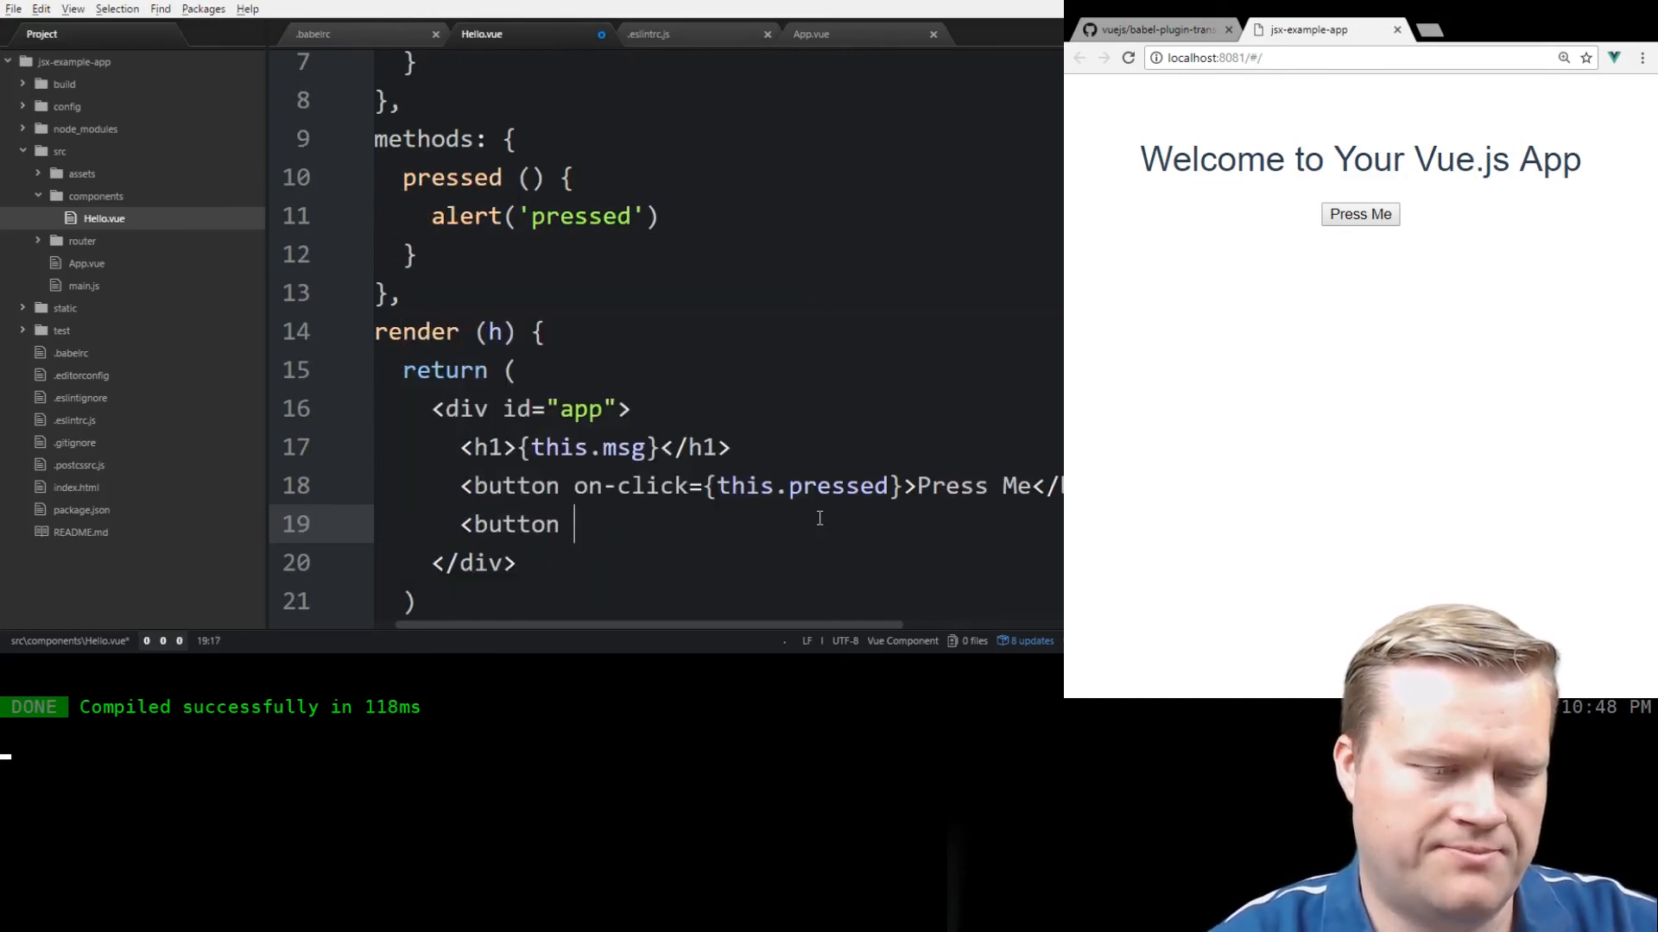
{"action": "type", "text": "v-on"}
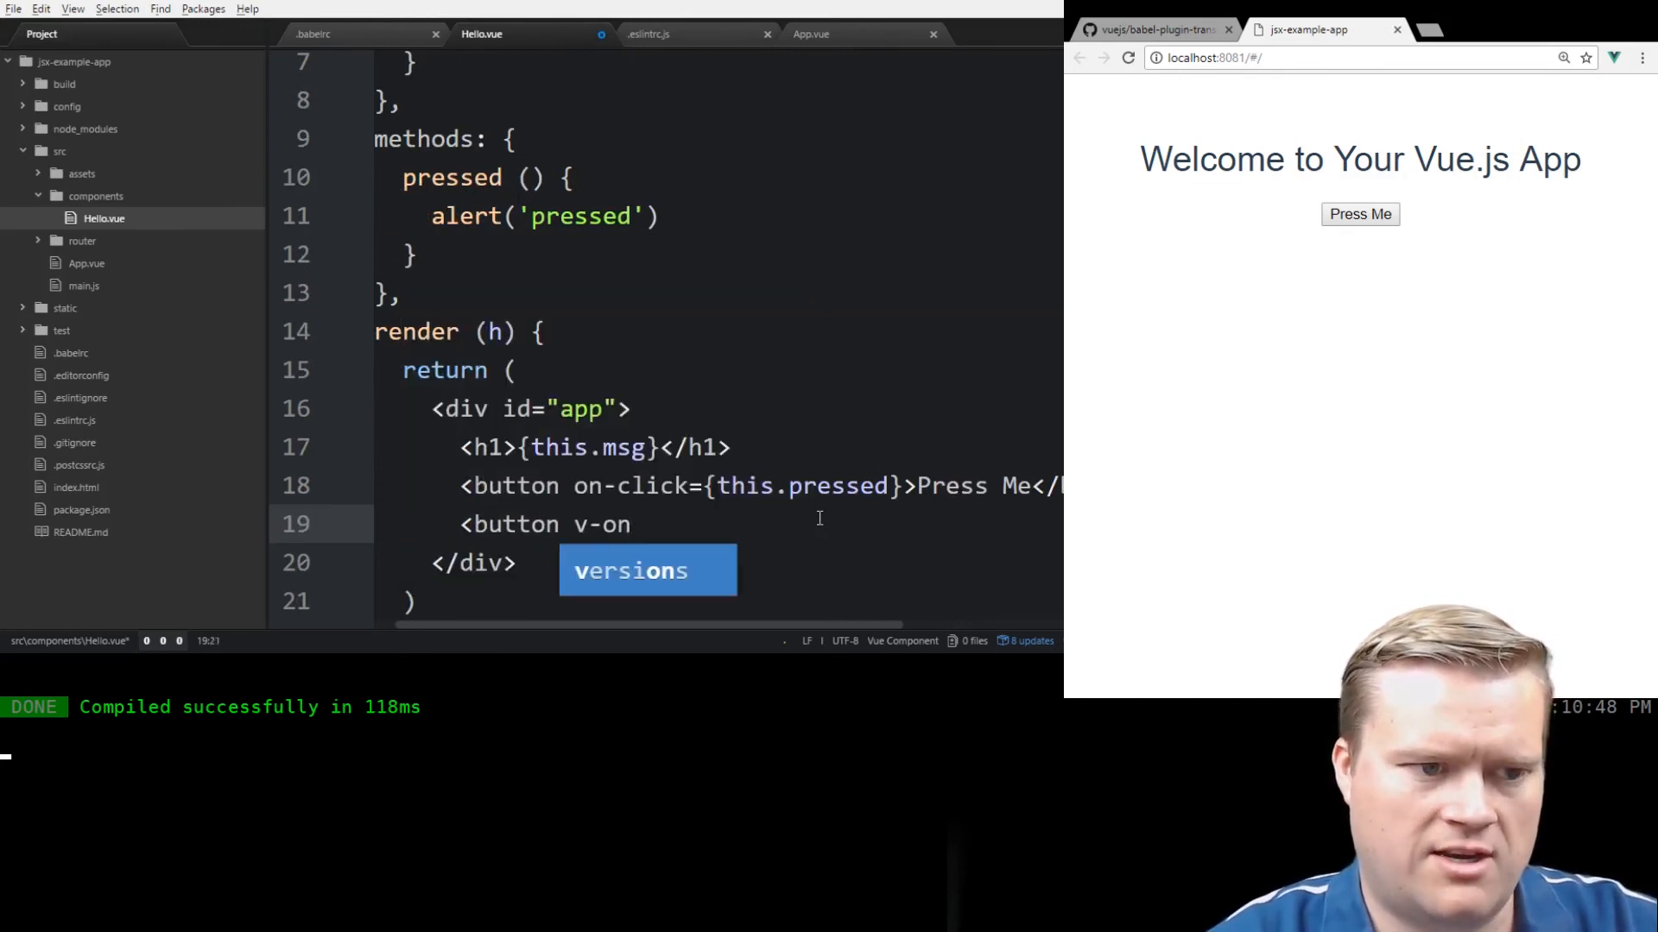
{"action": "type", "text": ":click"}
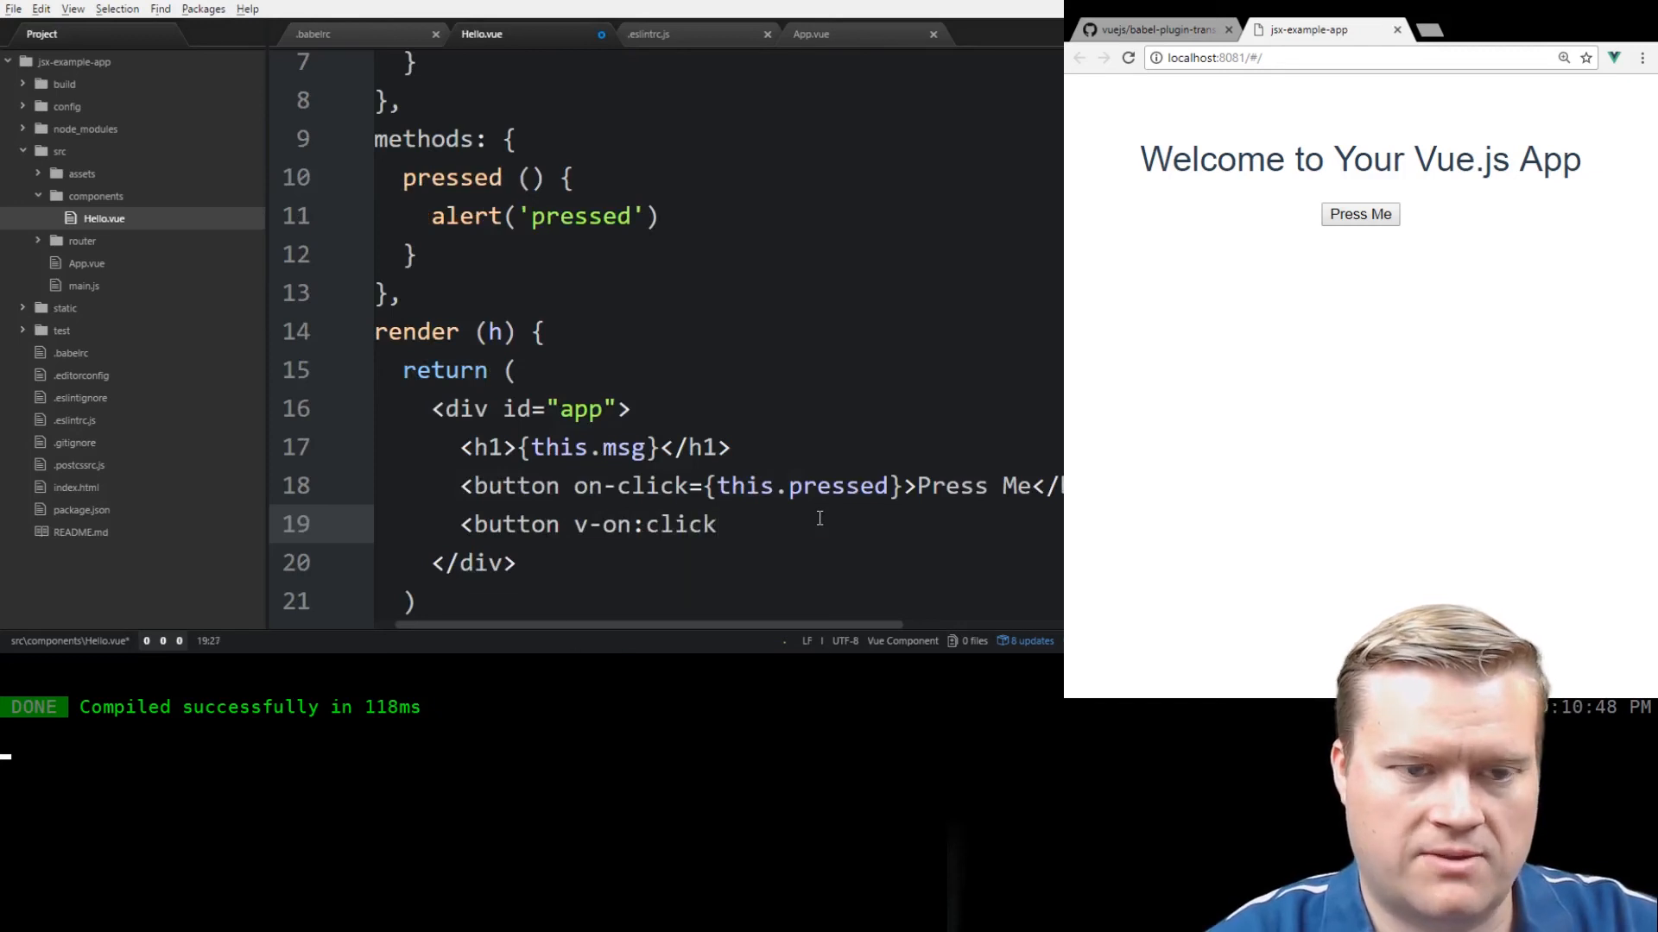
{"action": "type", "text": "=\"\""}
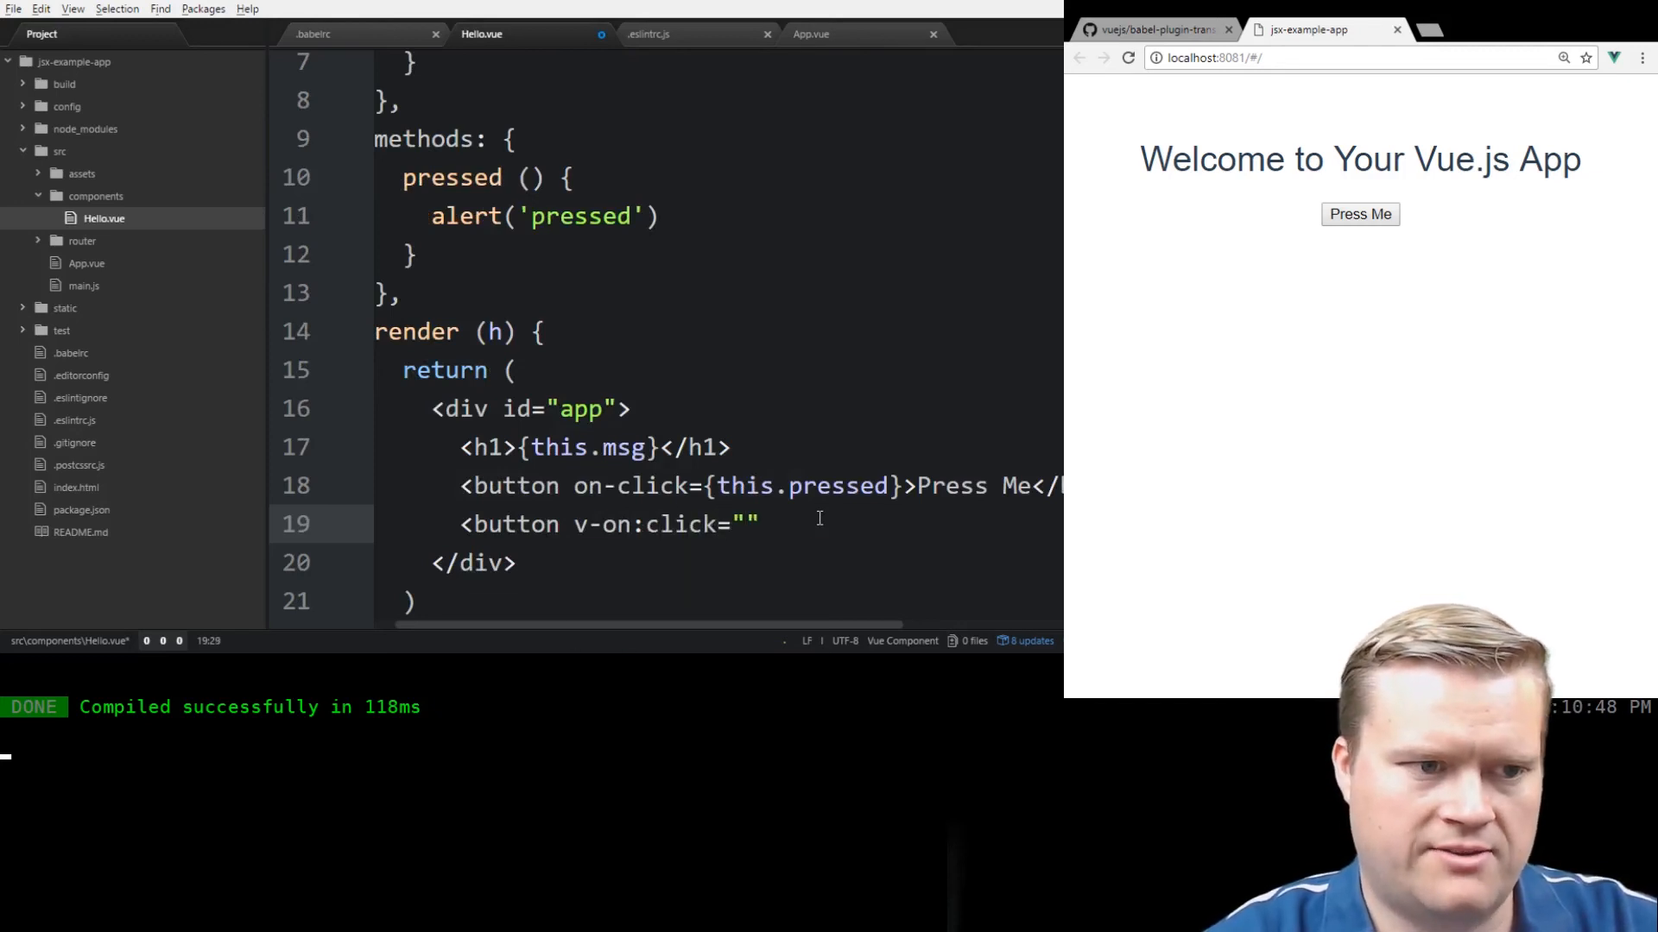
{"action": "type", "text": "pressed"}
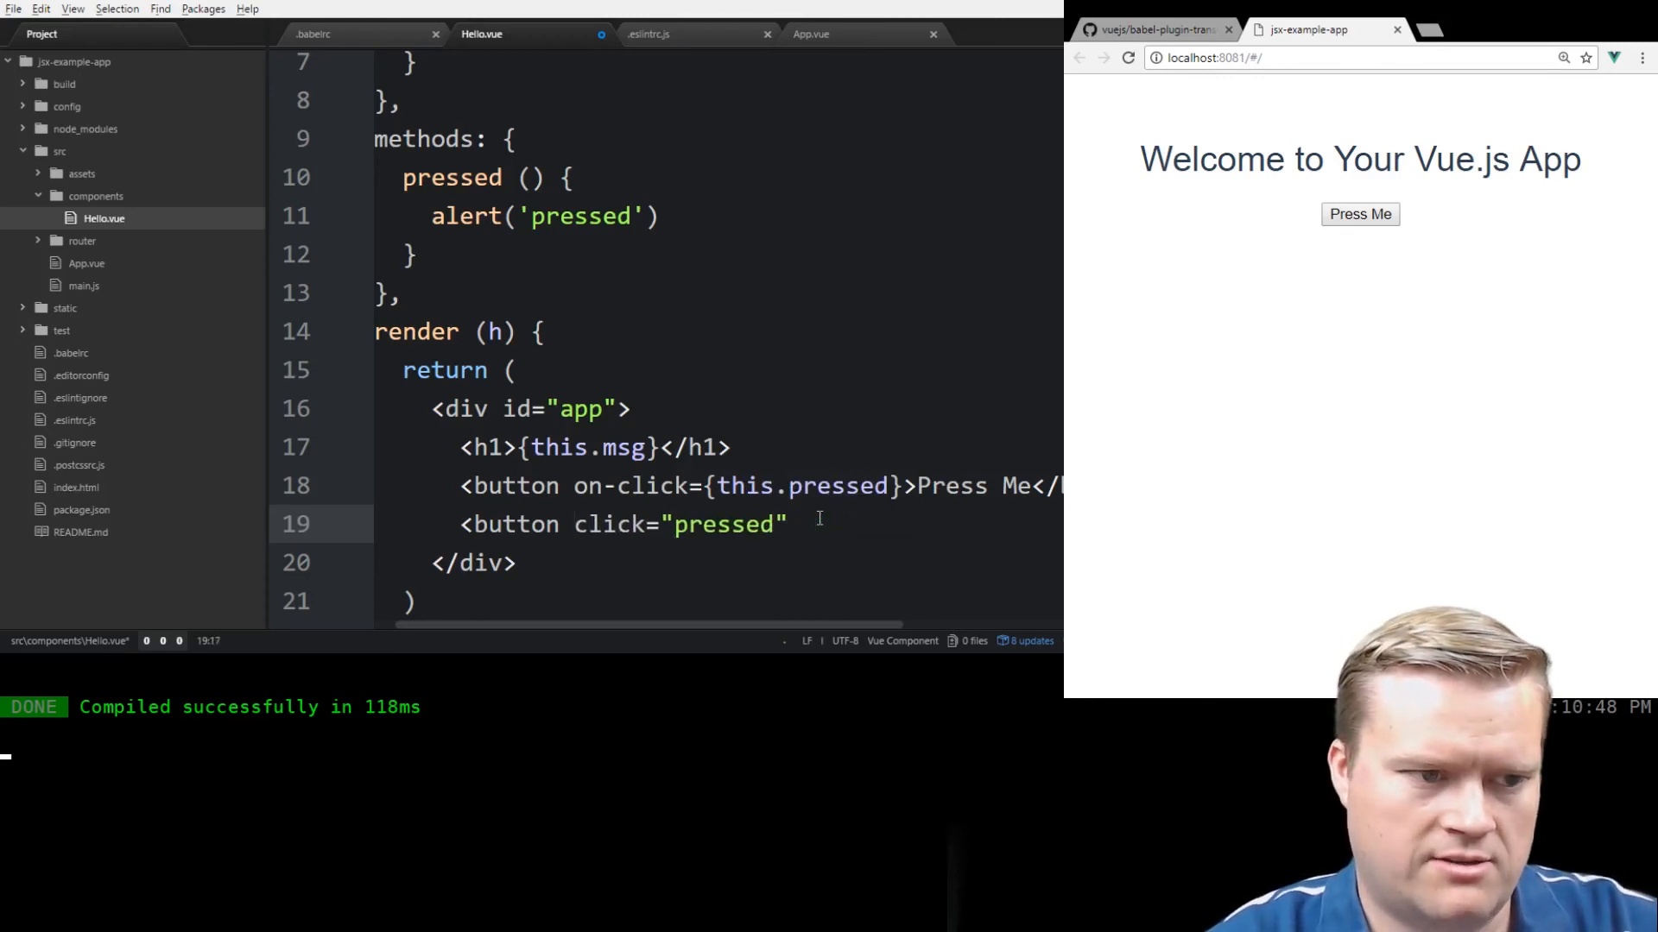
{"action": "type", "text": "@"}
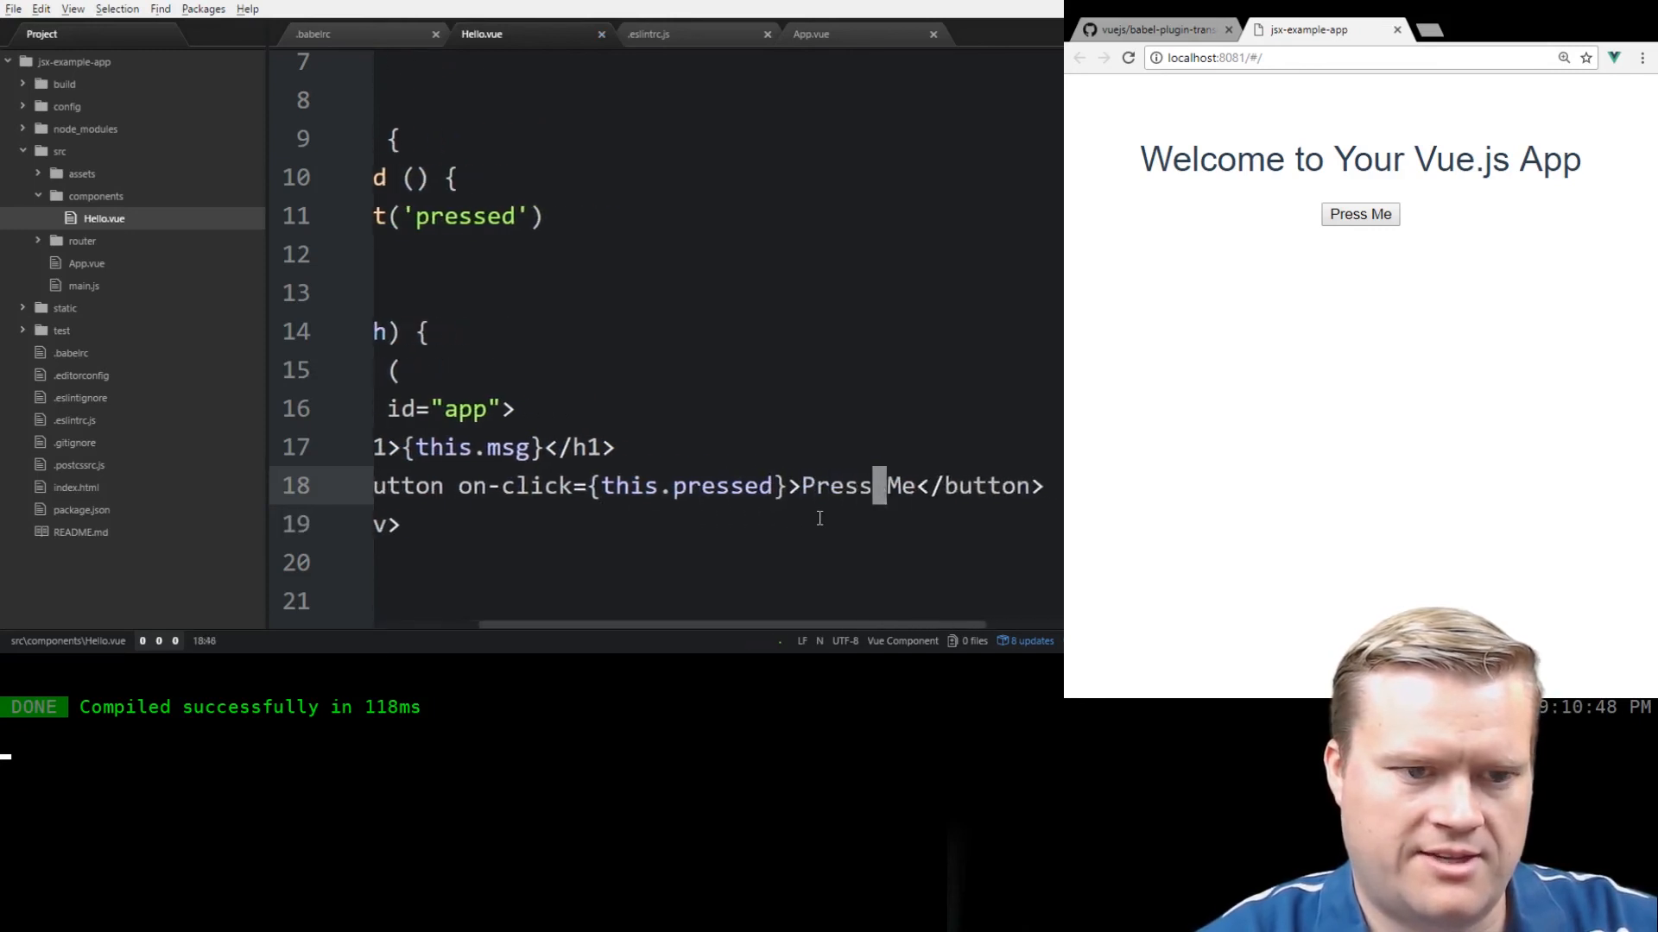
{"action": "scroll", "scroll_direction": "left", "scroll_amount": 3}
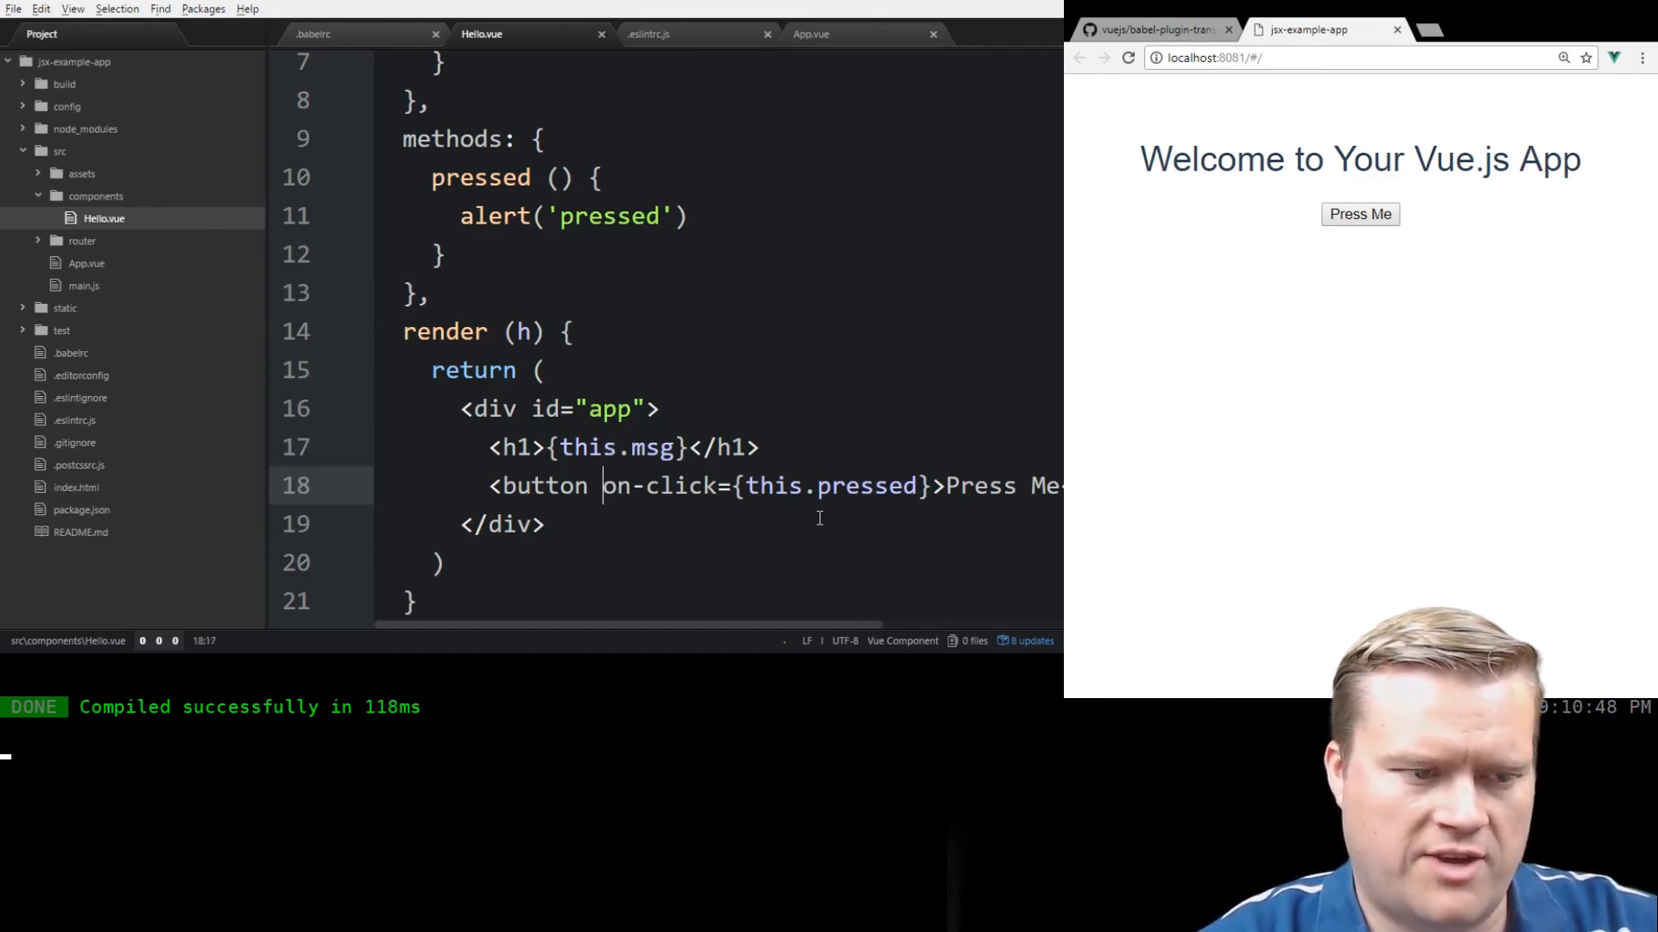
Step: Give the Press Me button tag the attribute class="button"
{"action": "type", "text": "className"}
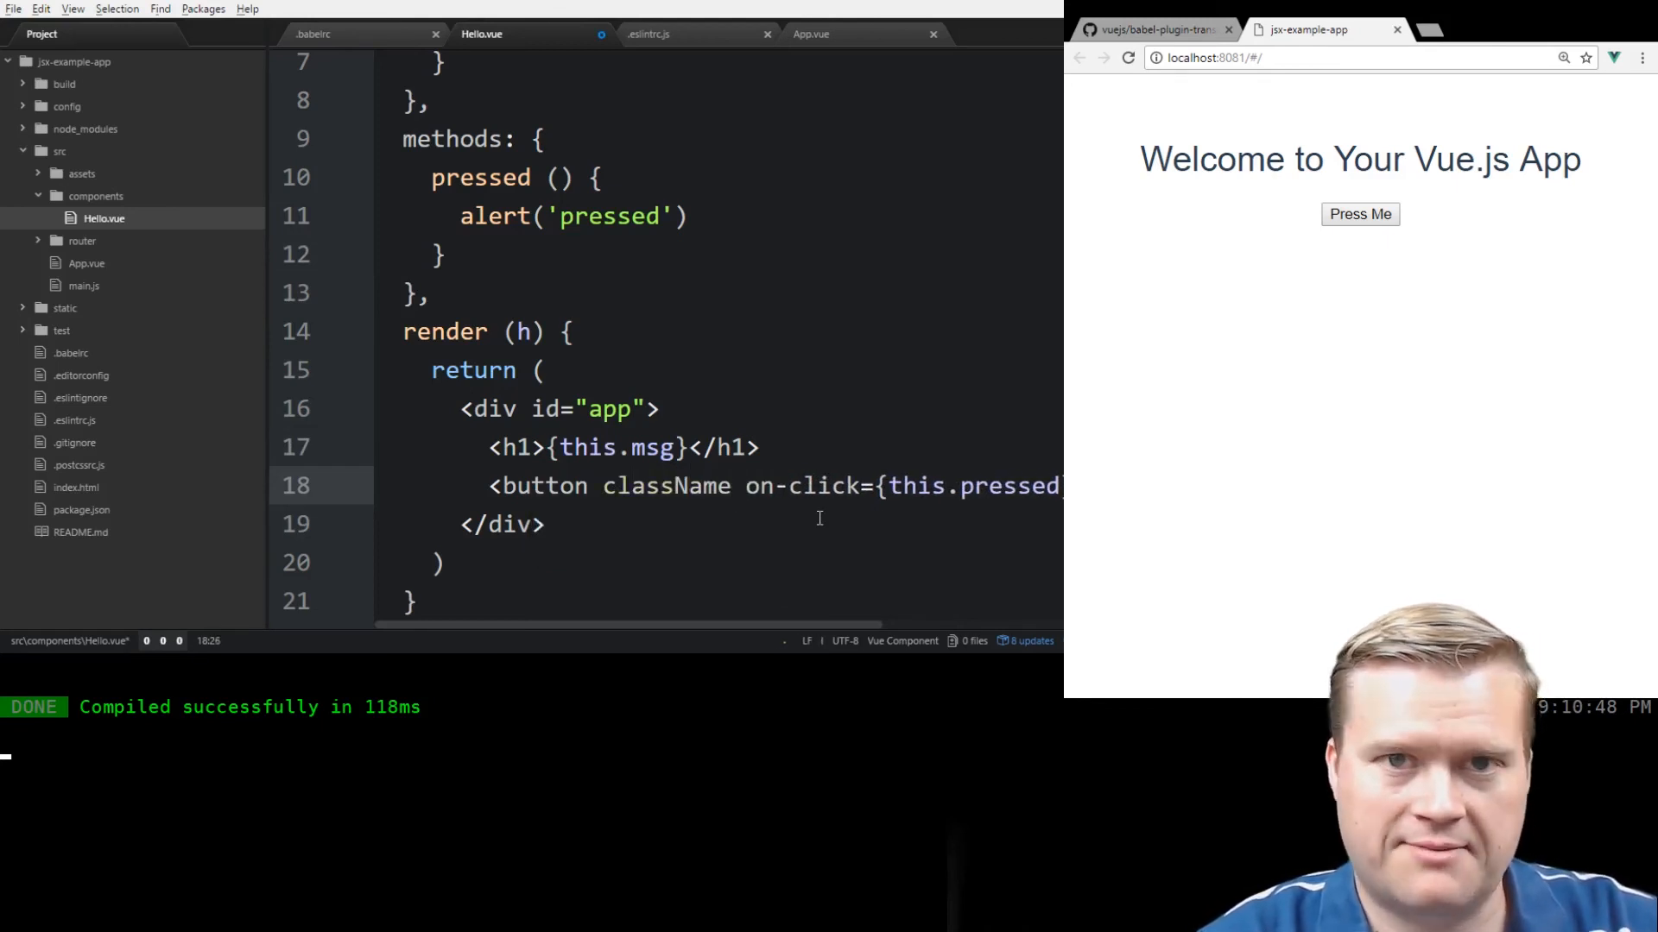
{"action": "type", "text": "class=\"\""}
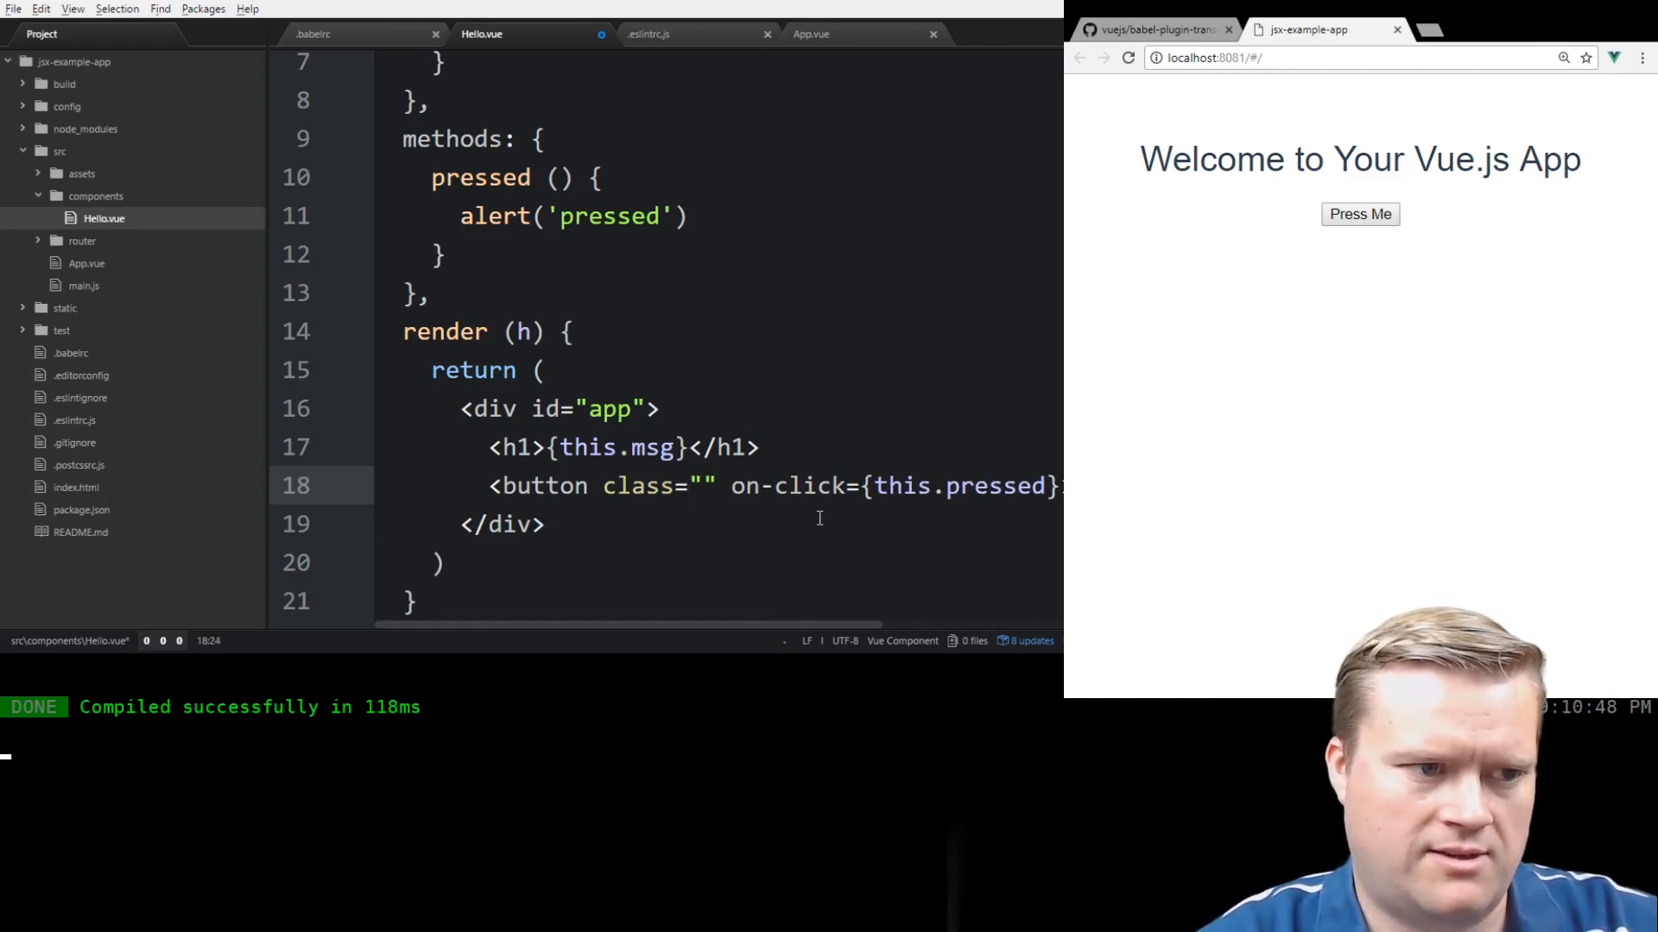
{"action": "type", "text": "button"}
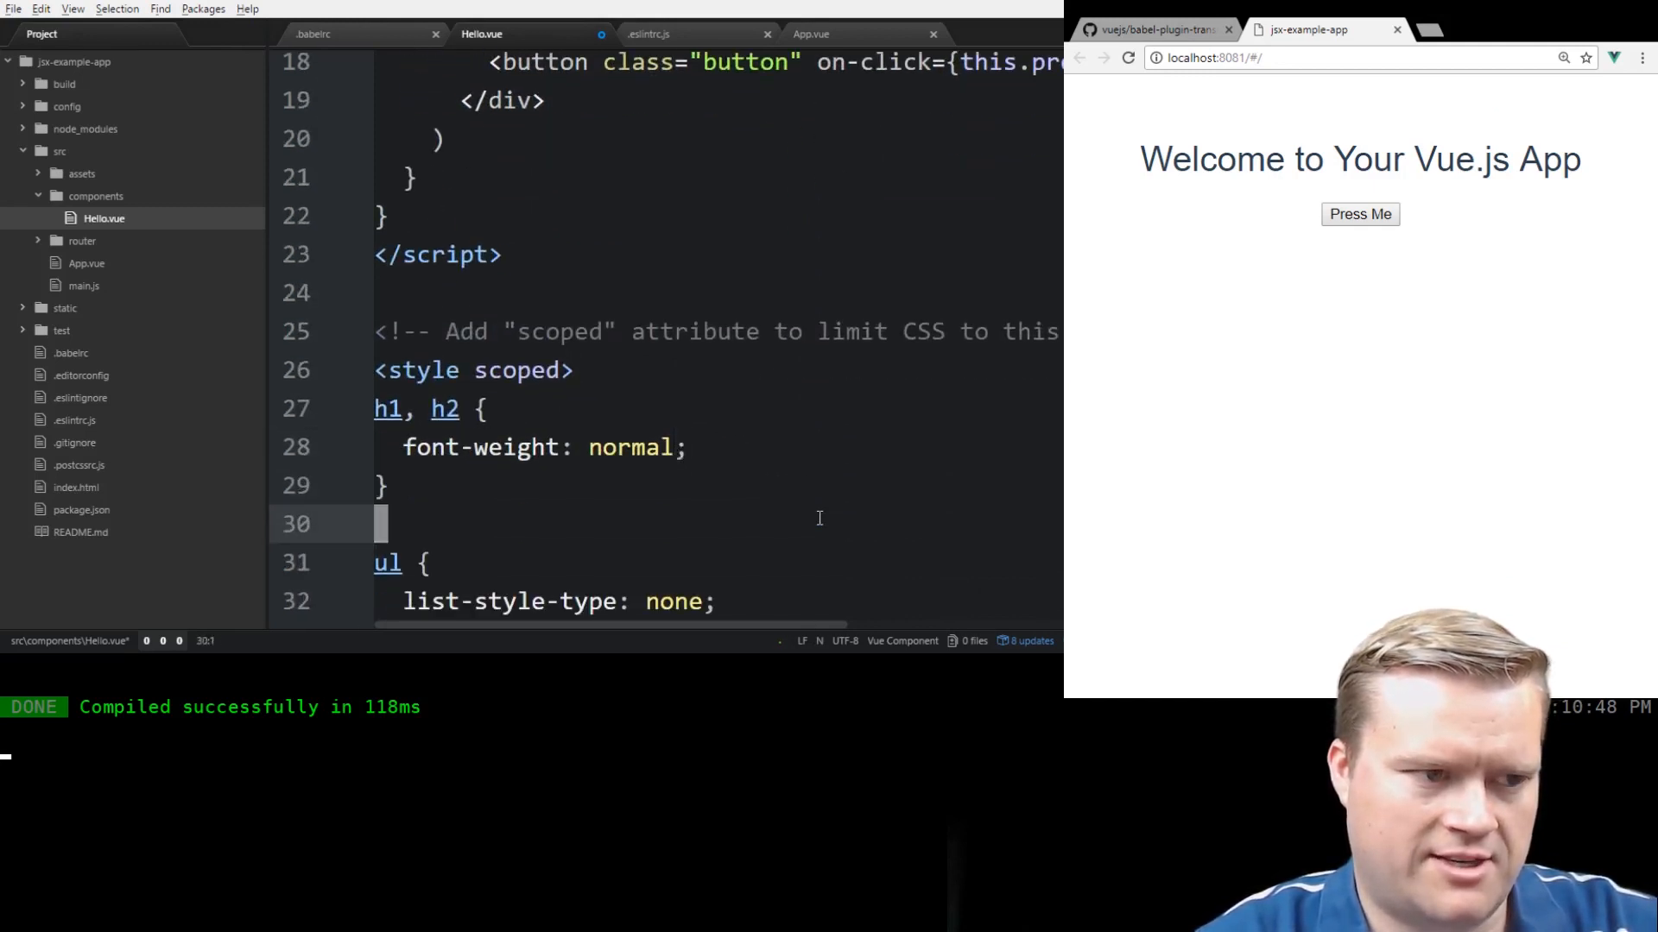
Step: Add a .button rule in the scoped style block with color: red;
{"action": "type", "text": ".button {"}
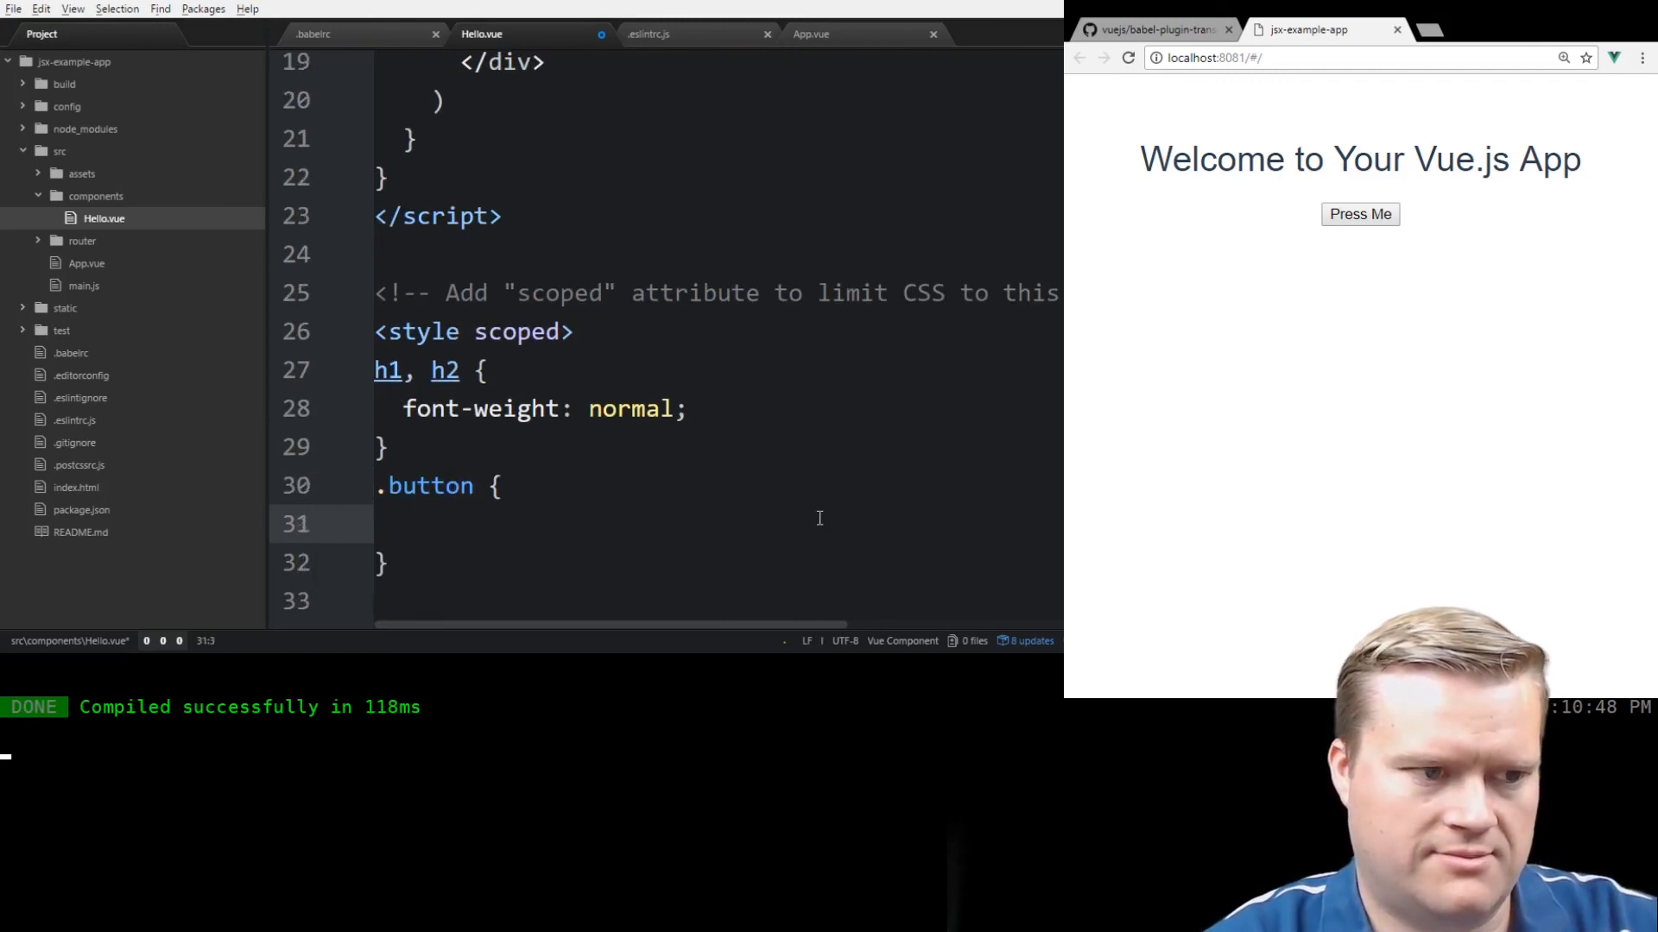
{"action": "type", "text": "color: red"}
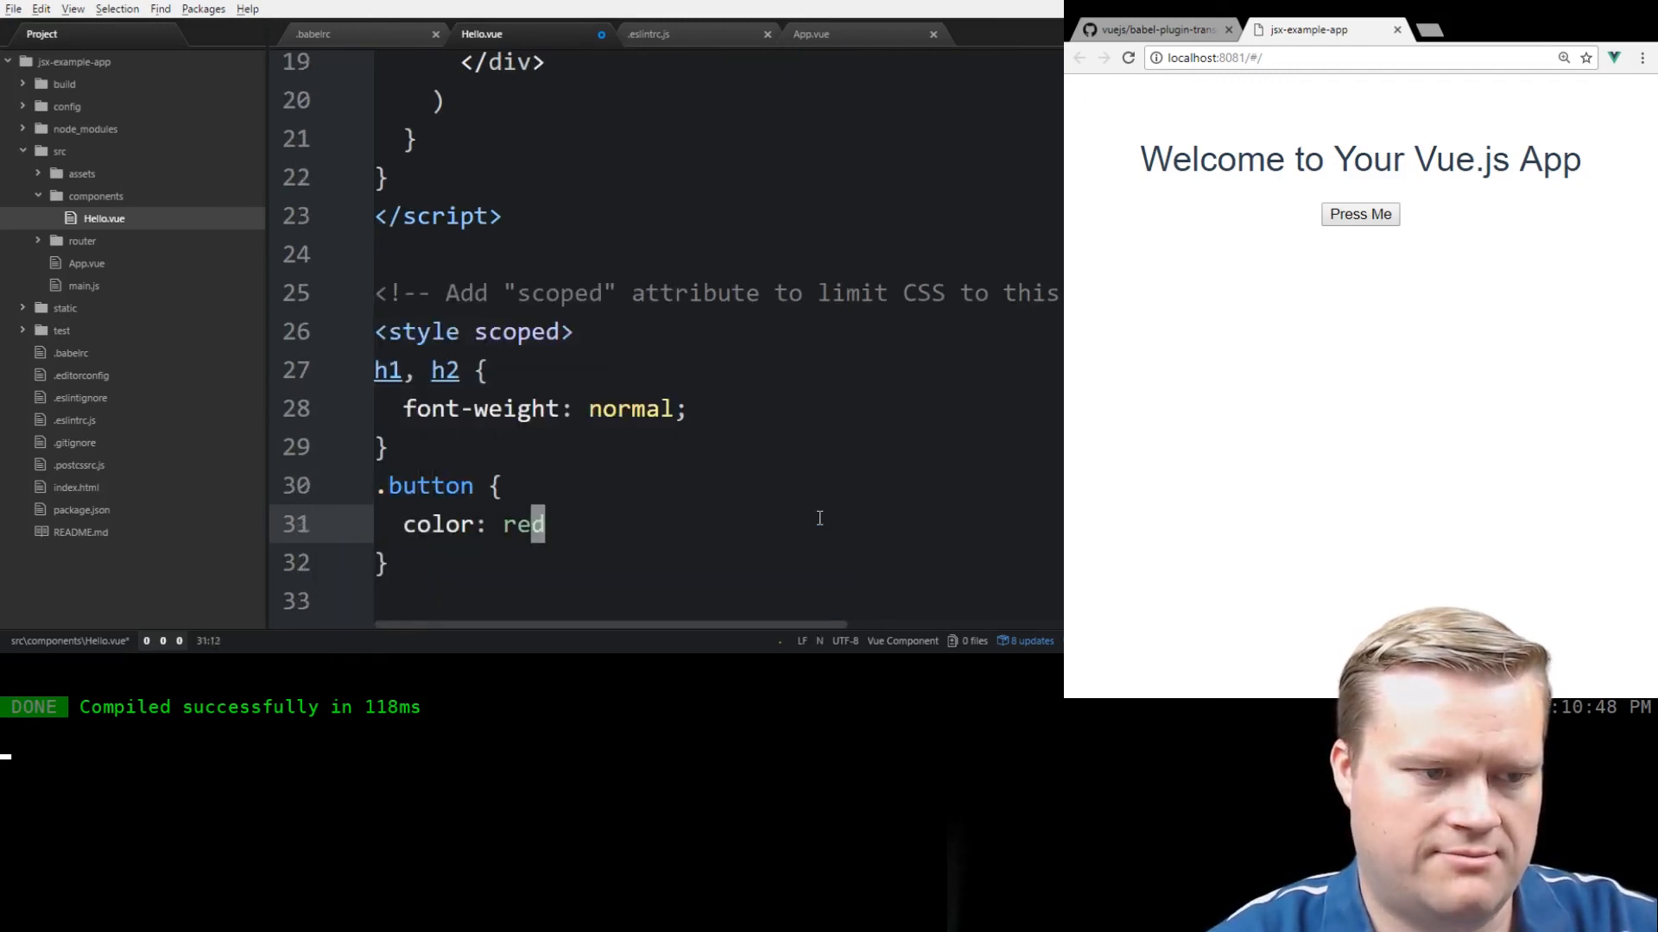
{"action": "type", "text": ";"}
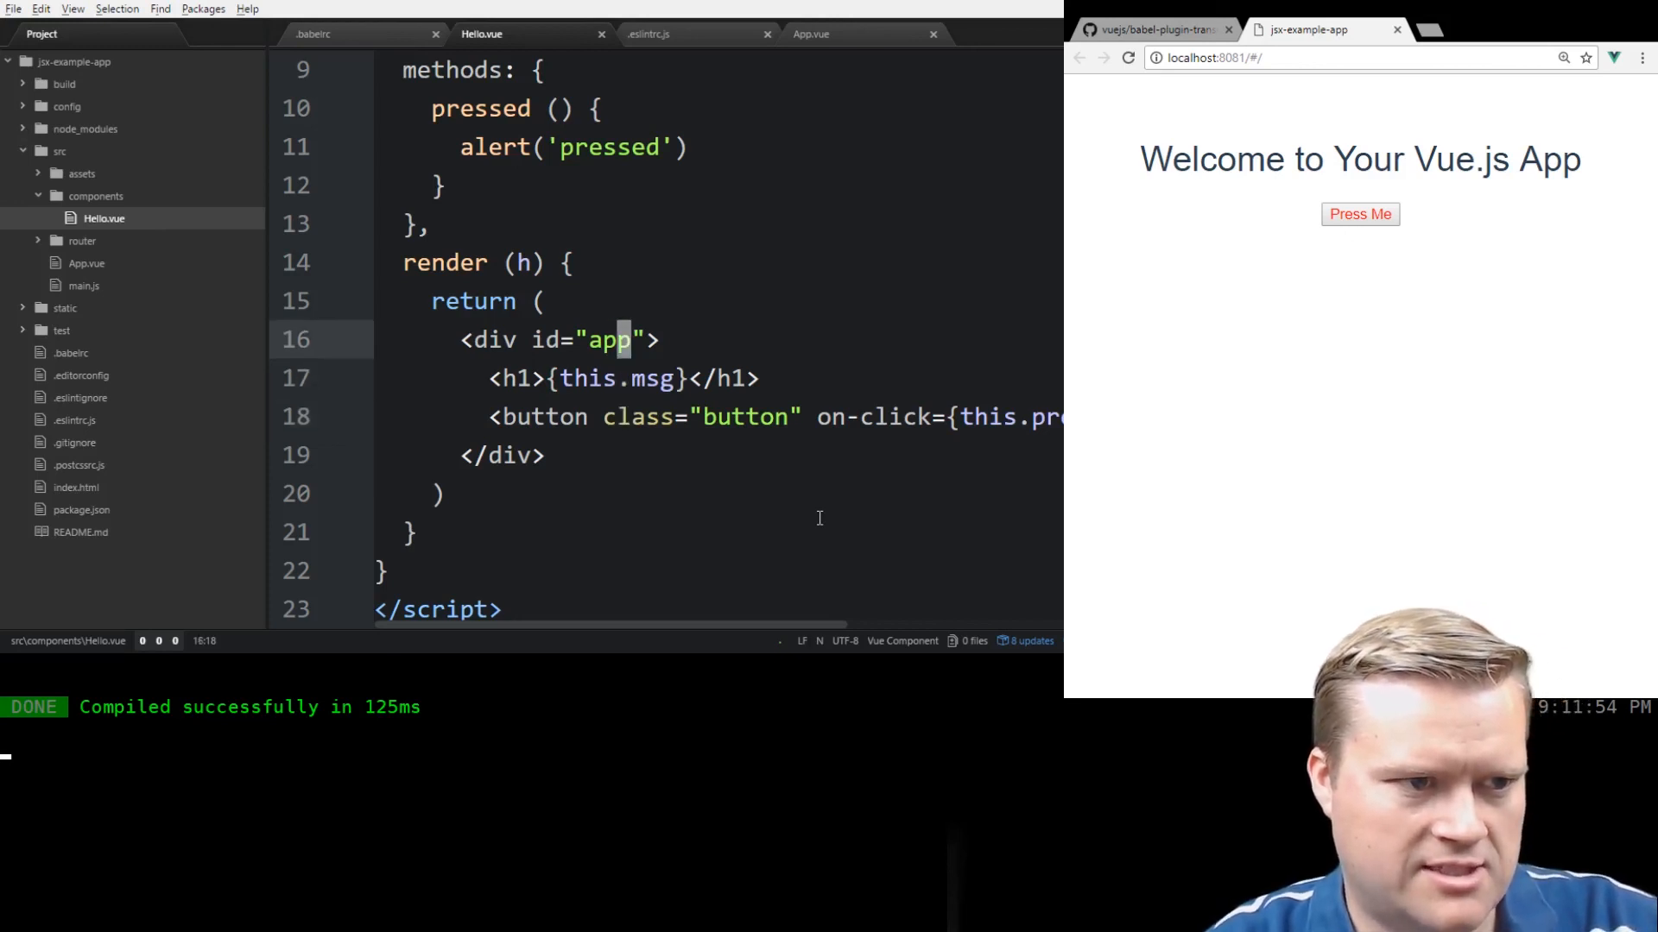
{"action": "left_click", "coordinate": [539, 454]}
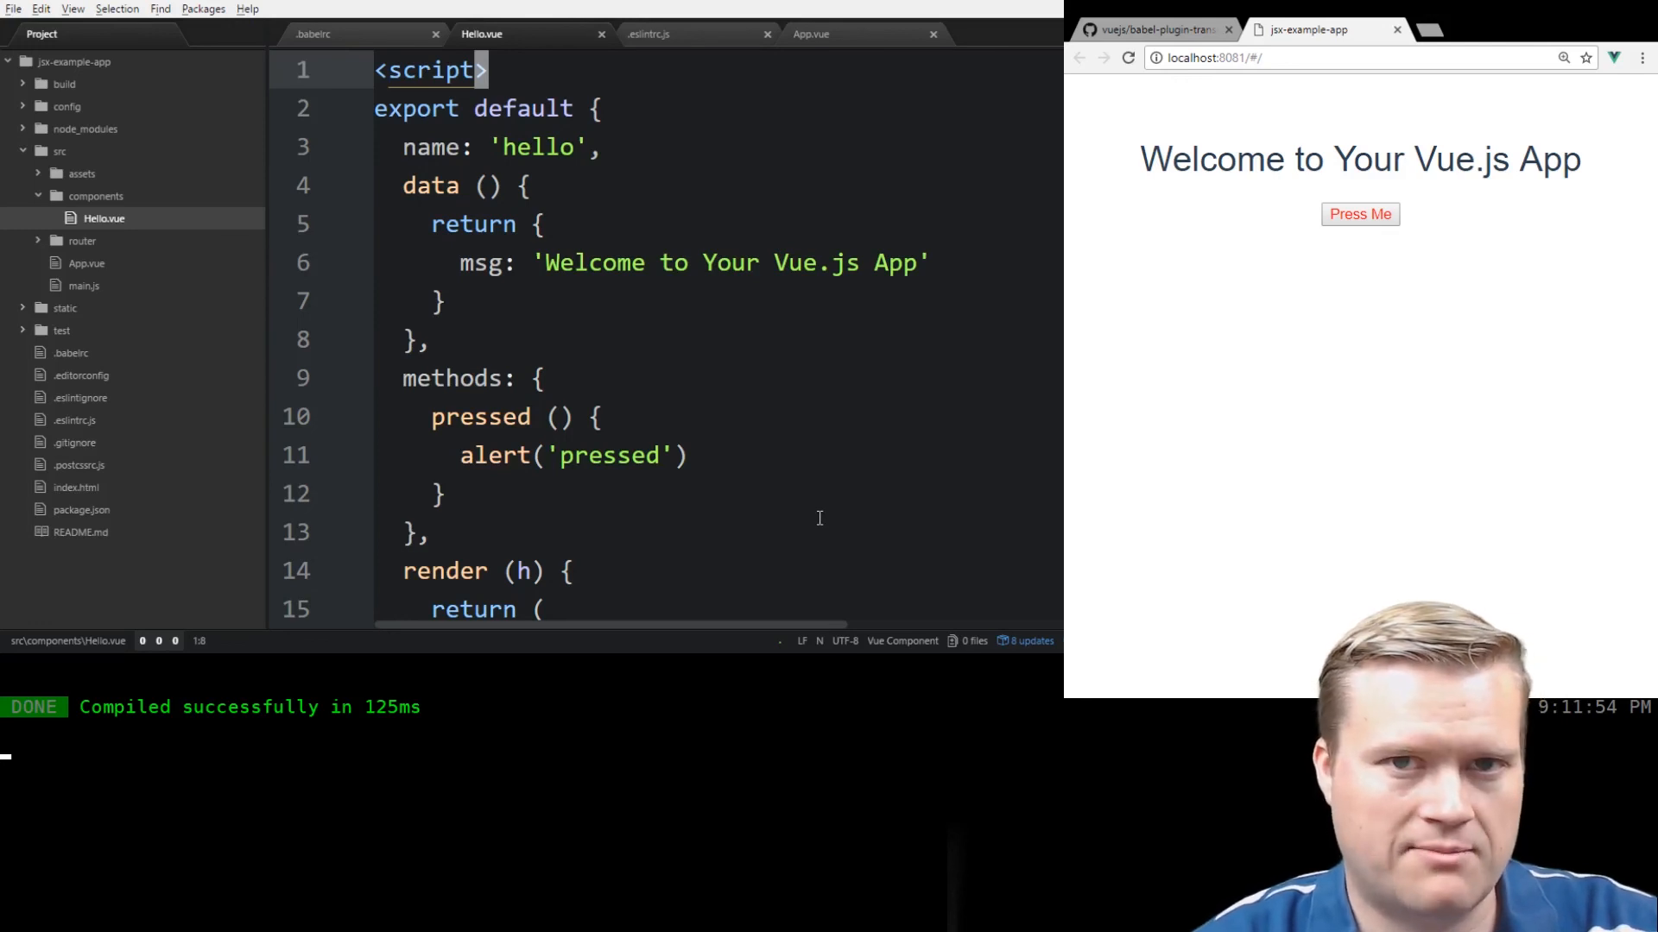
{"action": "left_click", "coordinate": [595, 107]}
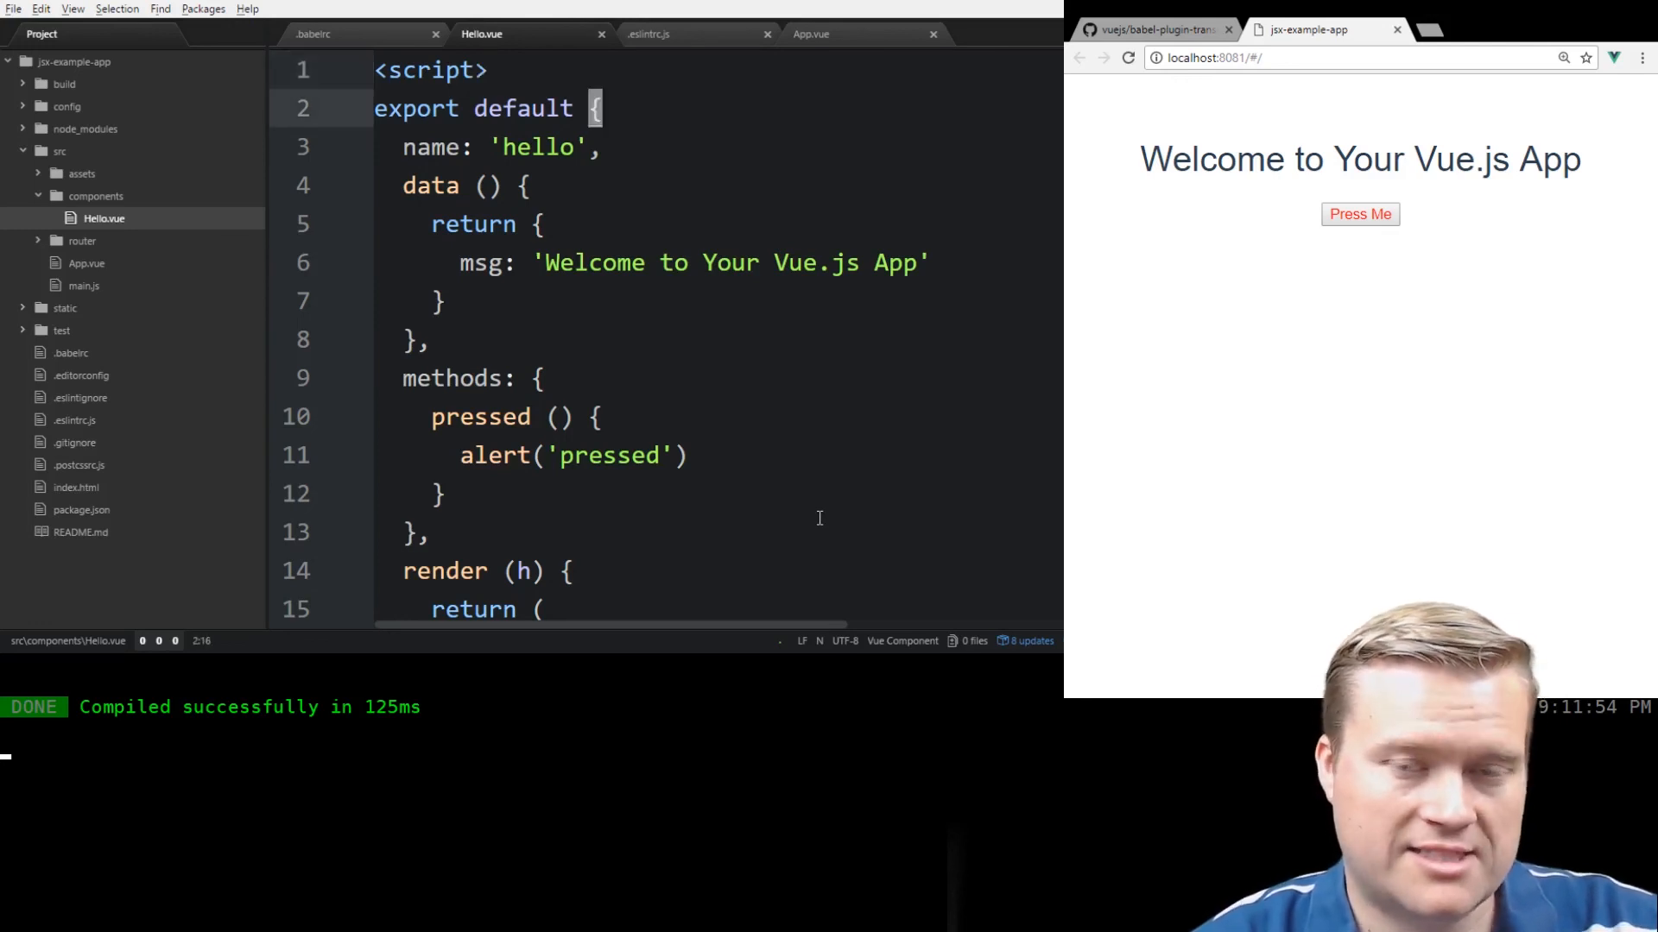